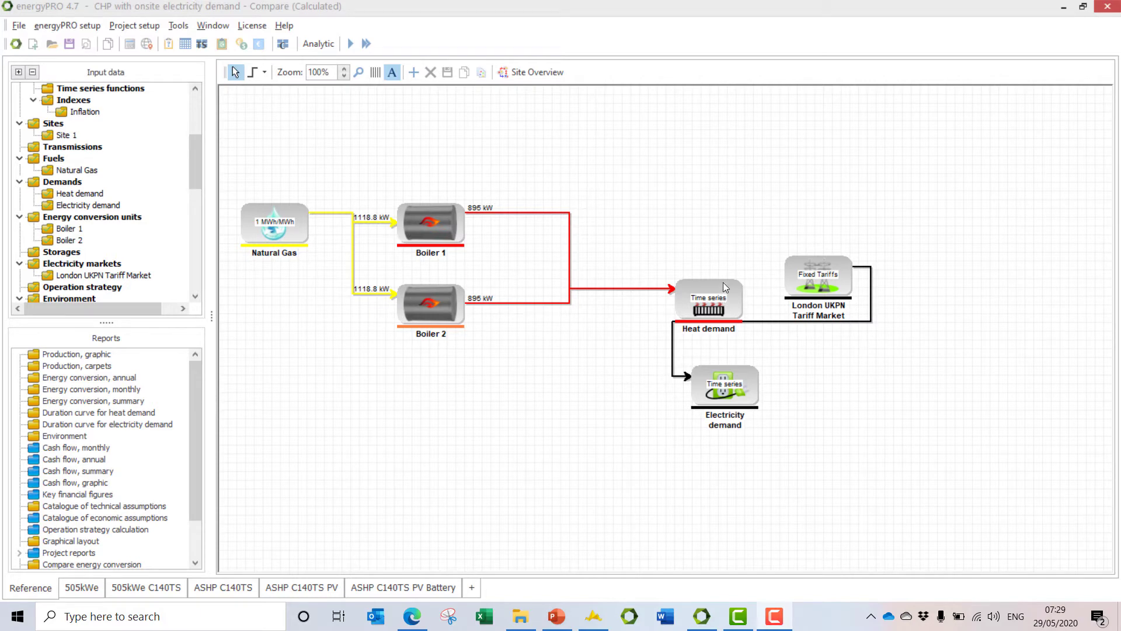
mouse_move(519, 137)
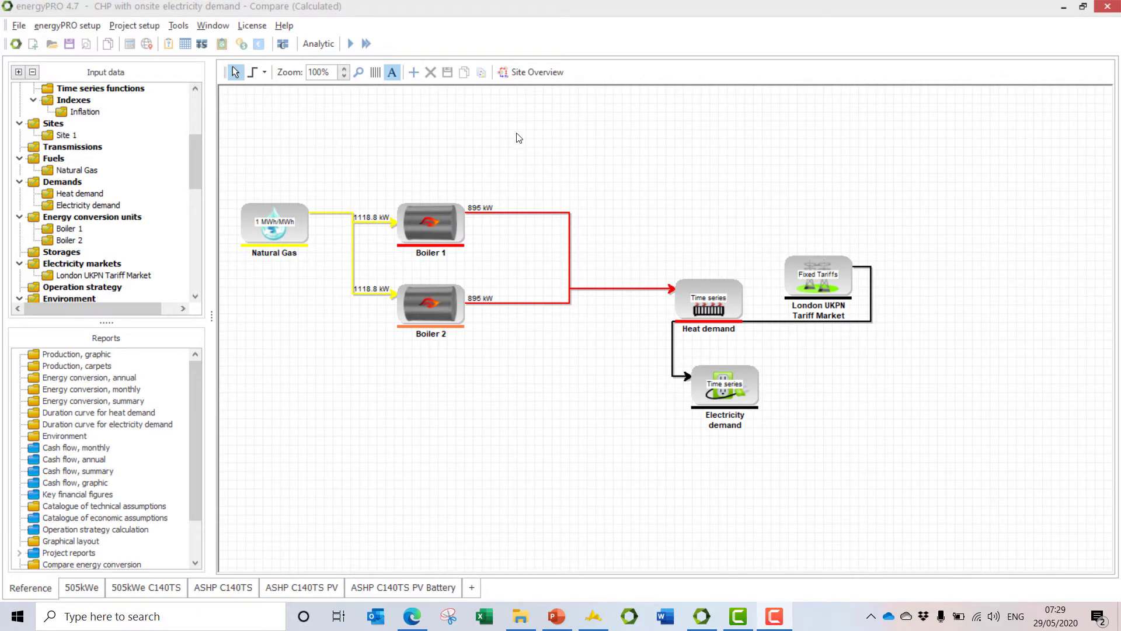
mouse_move(410, 169)
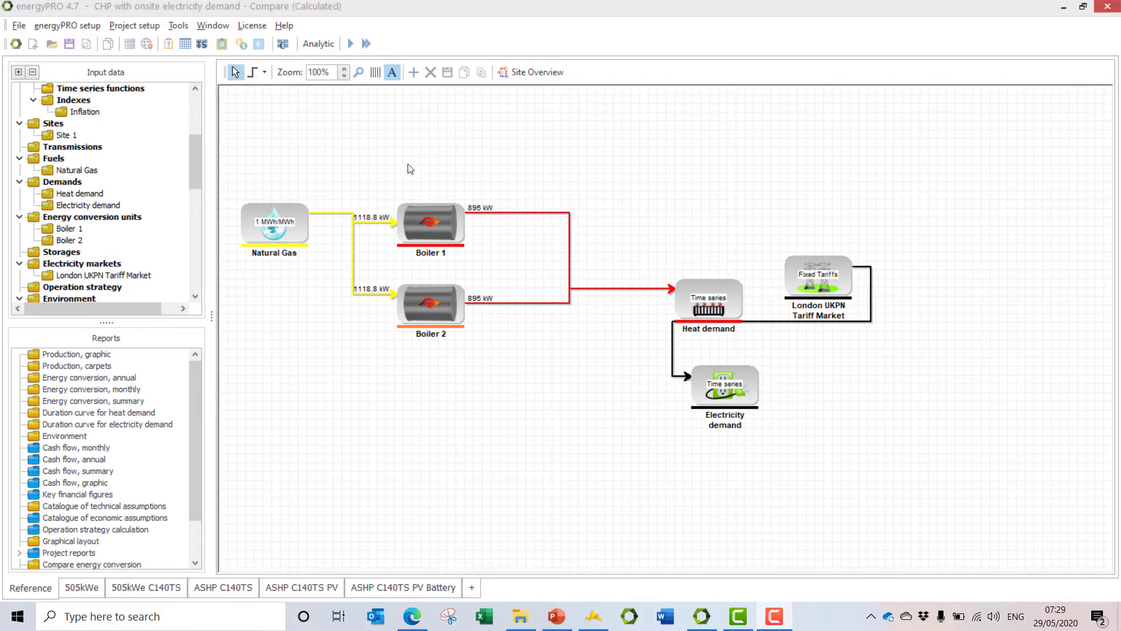
mouse_move(430, 302)
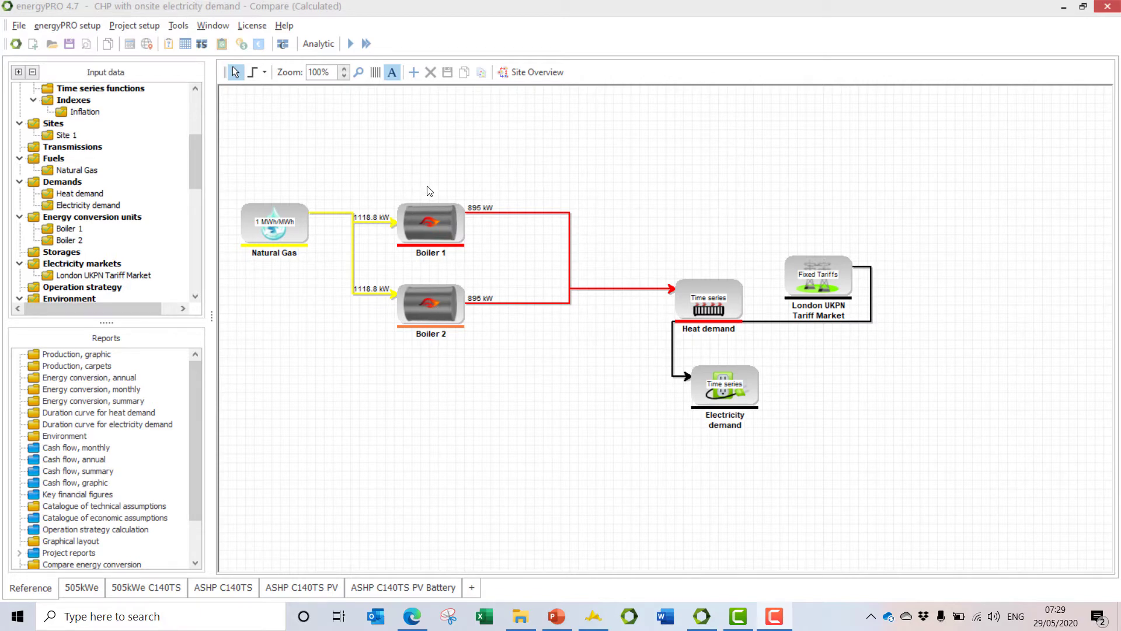
mouse_move(288, 220)
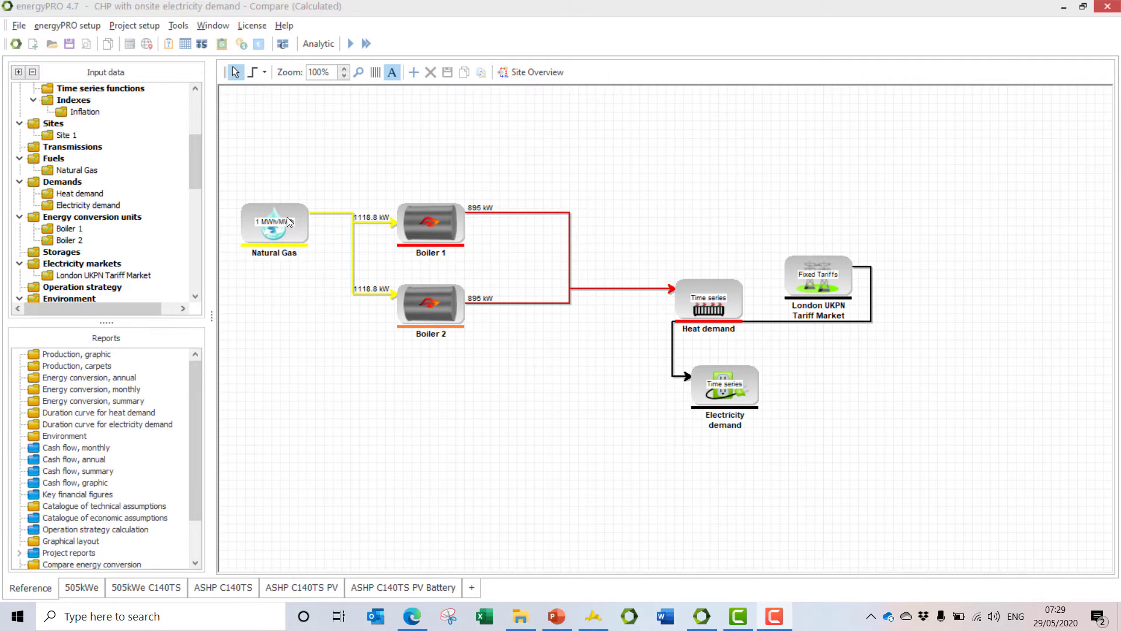
mouse_move(706, 307)
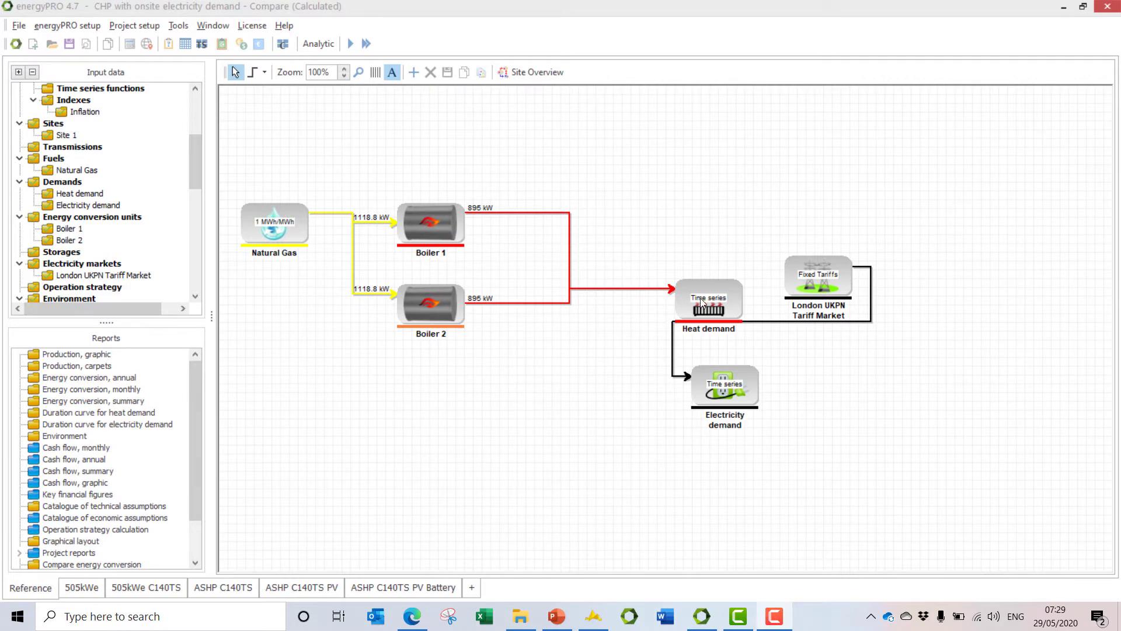
mouse_move(721, 405)
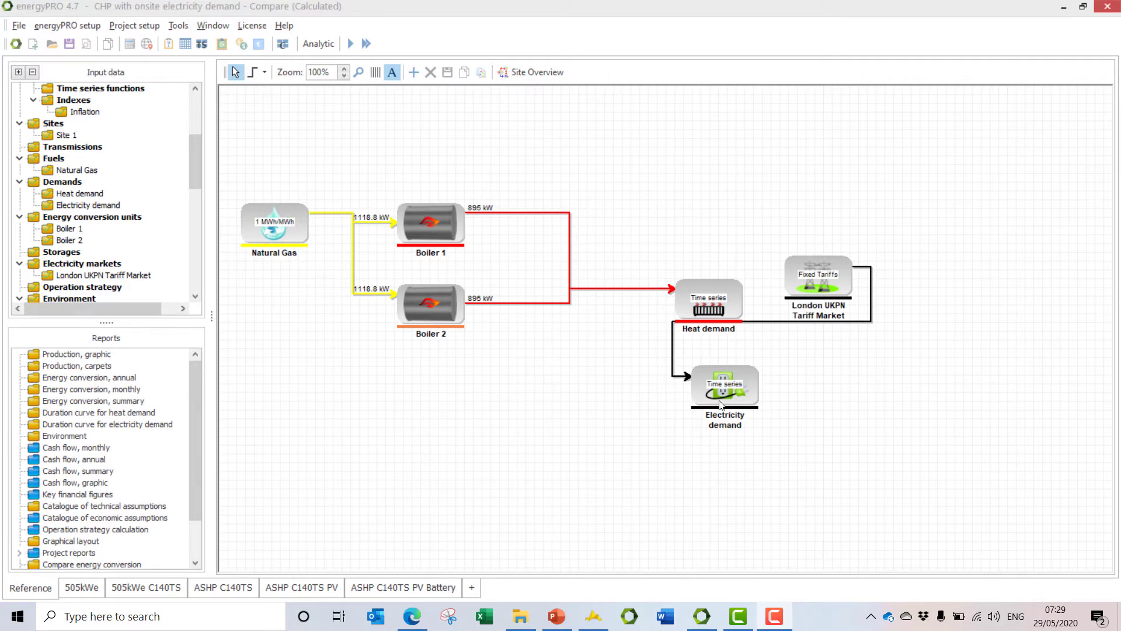
mouse_move(811, 337)
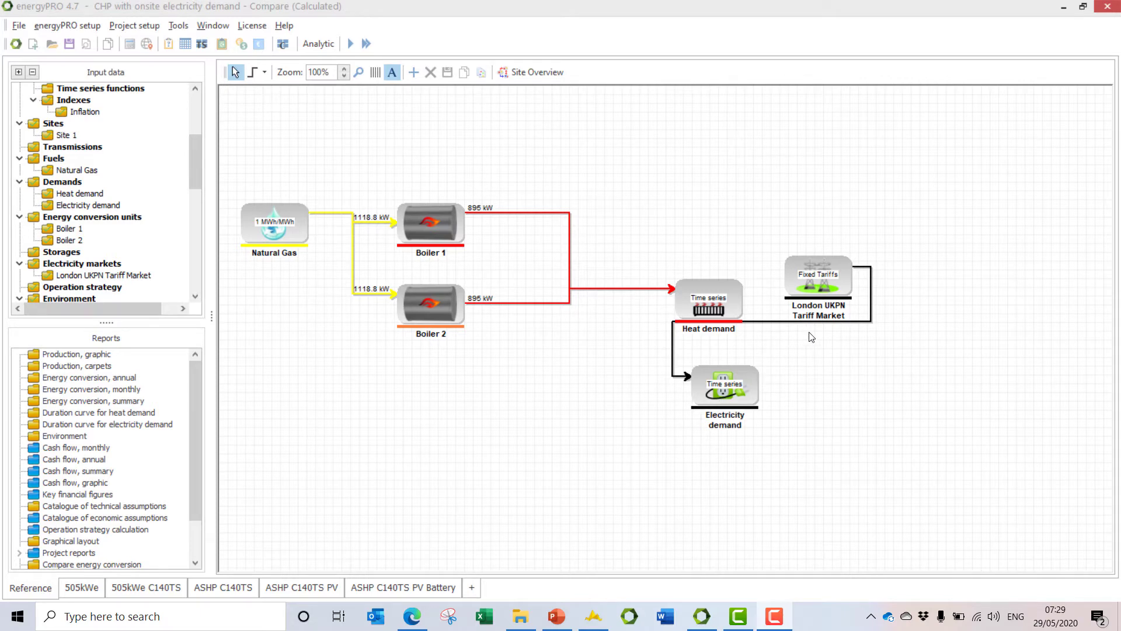
mouse_move(824, 319)
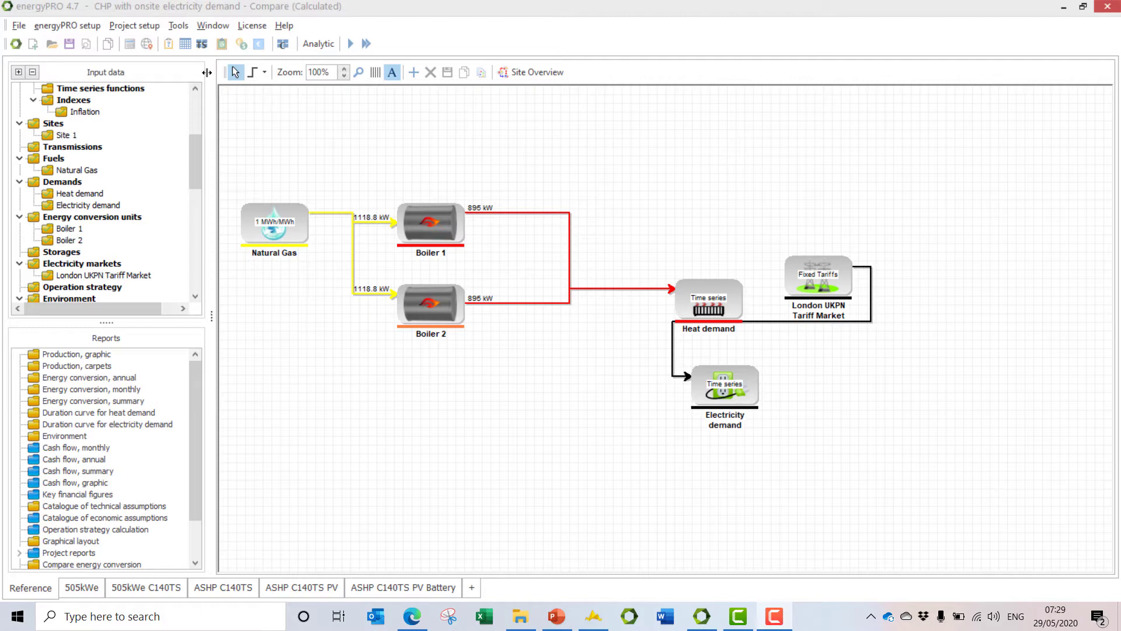
Browse the add-element list of fuels, demands and electricity markets, adding nothing to the site
scroll(down, 3)
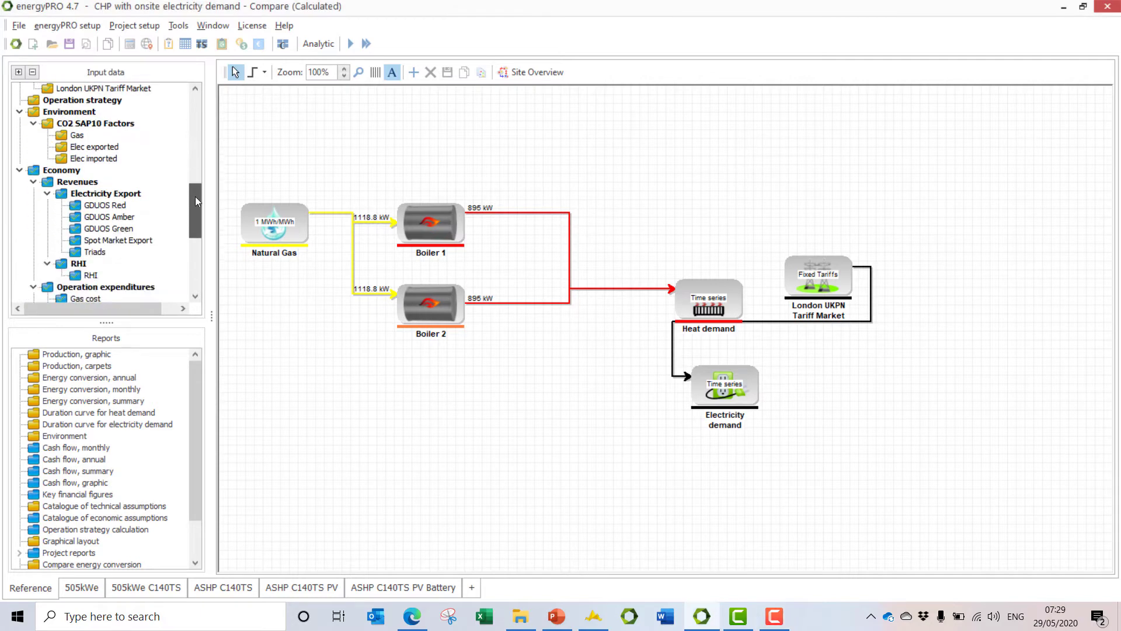
scroll(down, 3)
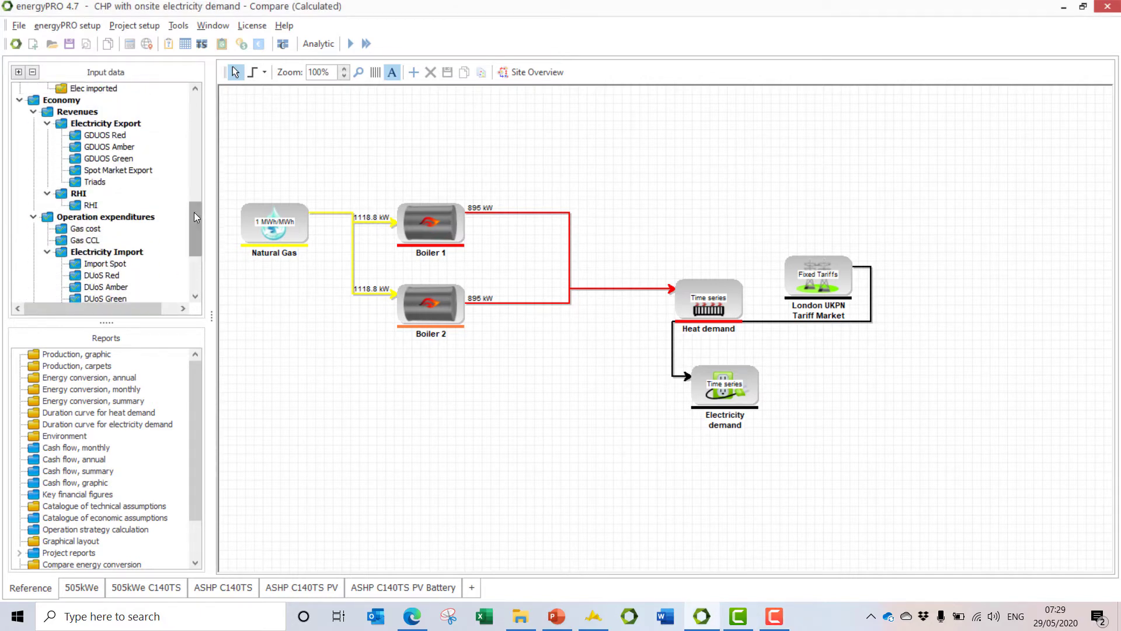
mouse_move(198, 223)
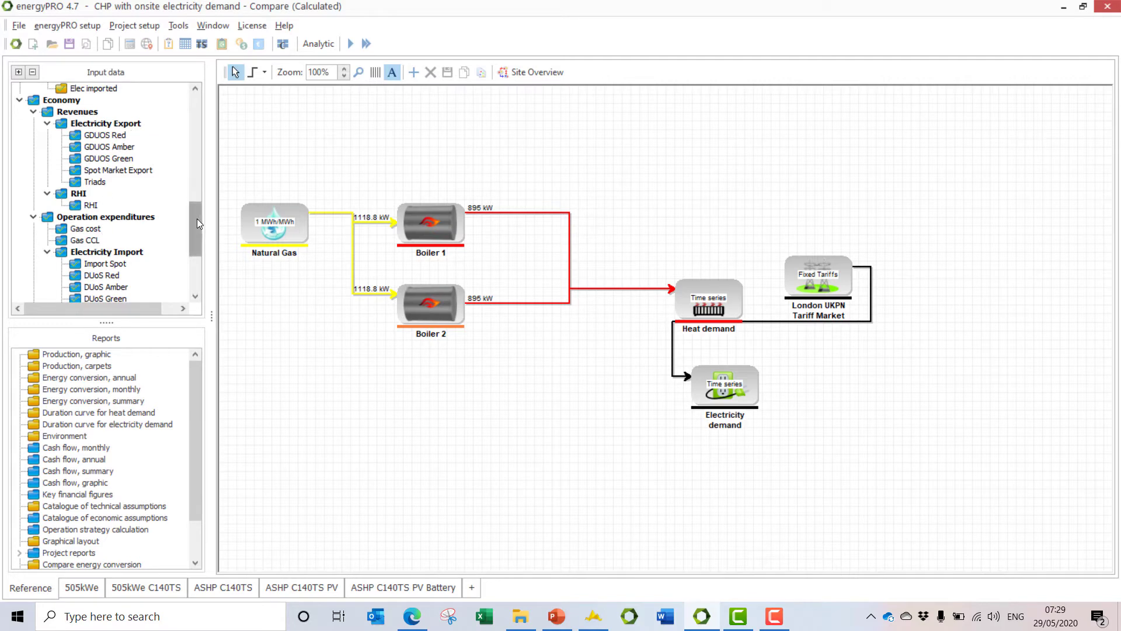
scroll(down, 3)
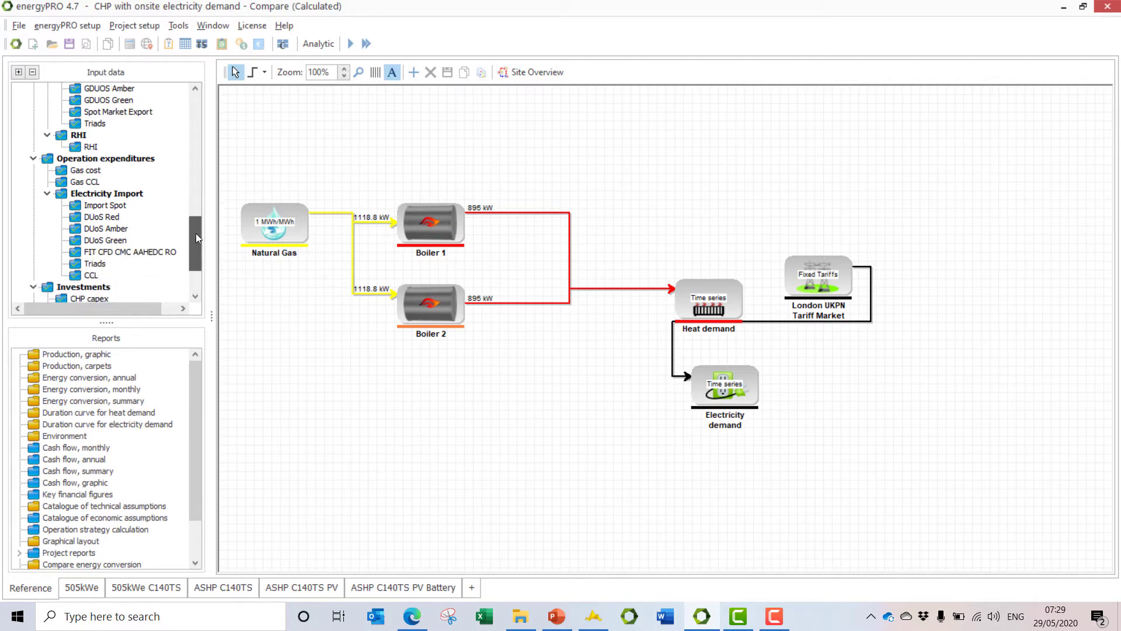
scroll(down, 3)
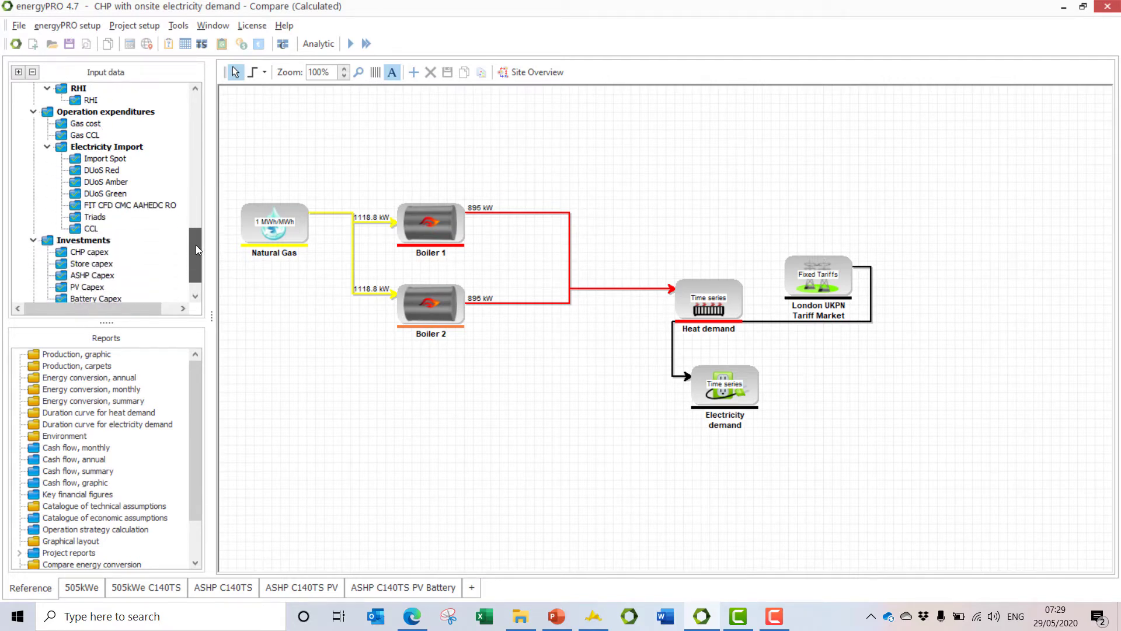
scroll(down, 3)
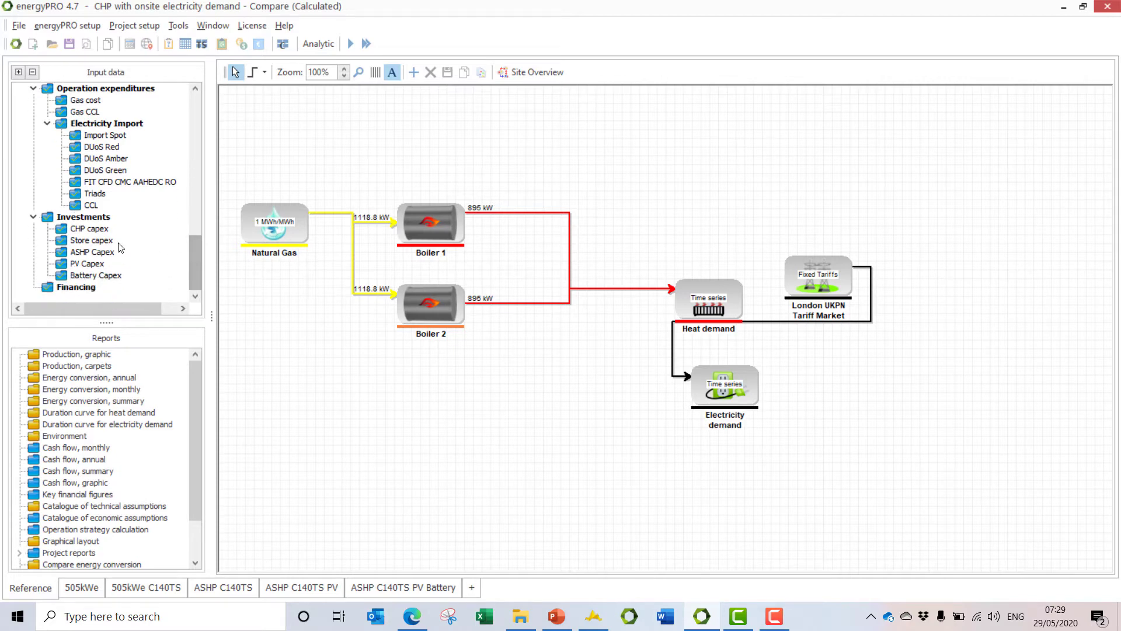
mouse_move(207, 250)
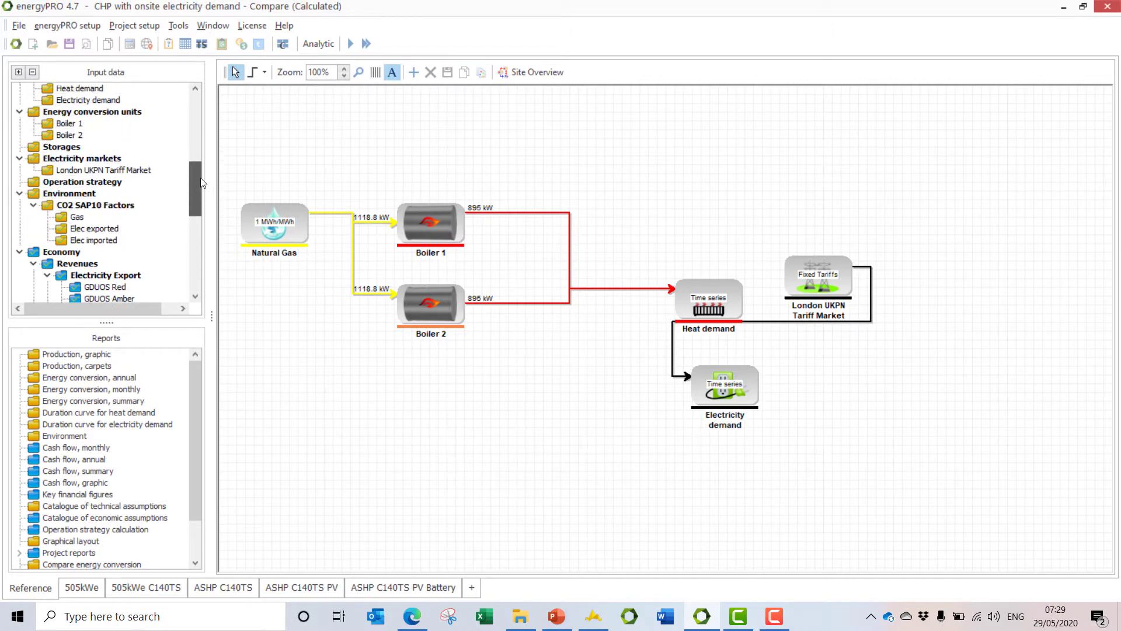
scroll(down, 3)
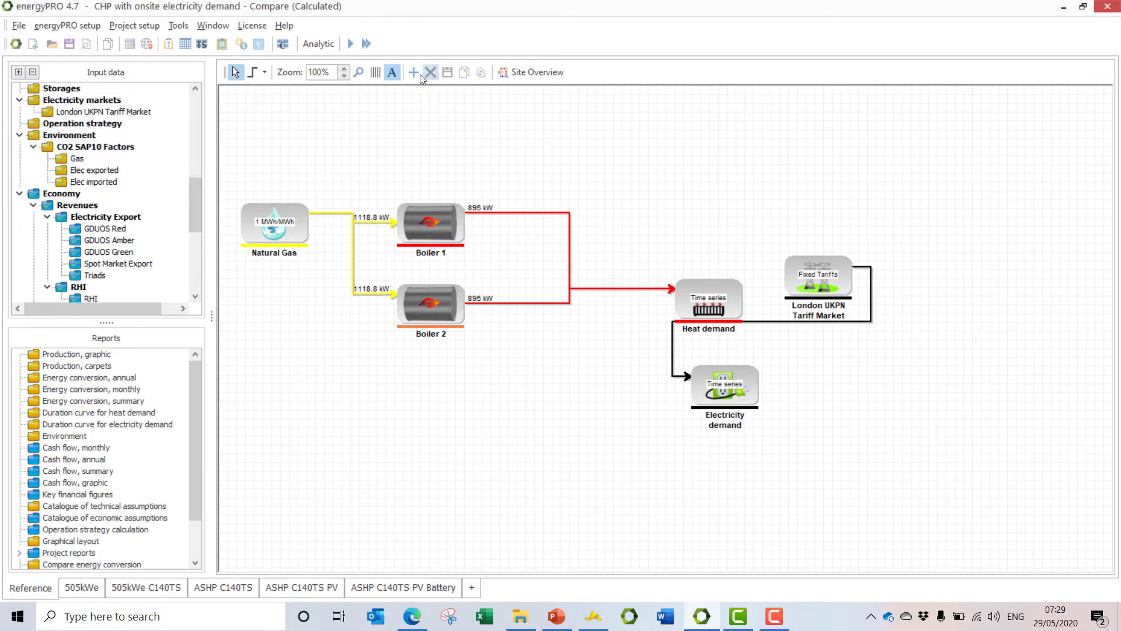
click(414, 72)
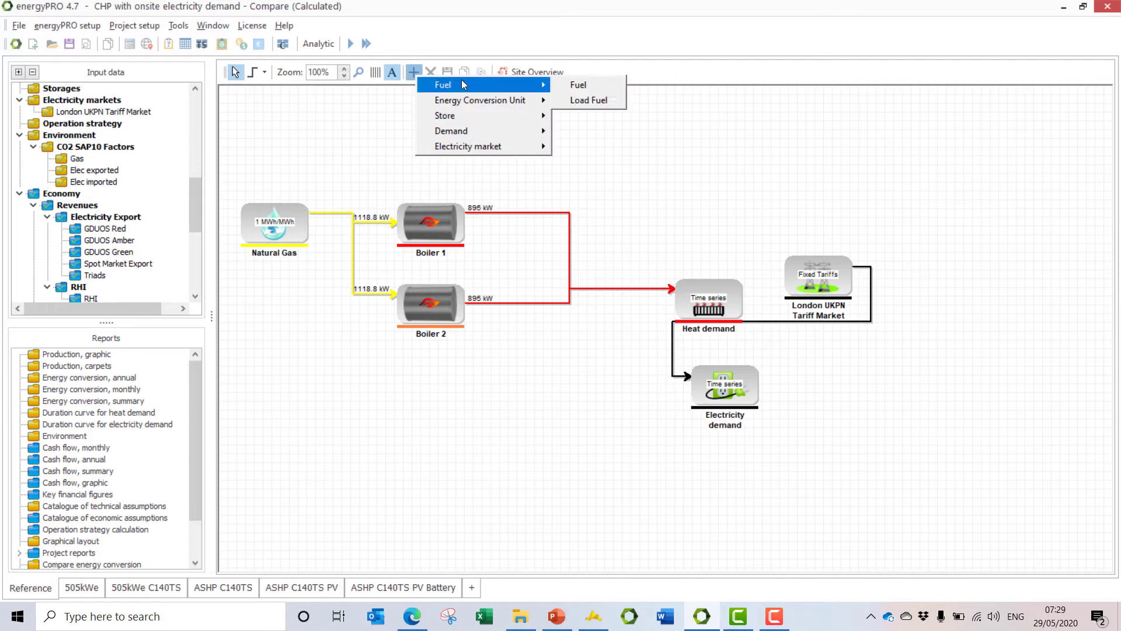
mouse_move(480, 100)
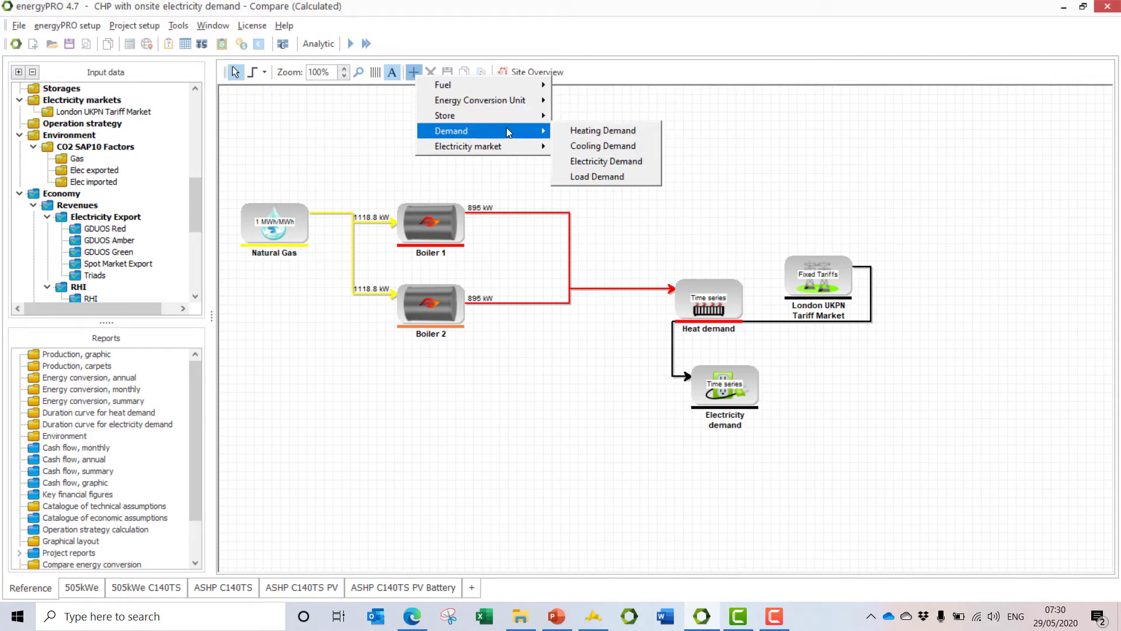
mouse_move(508, 146)
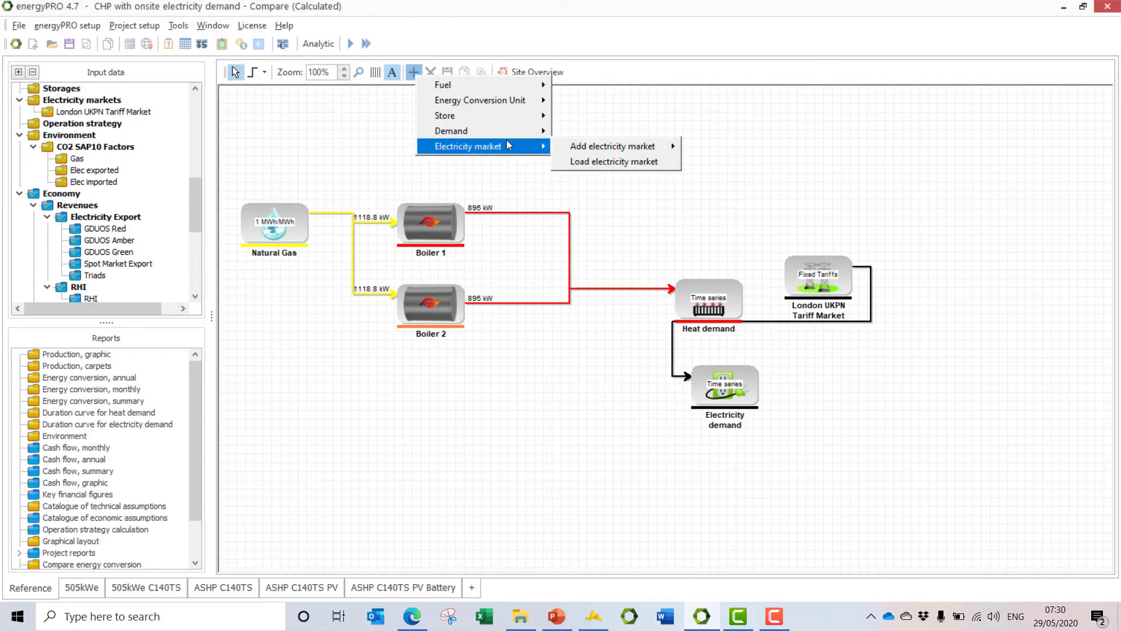
mouse_move(610, 146)
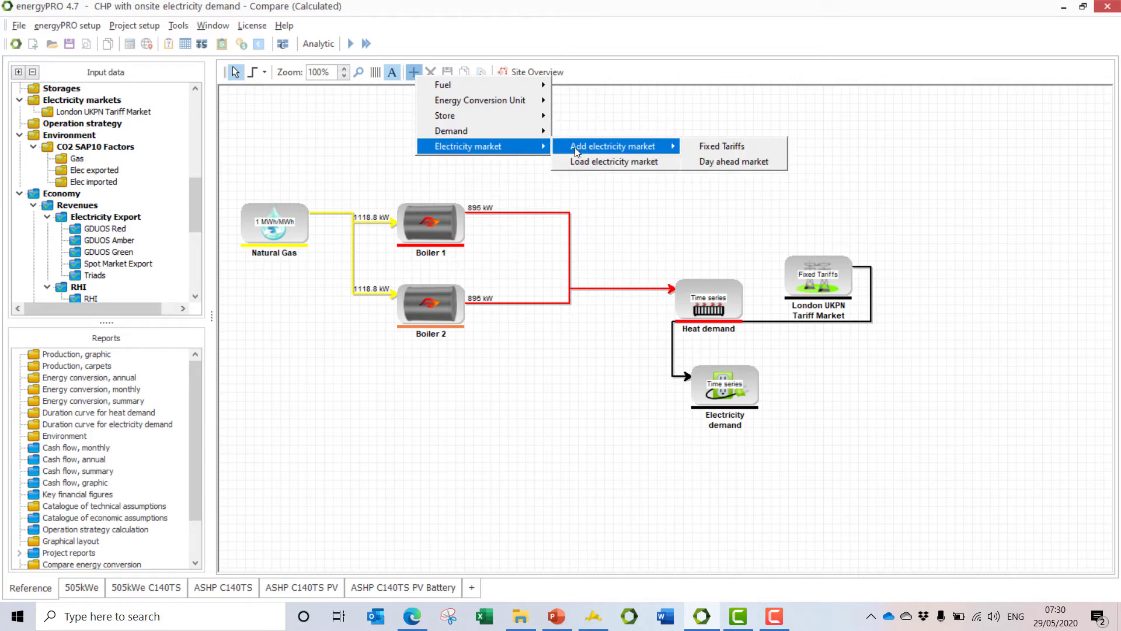
mouse_move(500, 90)
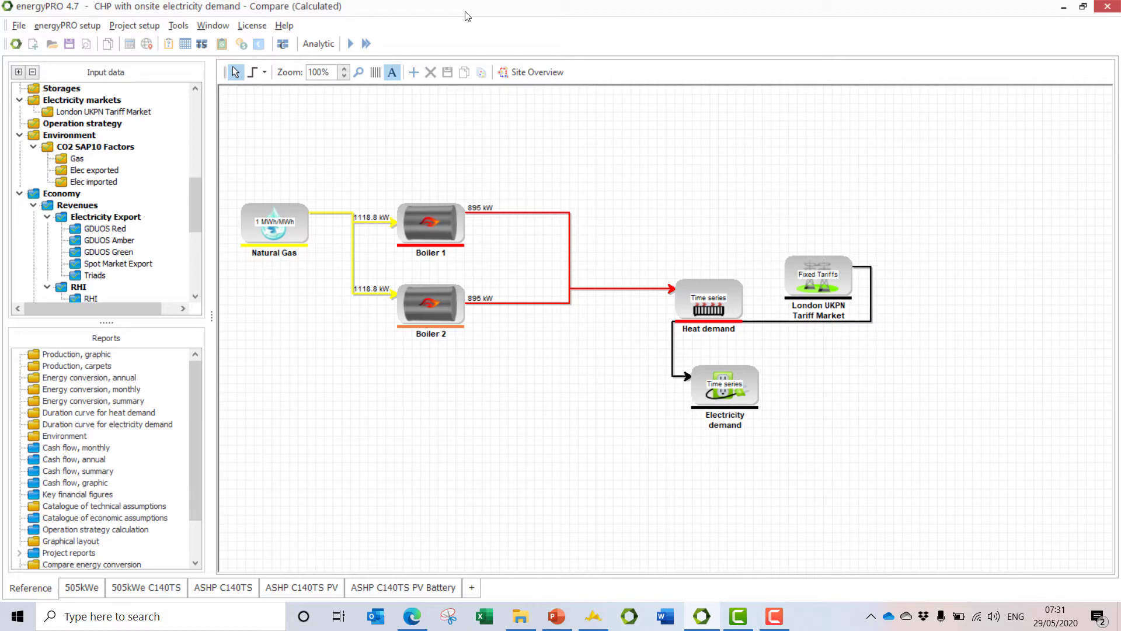
mouse_move(169, 125)
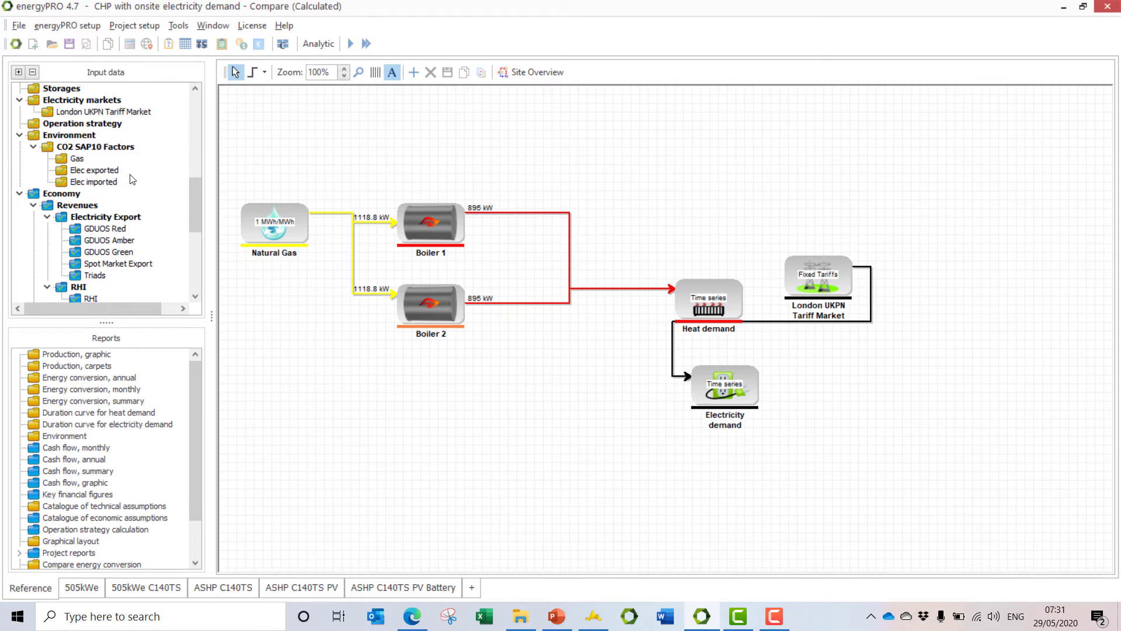
mouse_move(194, 197)
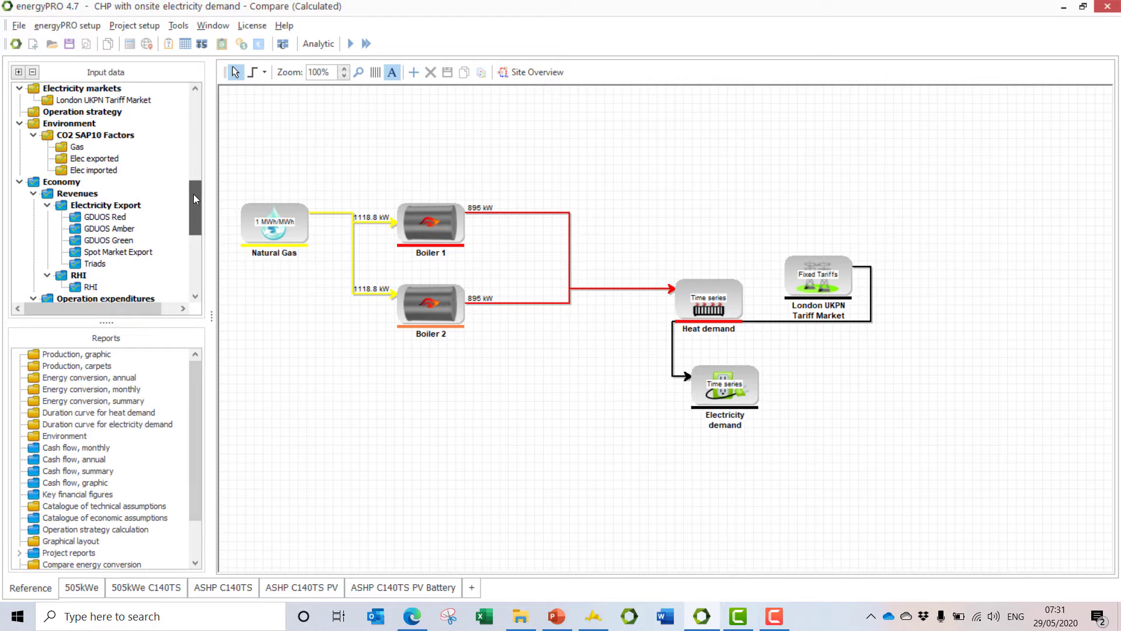
scroll(down, 3)
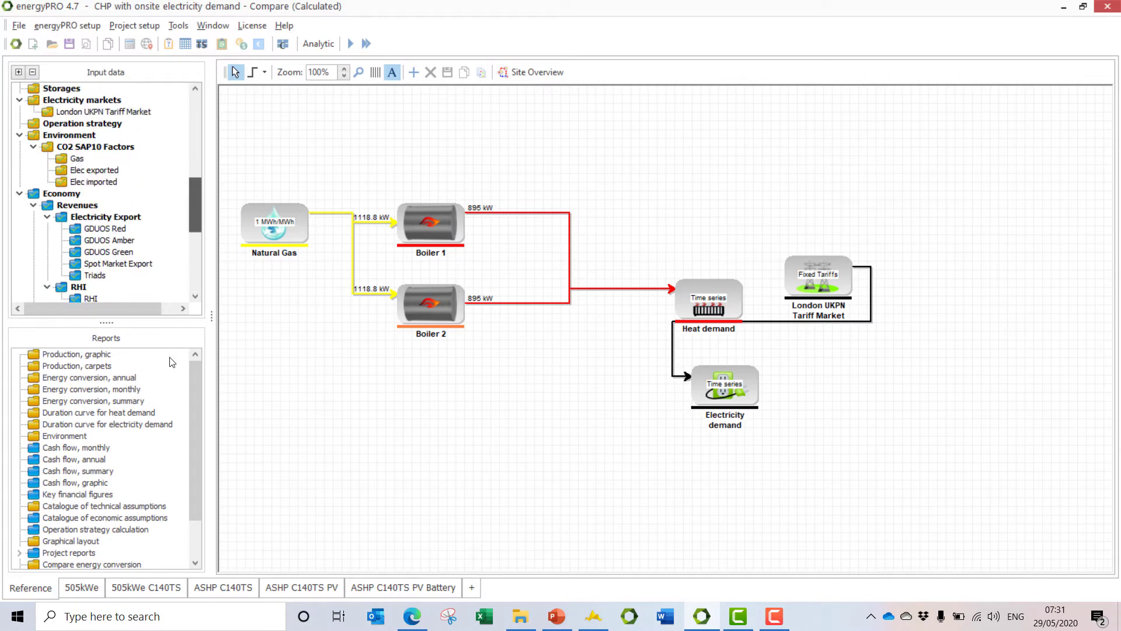
mouse_move(83, 358)
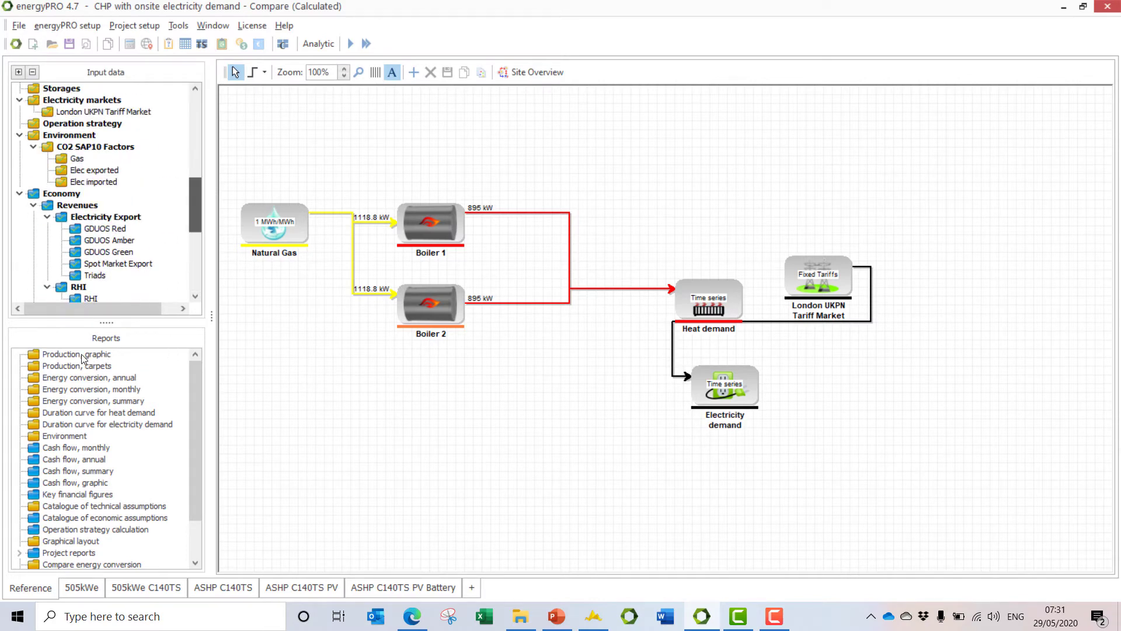
mouse_move(106, 386)
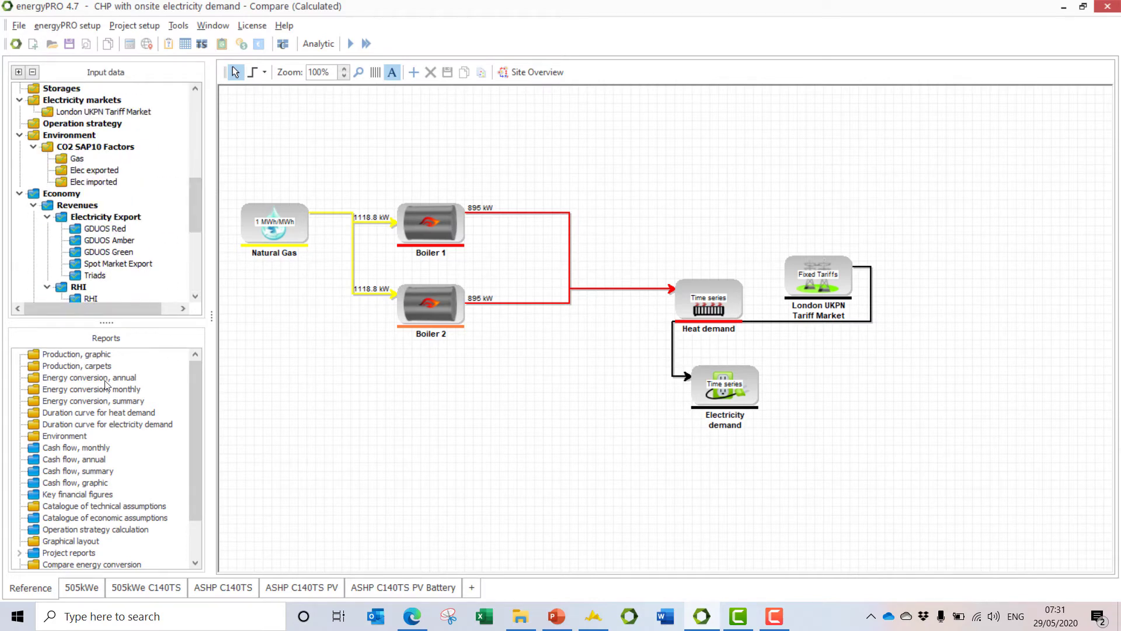
Open the Production, graphic report and extend its graphs to 365 days
double_click(61, 354)
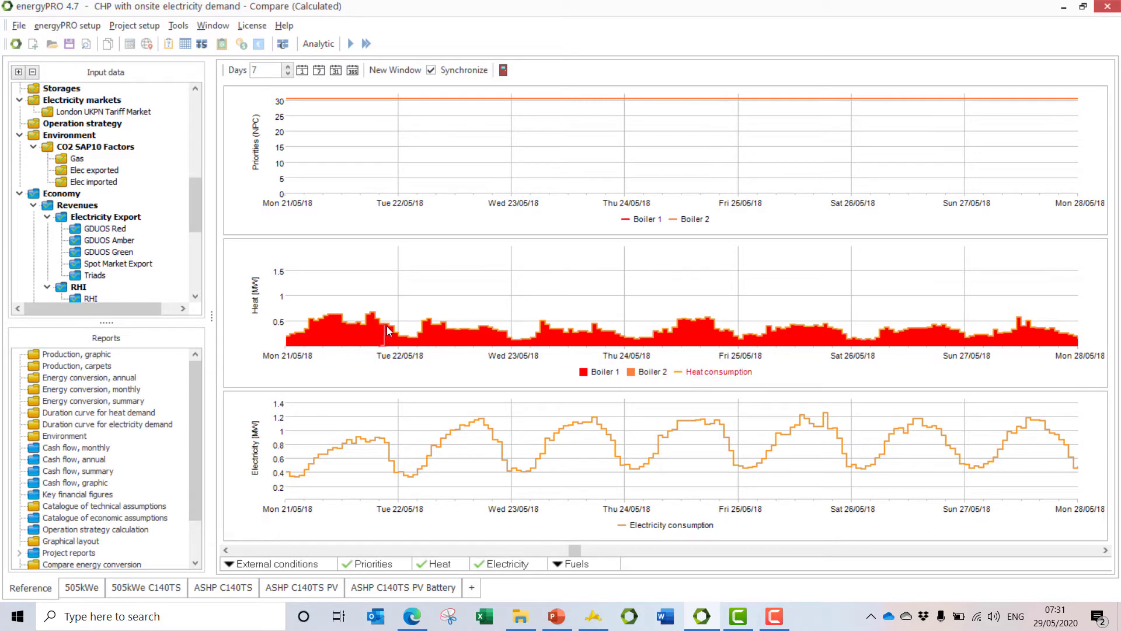
mouse_move(536, 343)
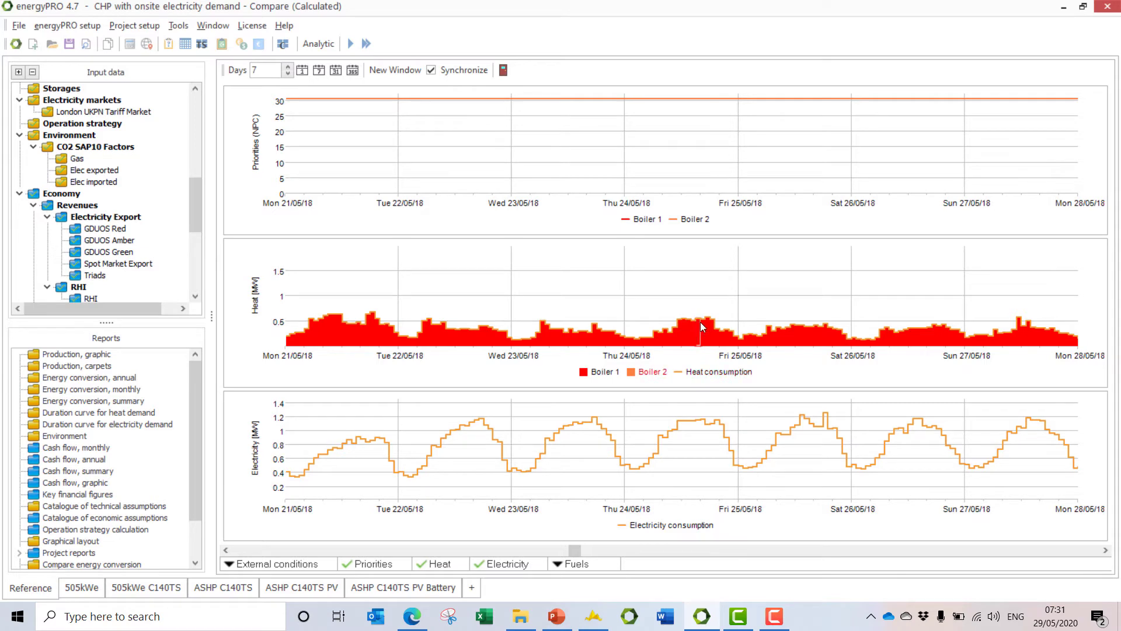
mouse_move(701, 327)
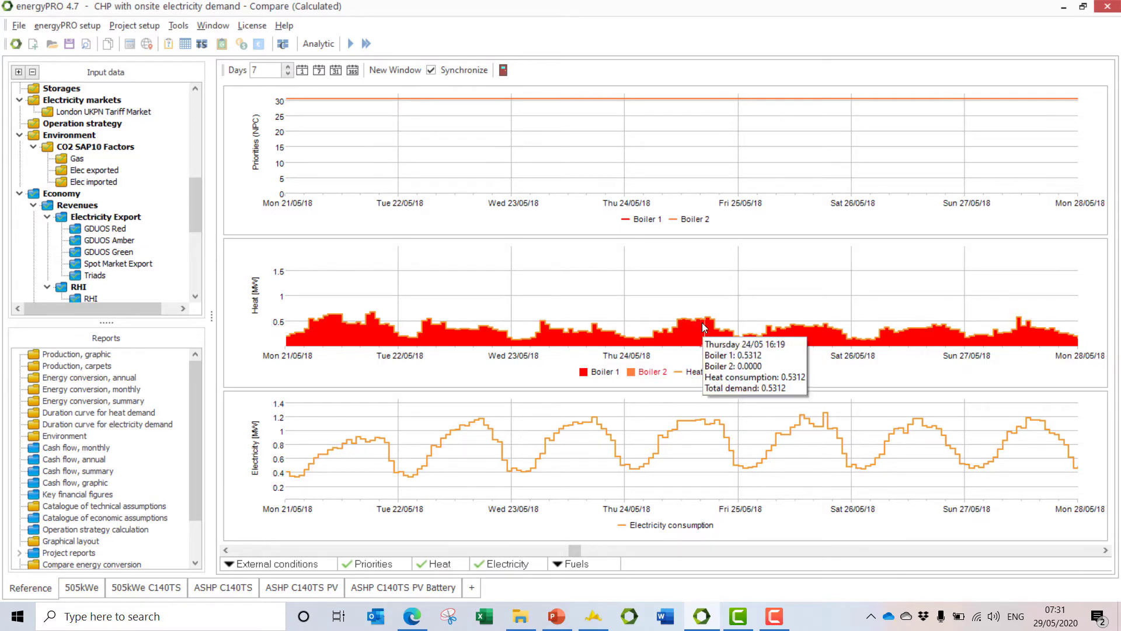
mouse_move(496, 435)
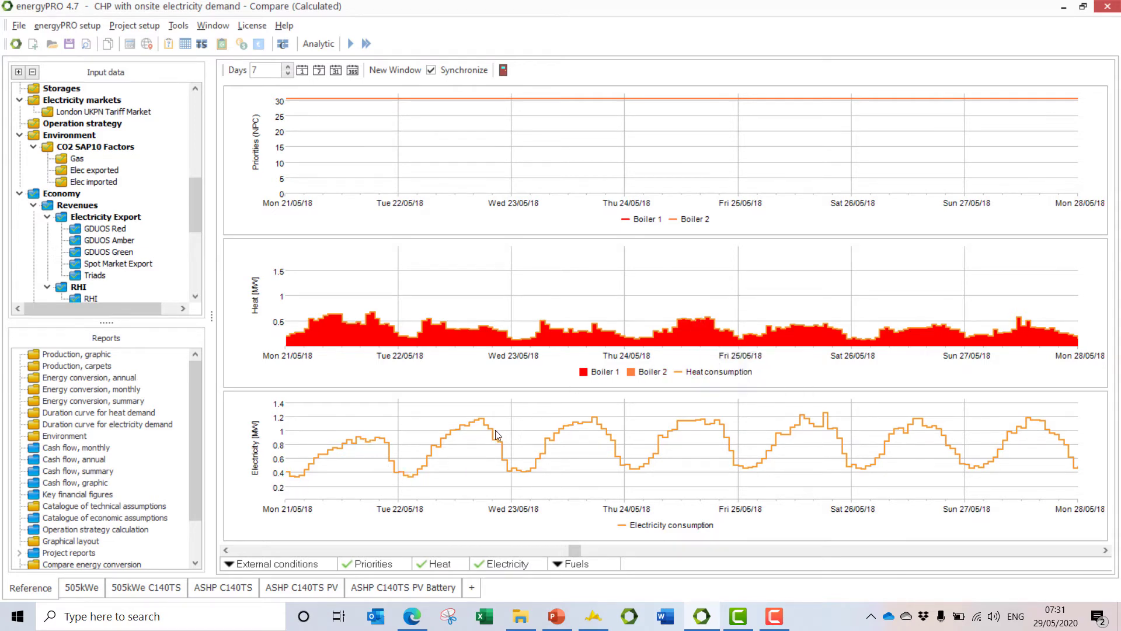
mouse_move(322, 490)
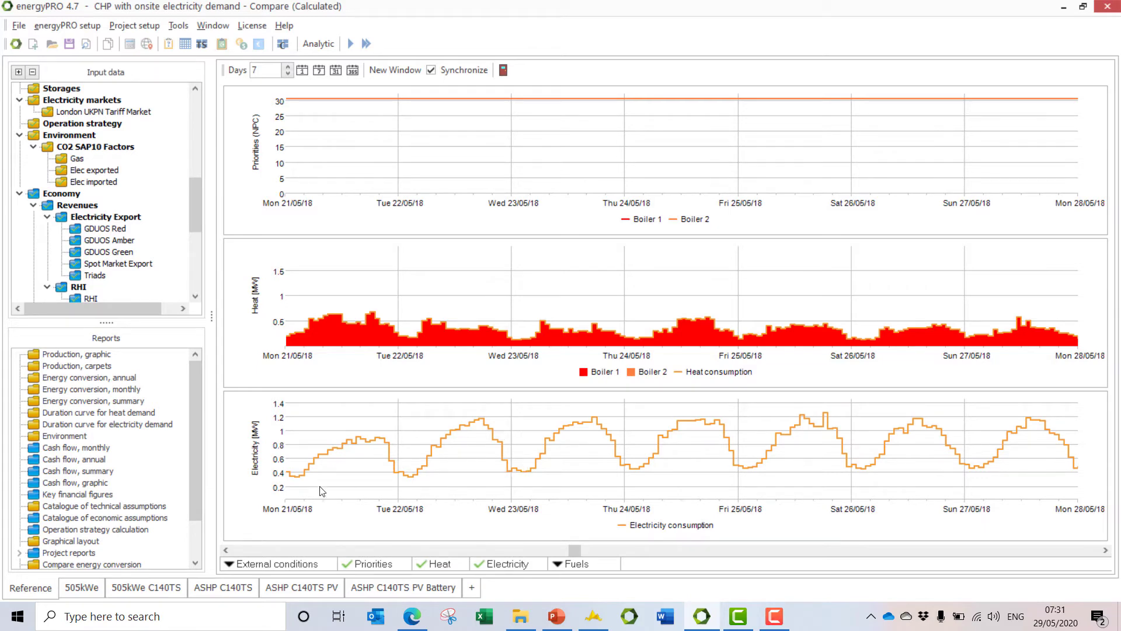
mouse_move(555, 527)
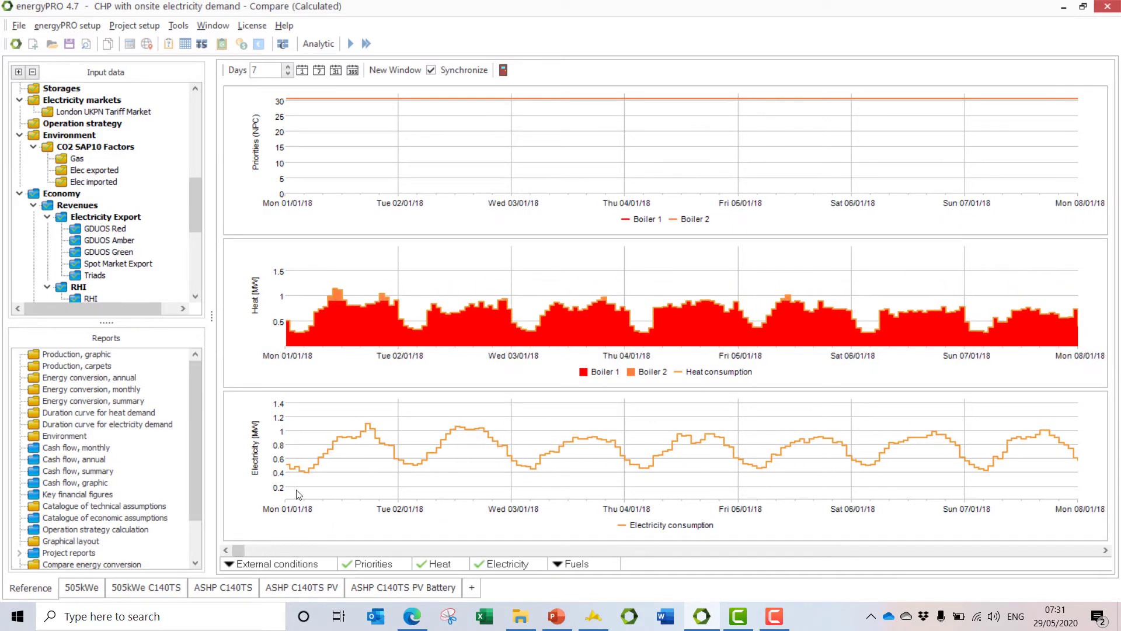
mouse_move(272, 75)
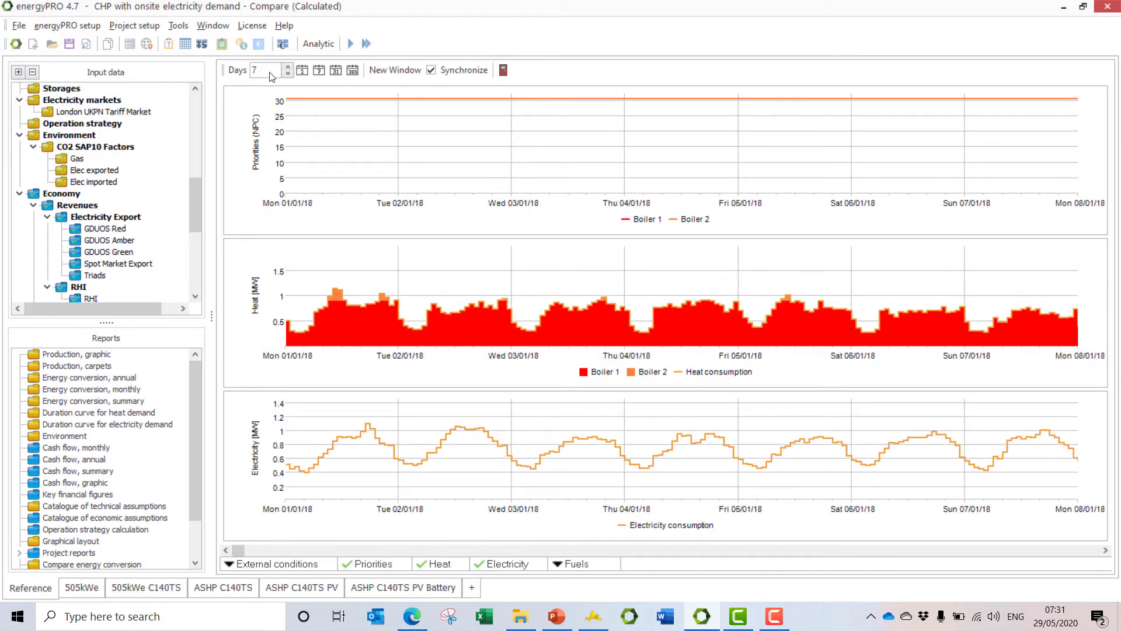
click(351, 70)
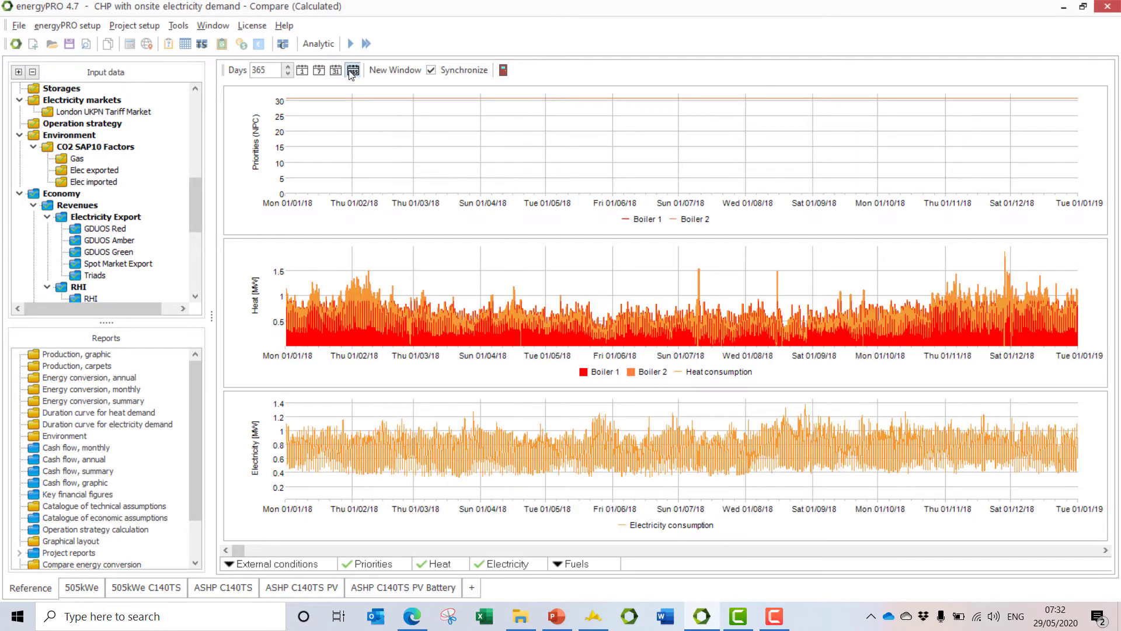
mouse_move(352, 70)
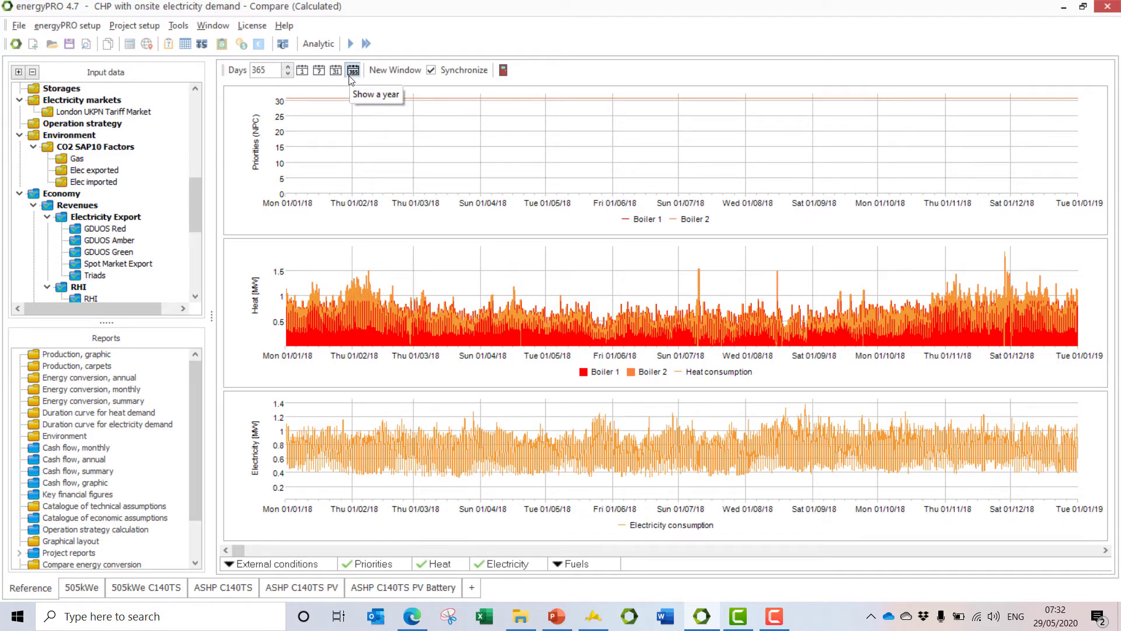
mouse_move(441, 123)
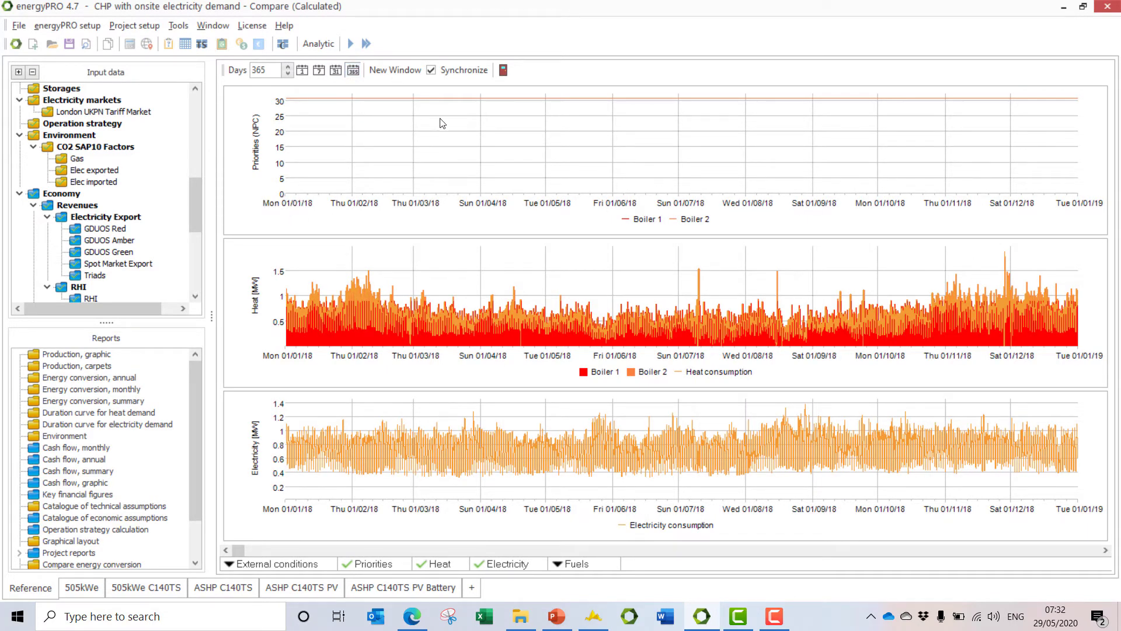
mouse_move(441, 122)
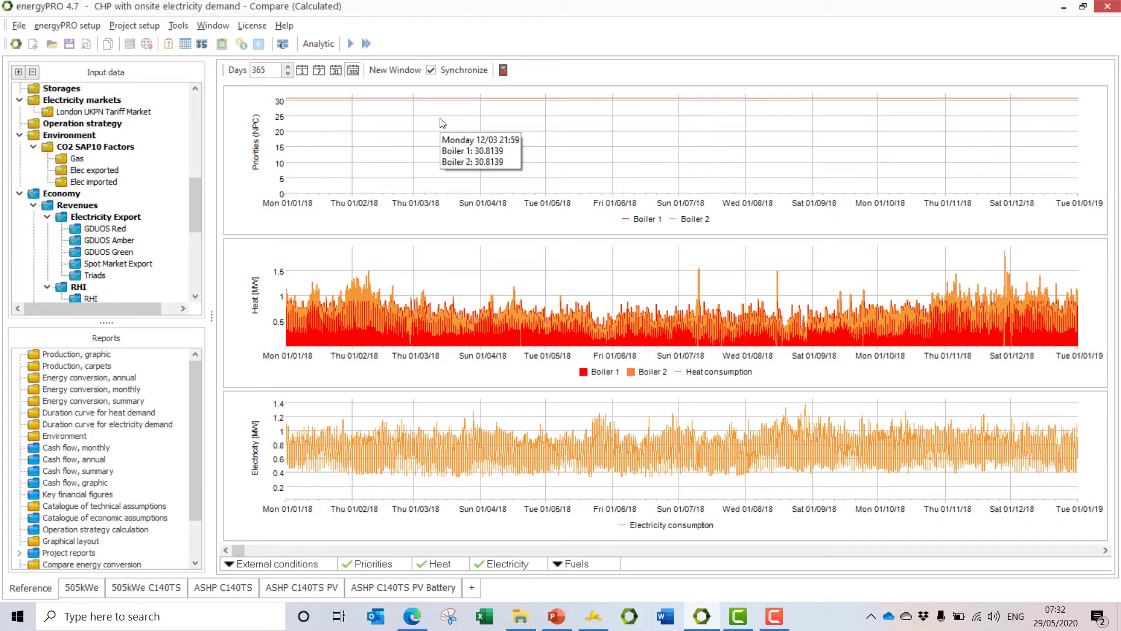
mouse_move(456, 161)
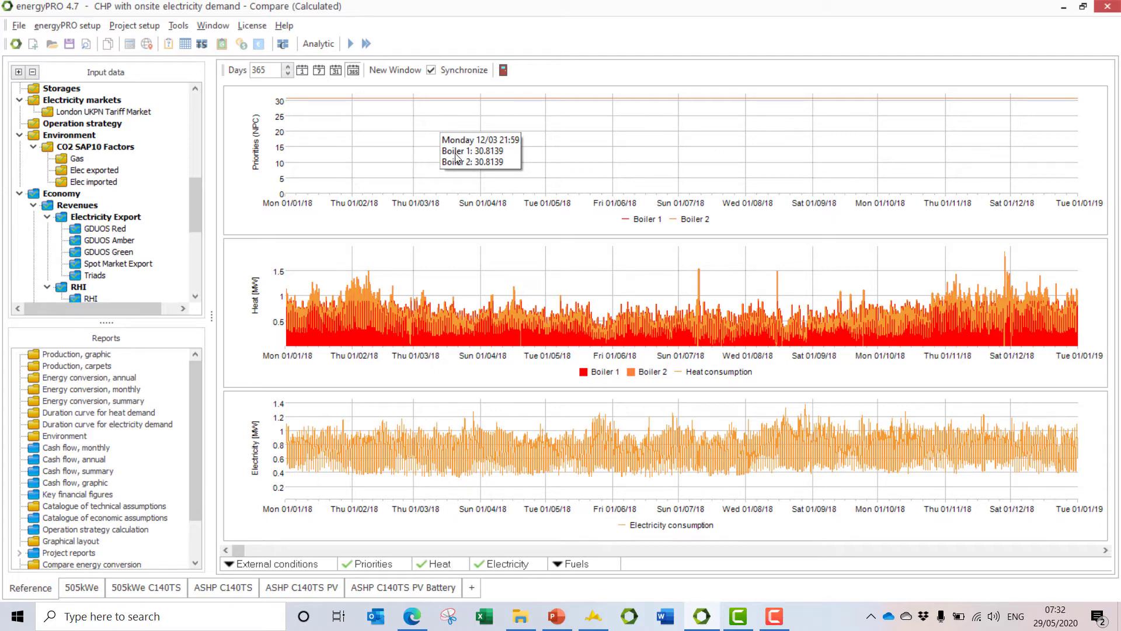
mouse_move(400, 199)
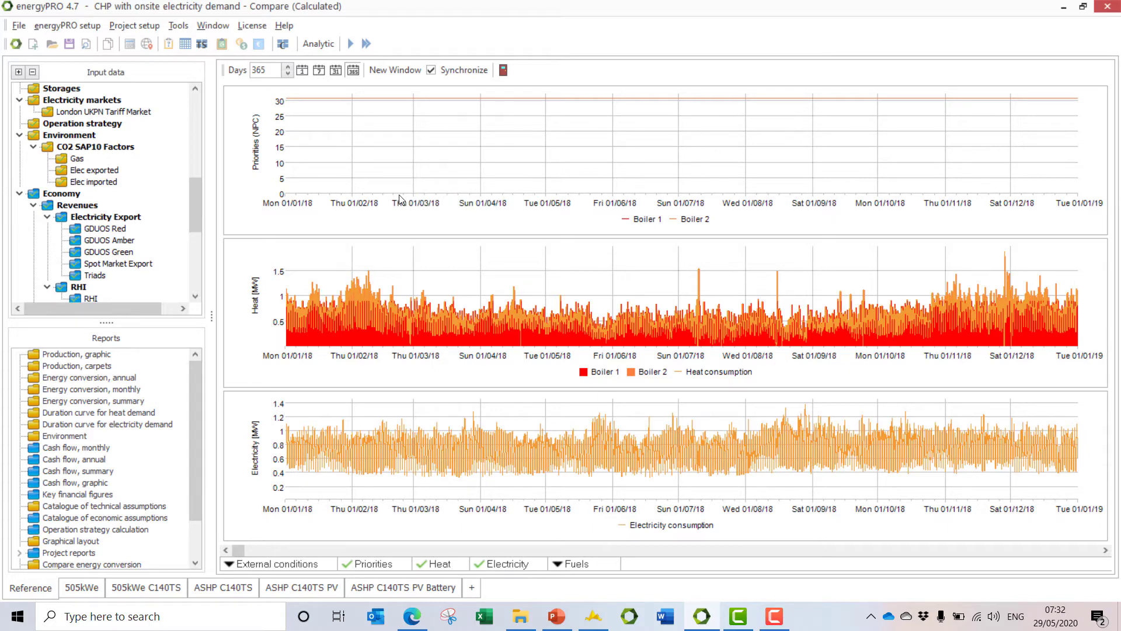
mouse_move(68, 598)
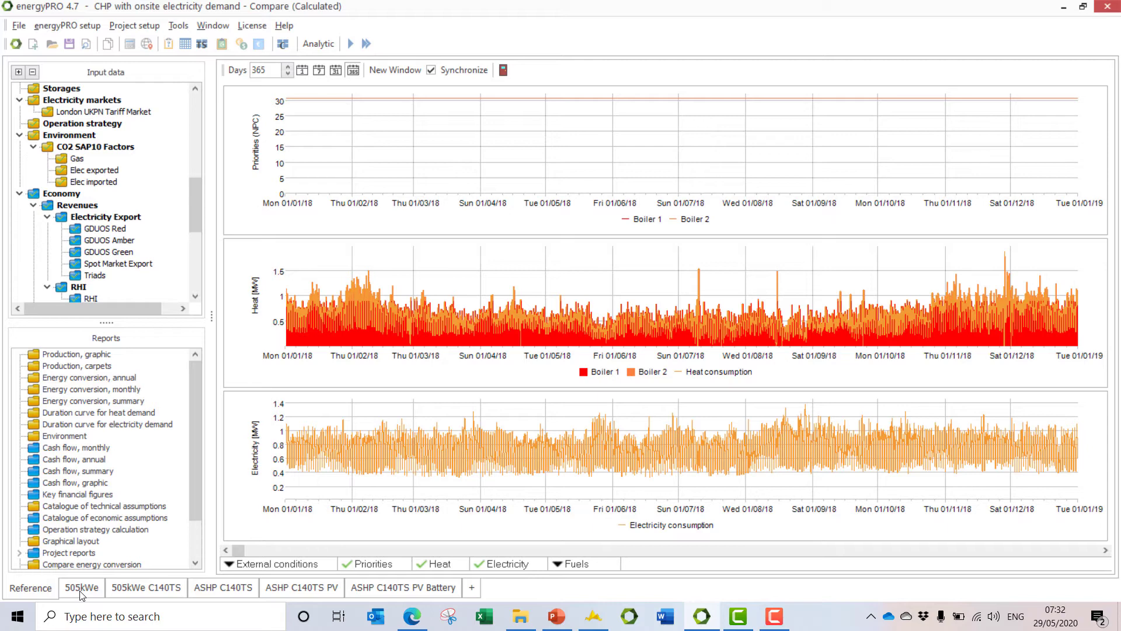
mouse_move(211, 600)
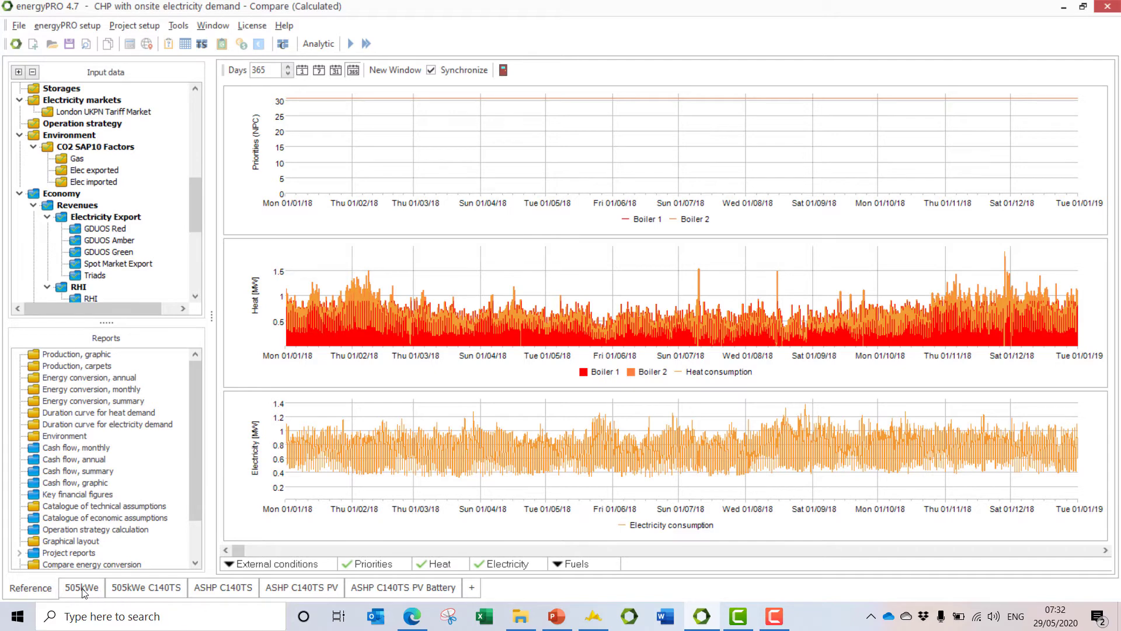
mouse_move(91, 594)
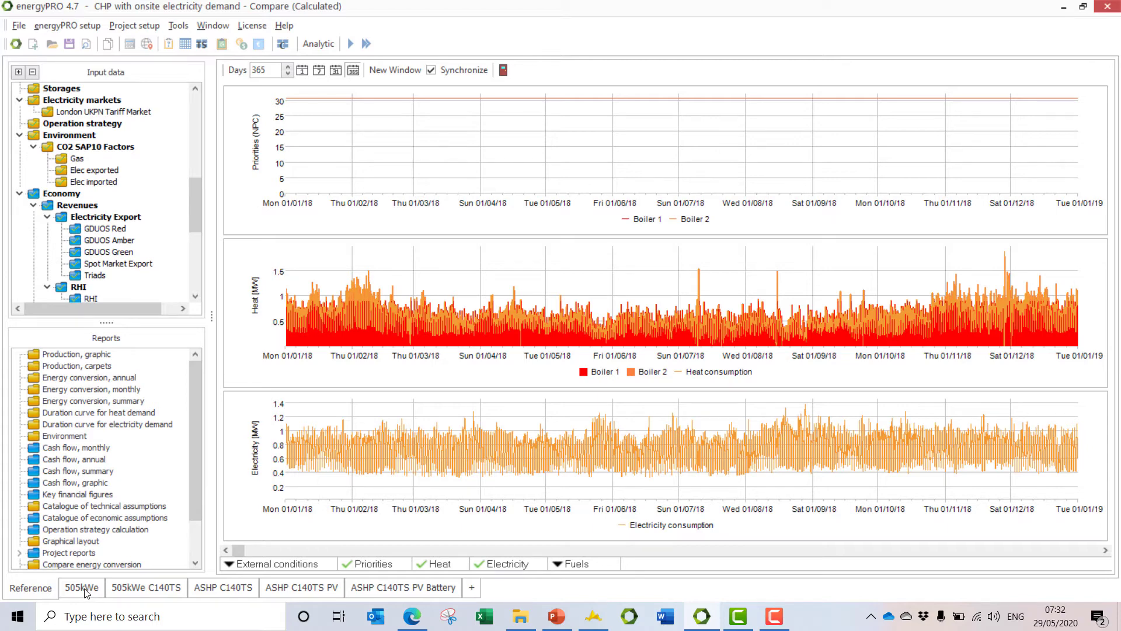
Step through the scenario tabs to reach the ASHP C140TS PV Battery site diagram
click(75, 587)
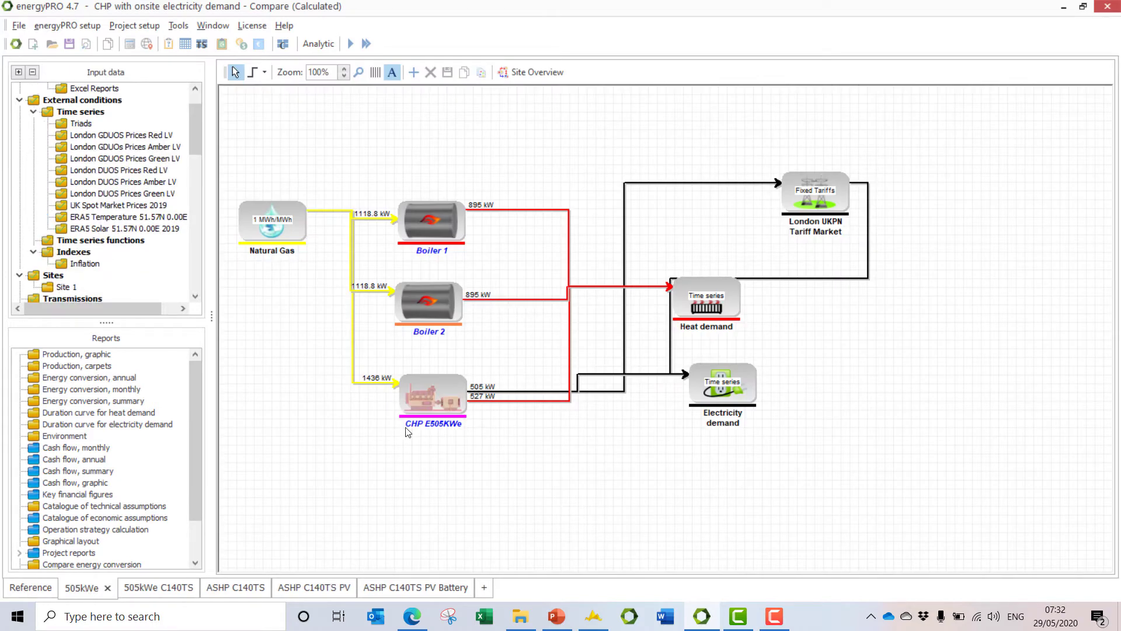
mouse_move(428, 425)
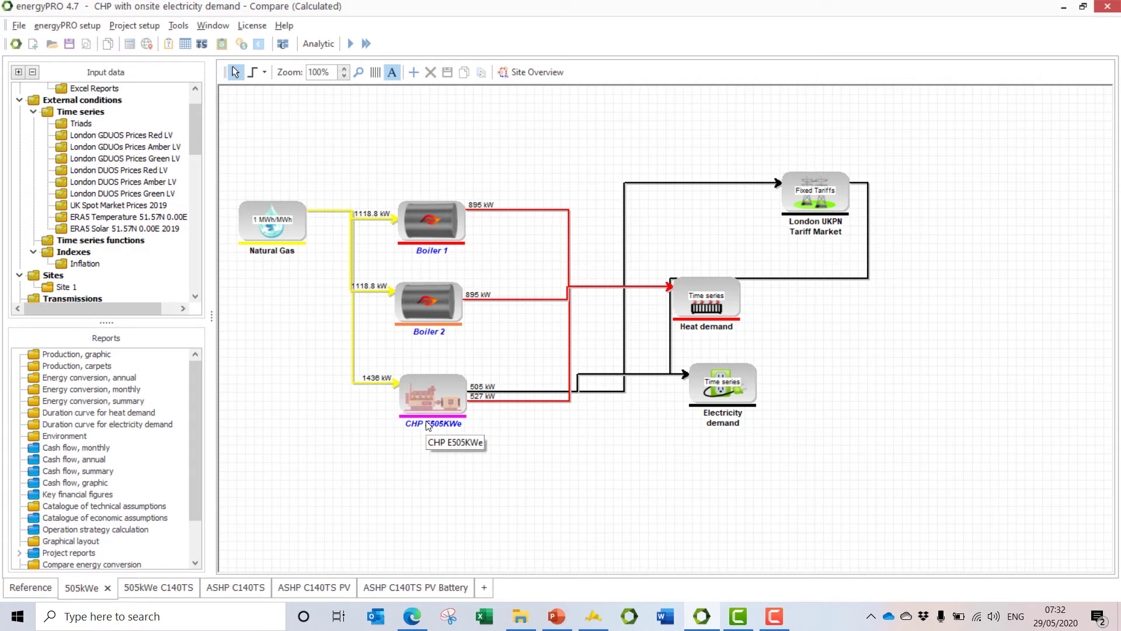
mouse_move(227, 570)
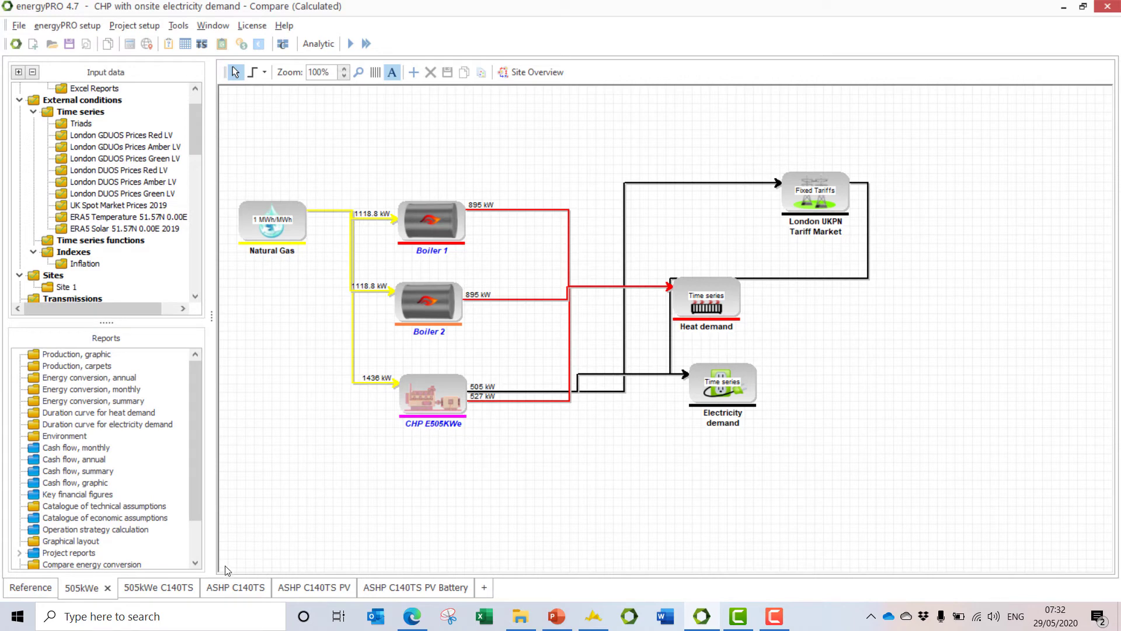
click(146, 587)
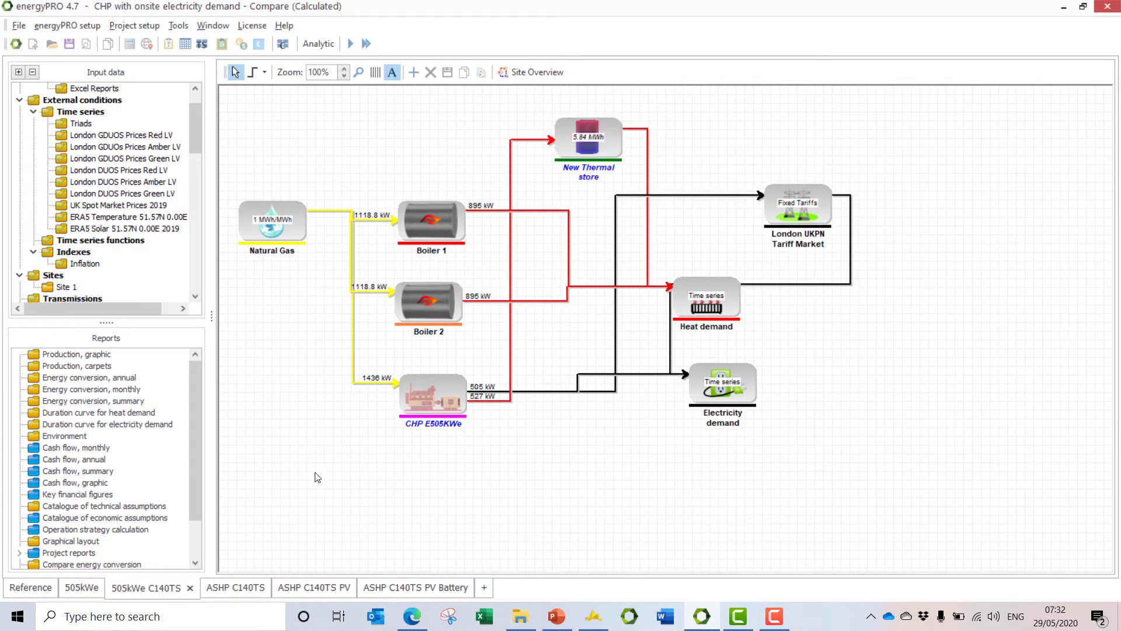
mouse_move(604, 183)
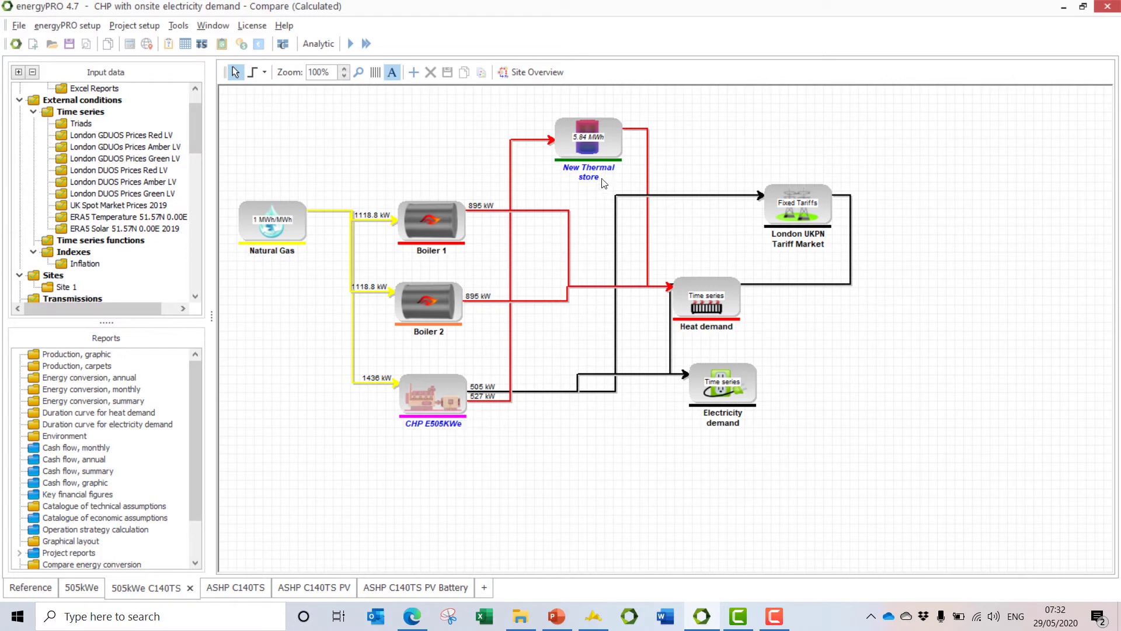
click(228, 587)
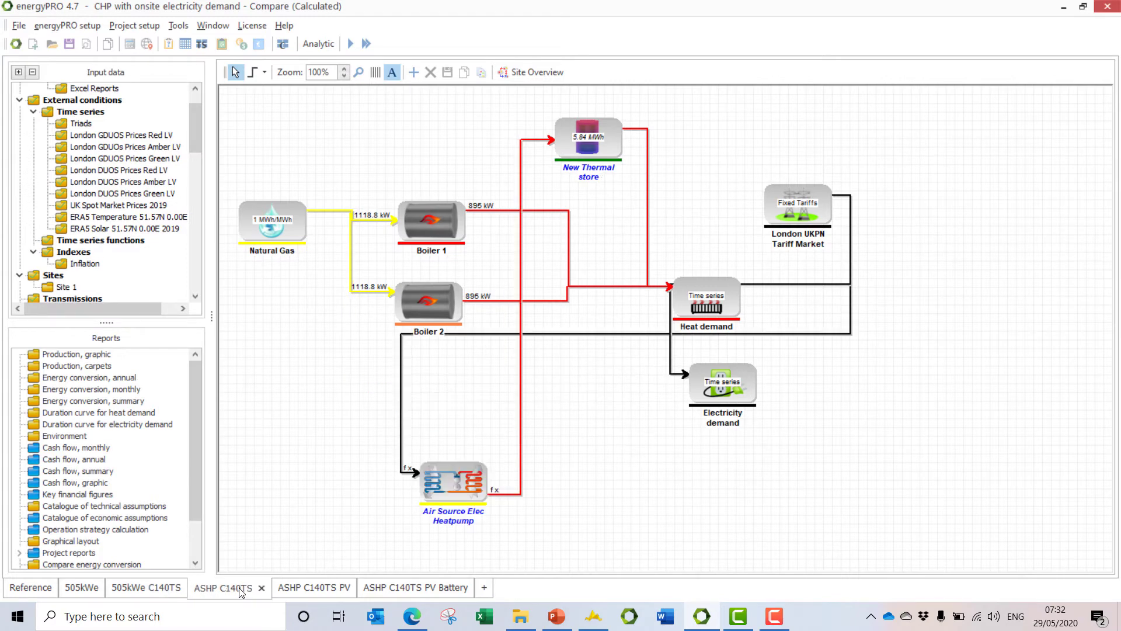
mouse_move(448, 493)
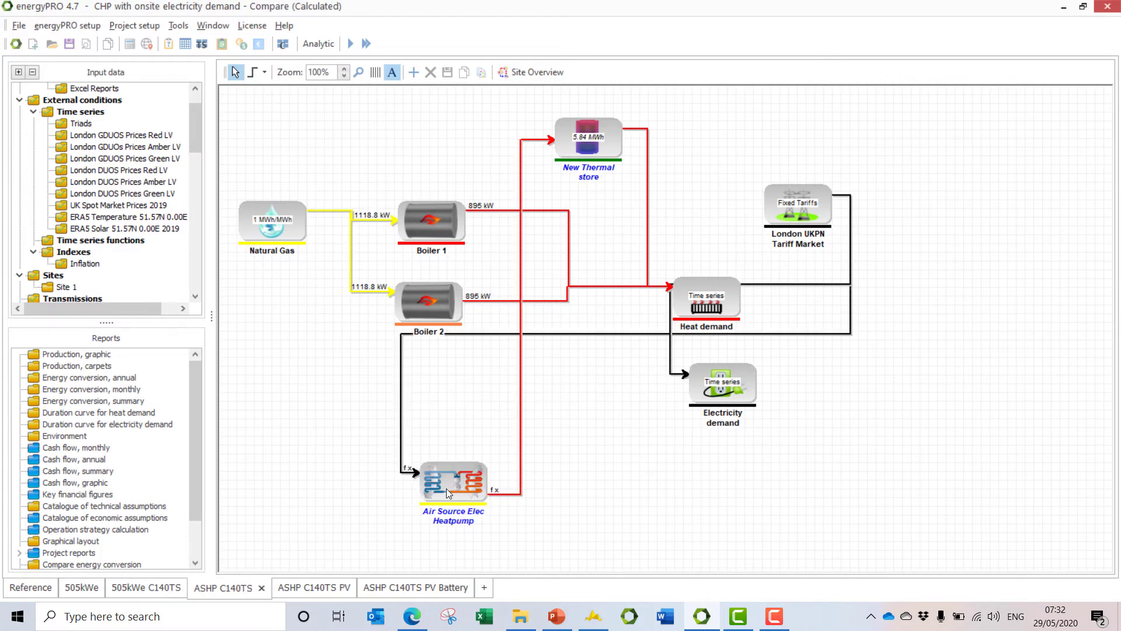
mouse_move(448, 493)
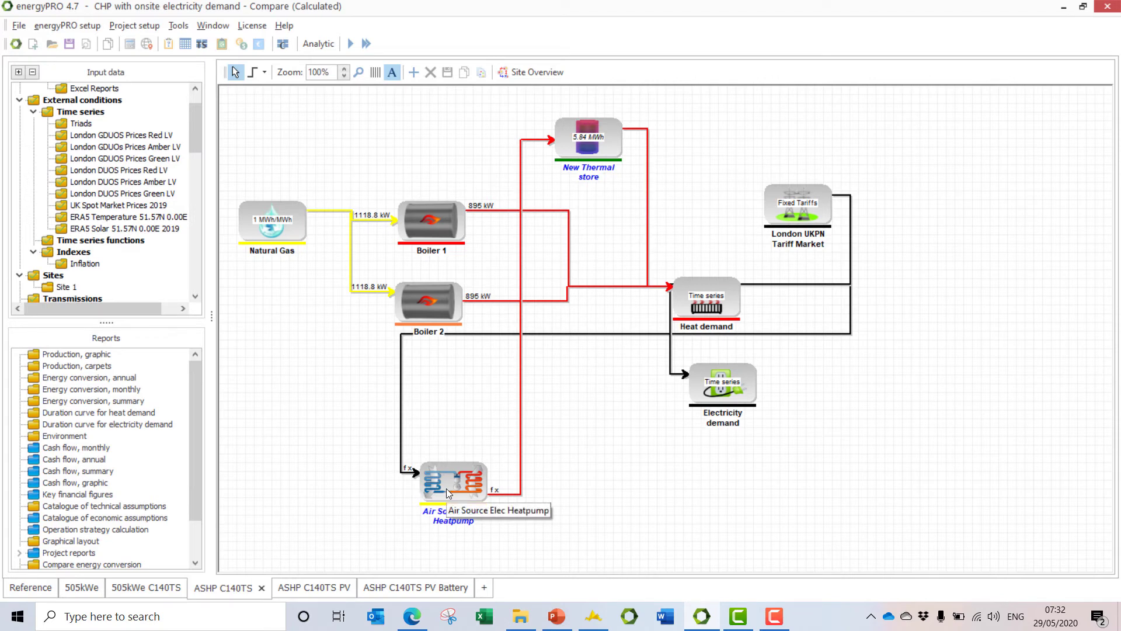
mouse_move(593, 184)
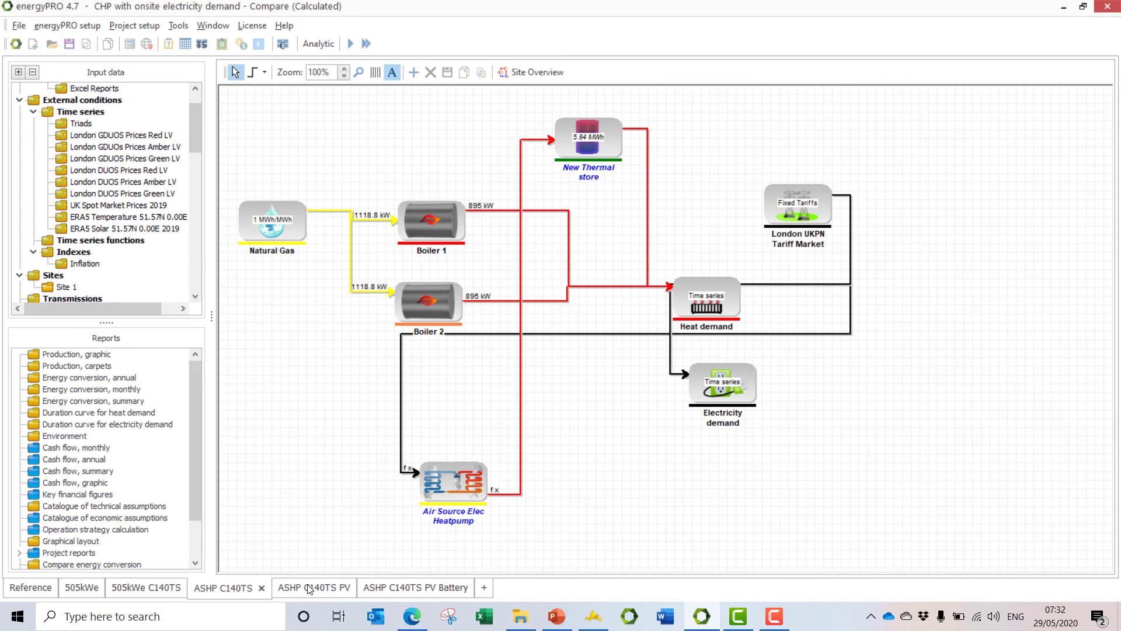
click(314, 587)
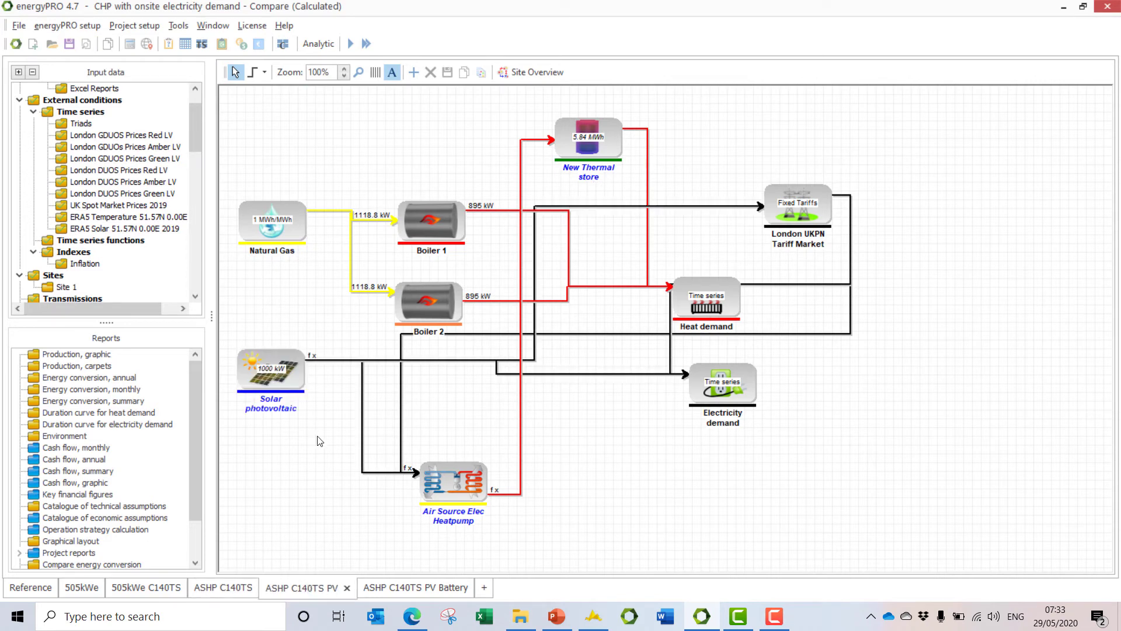
mouse_move(286, 393)
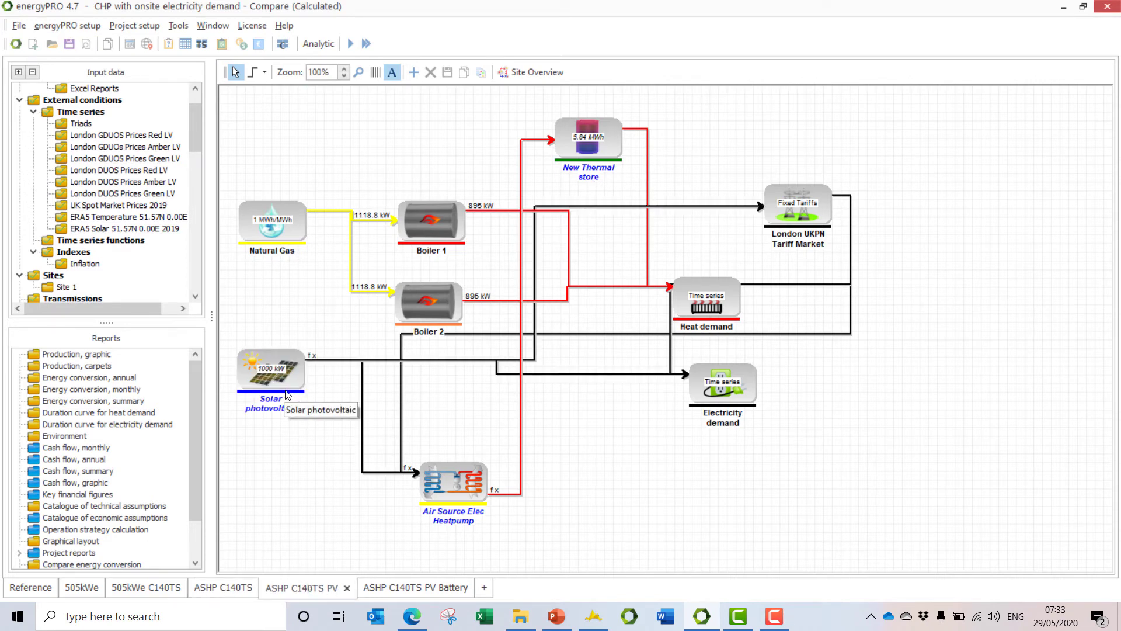
mouse_move(439, 488)
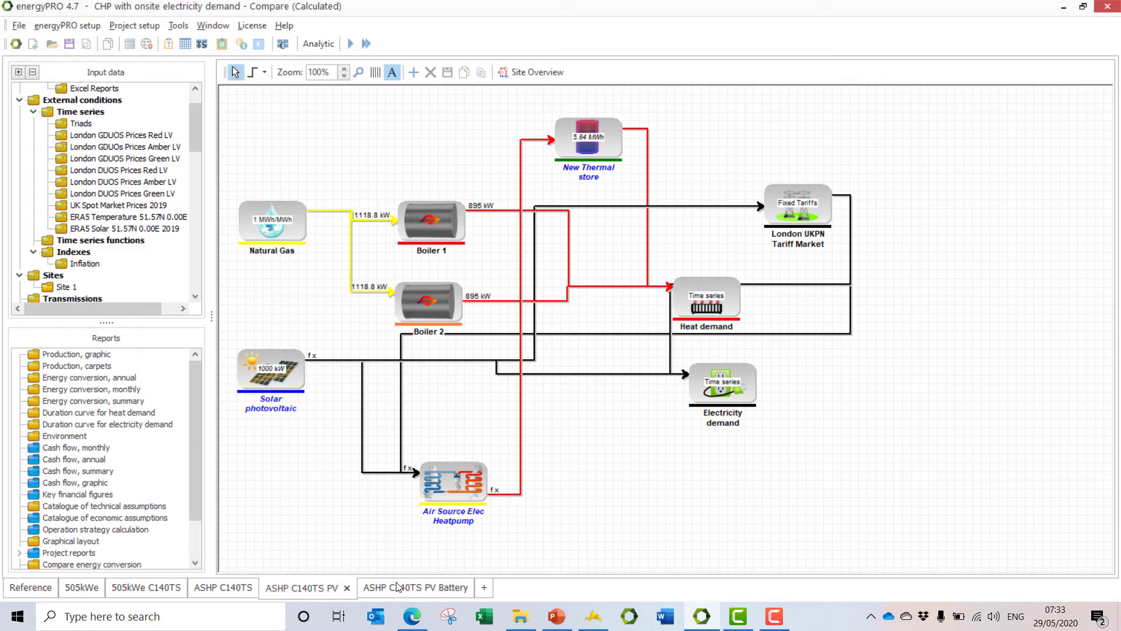
click(409, 587)
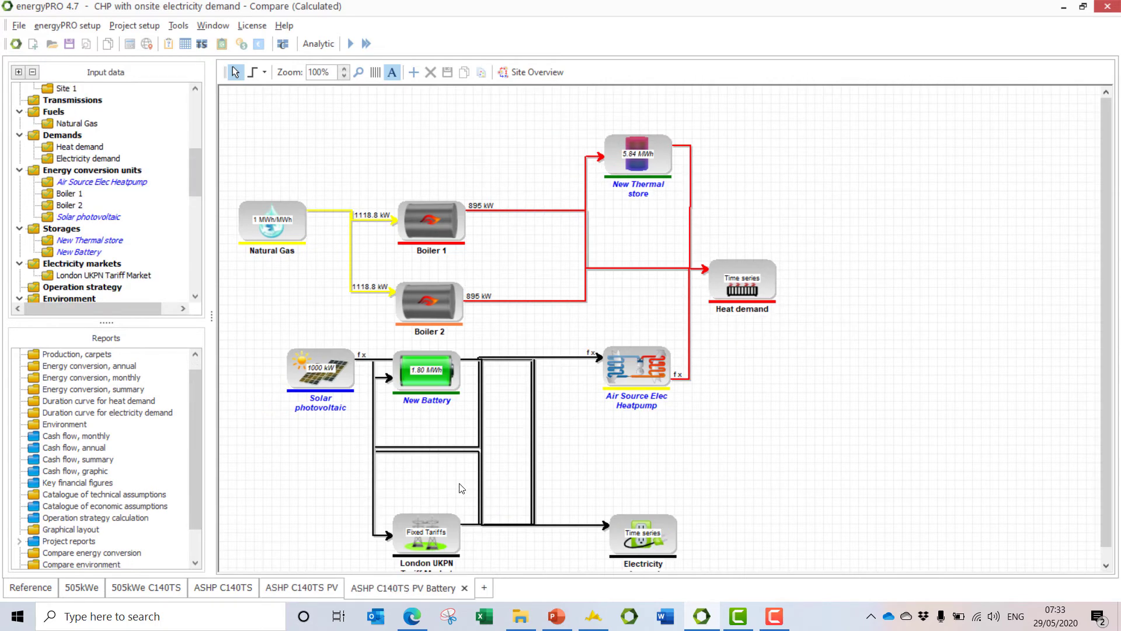
mouse_move(431, 403)
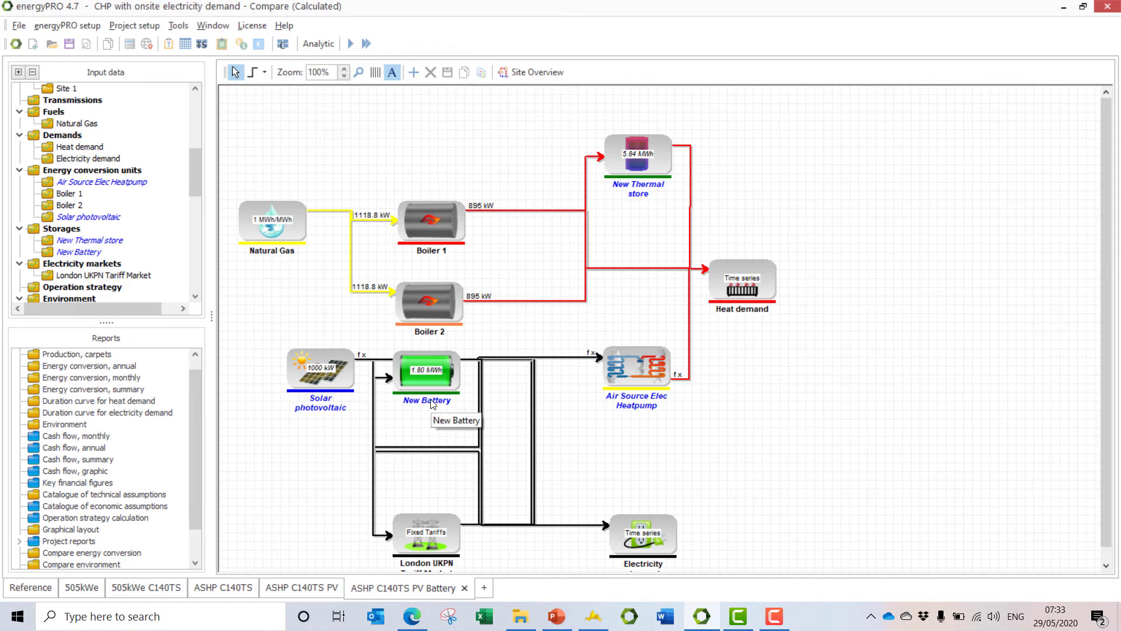
mouse_move(560, 384)
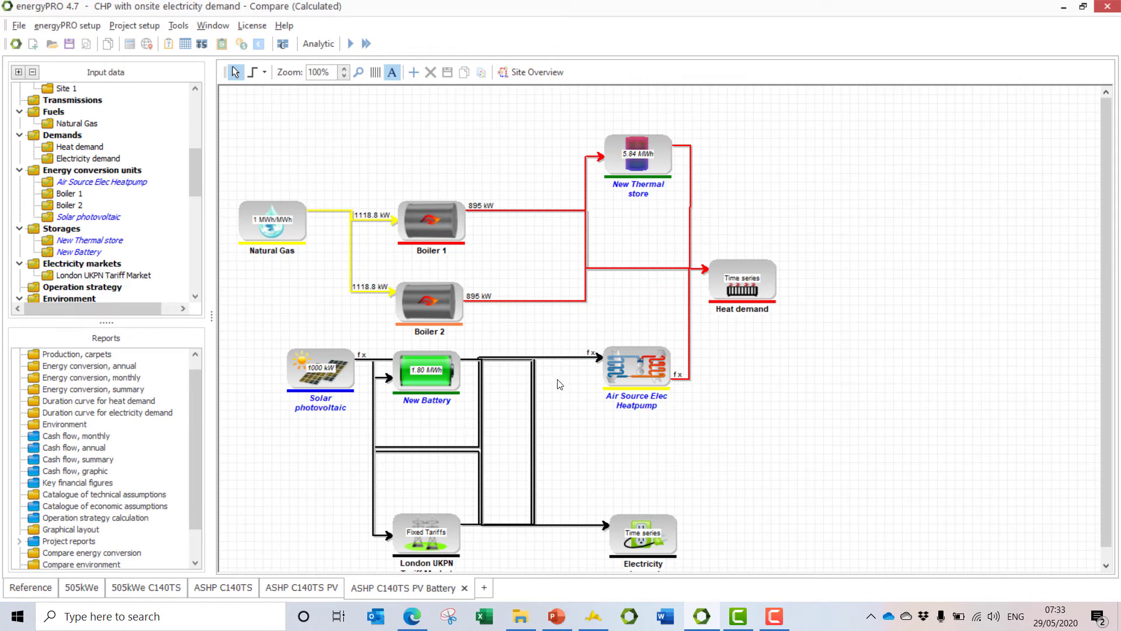
mouse_move(628, 196)
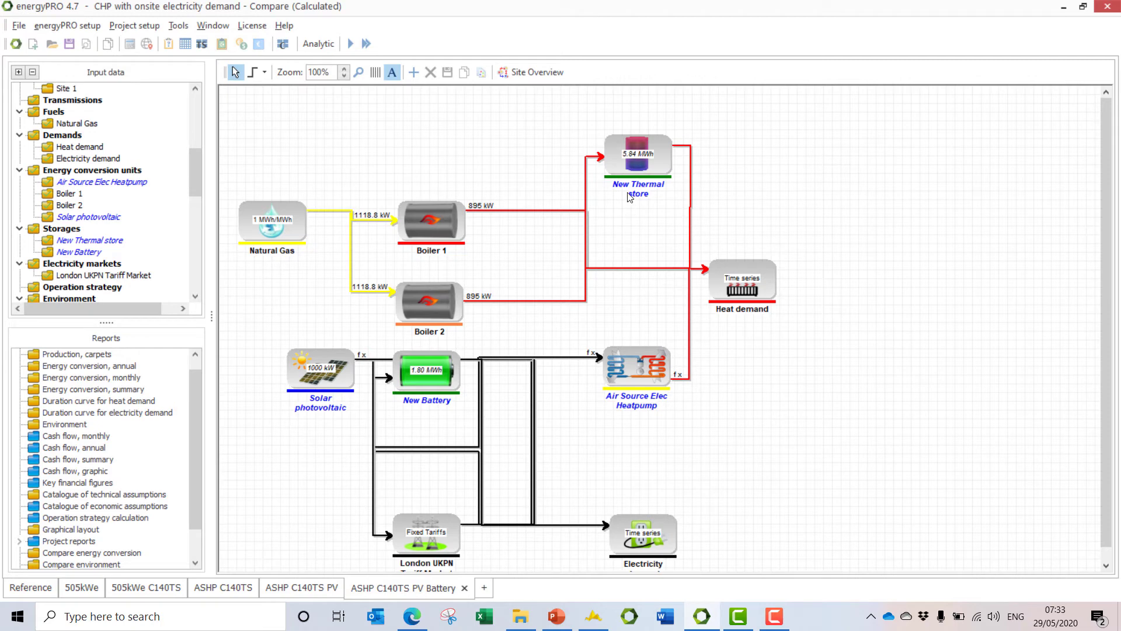
mouse_move(629, 195)
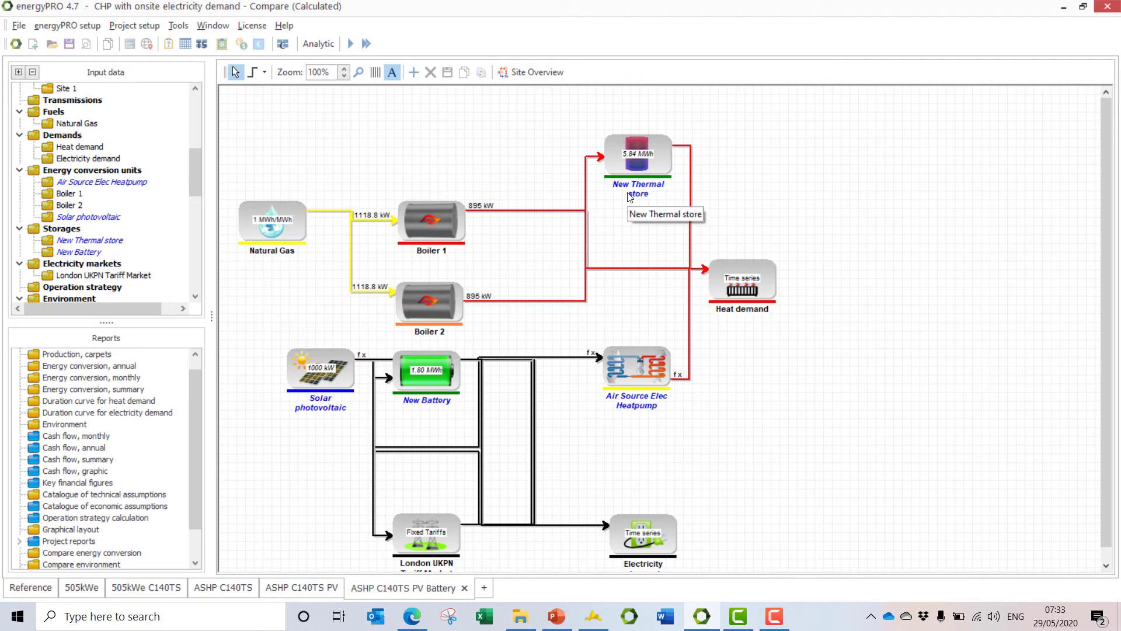
mouse_move(230, 447)
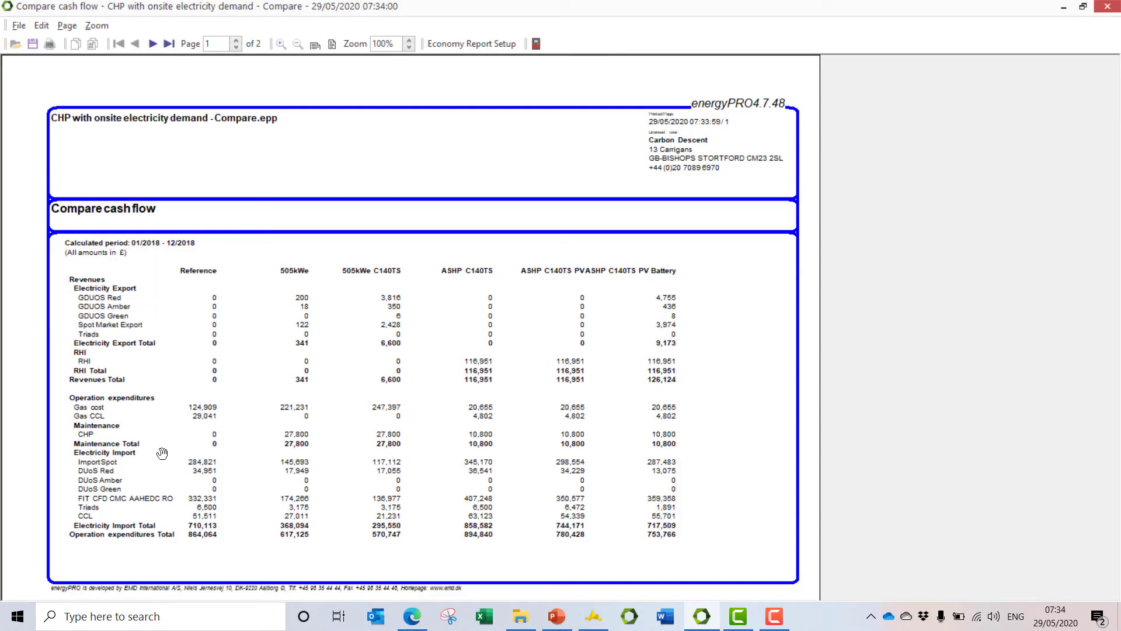
mouse_move(211, 293)
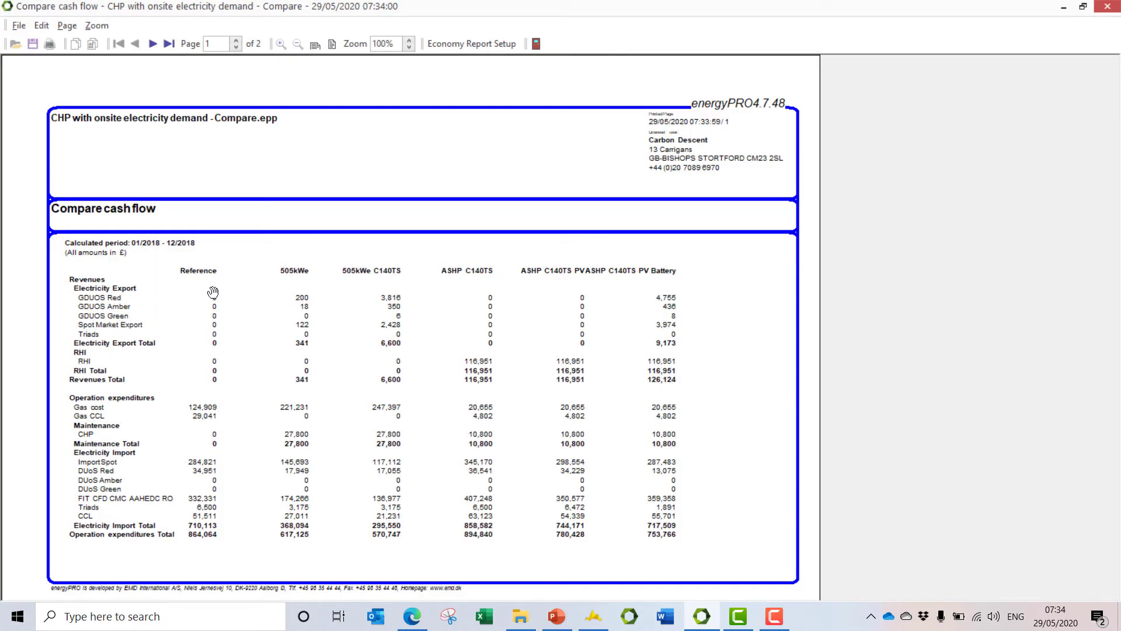
mouse_move(106, 324)
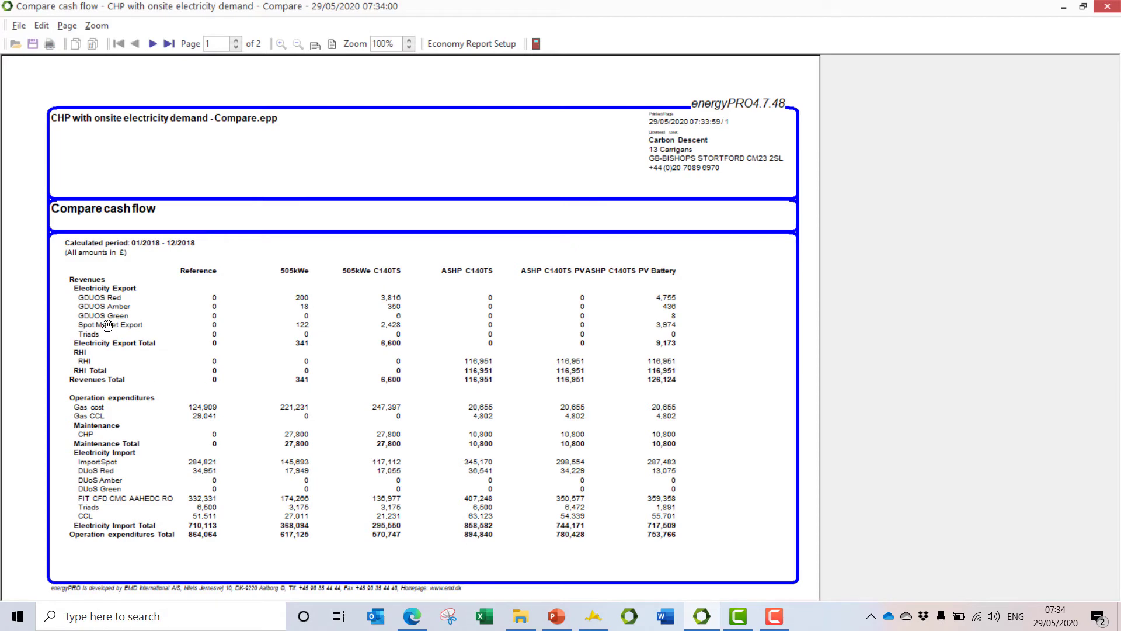
mouse_move(317, 345)
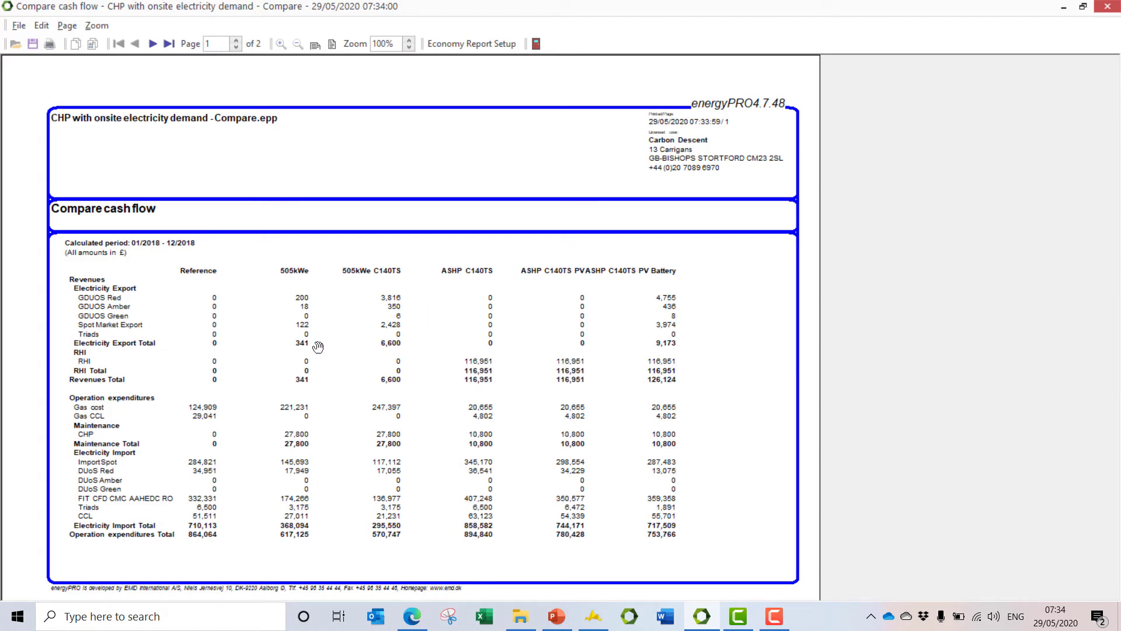
mouse_move(389, 327)
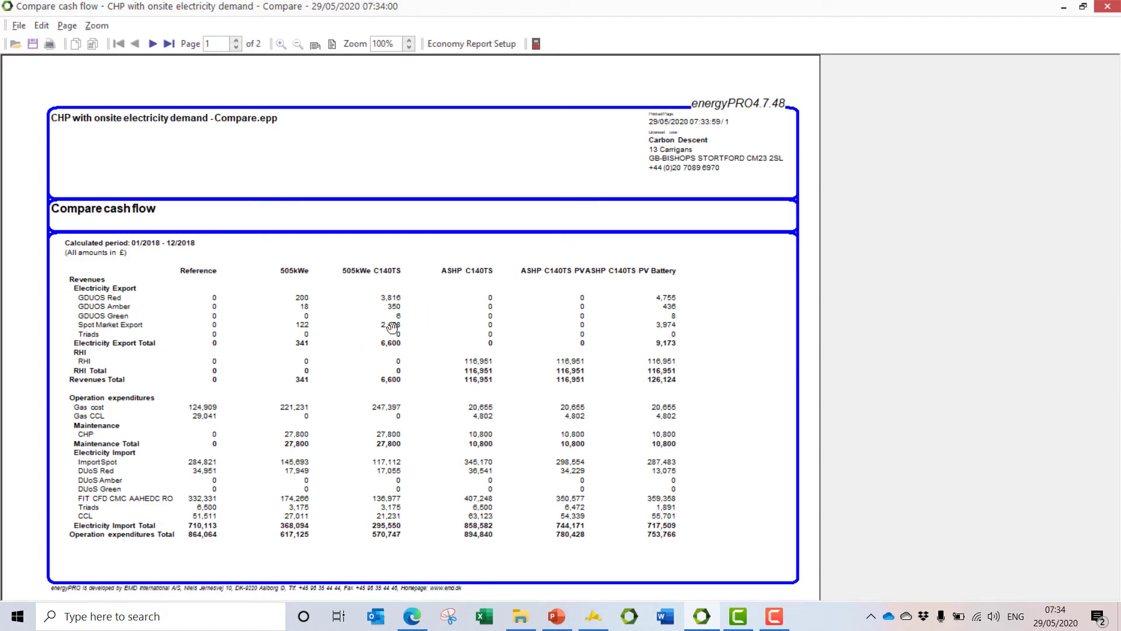
mouse_move(574, 297)
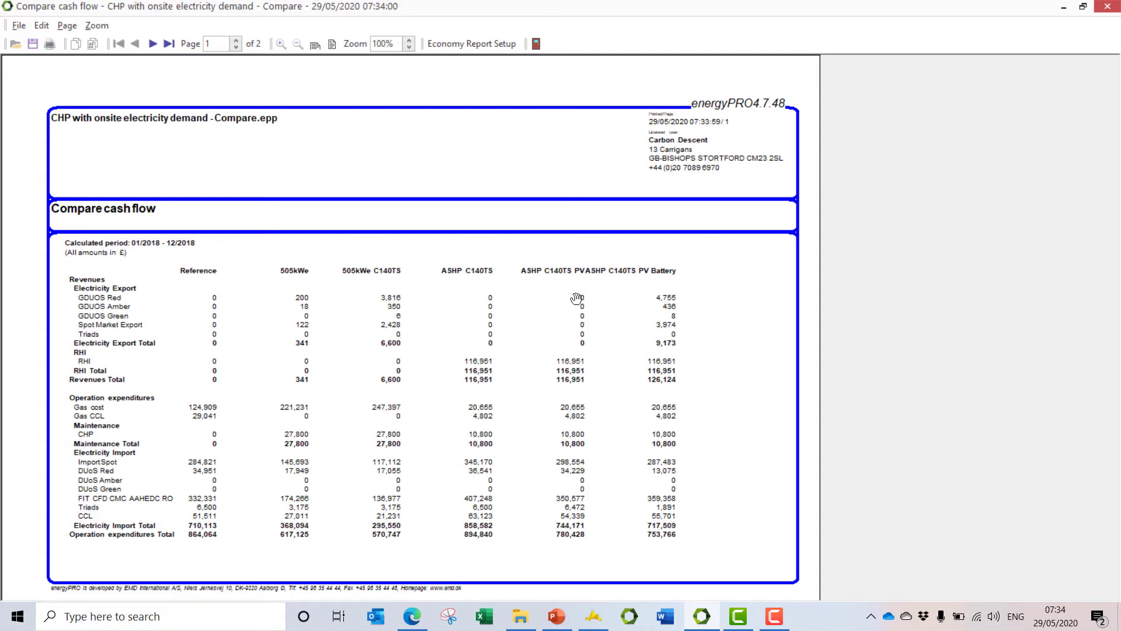
mouse_move(456, 360)
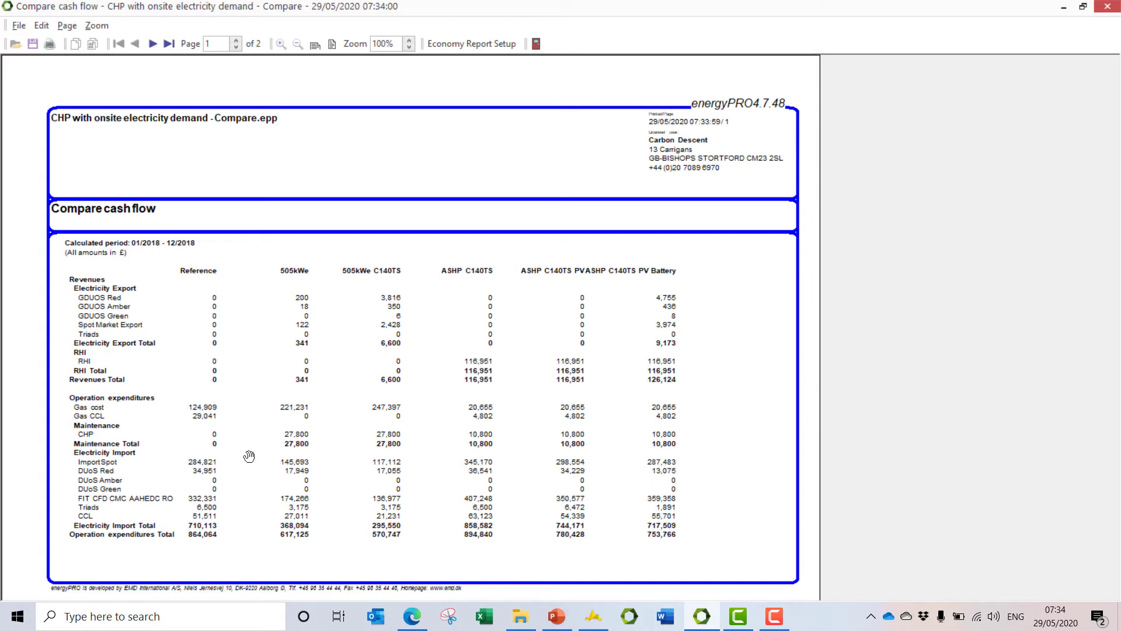
mouse_move(228, 511)
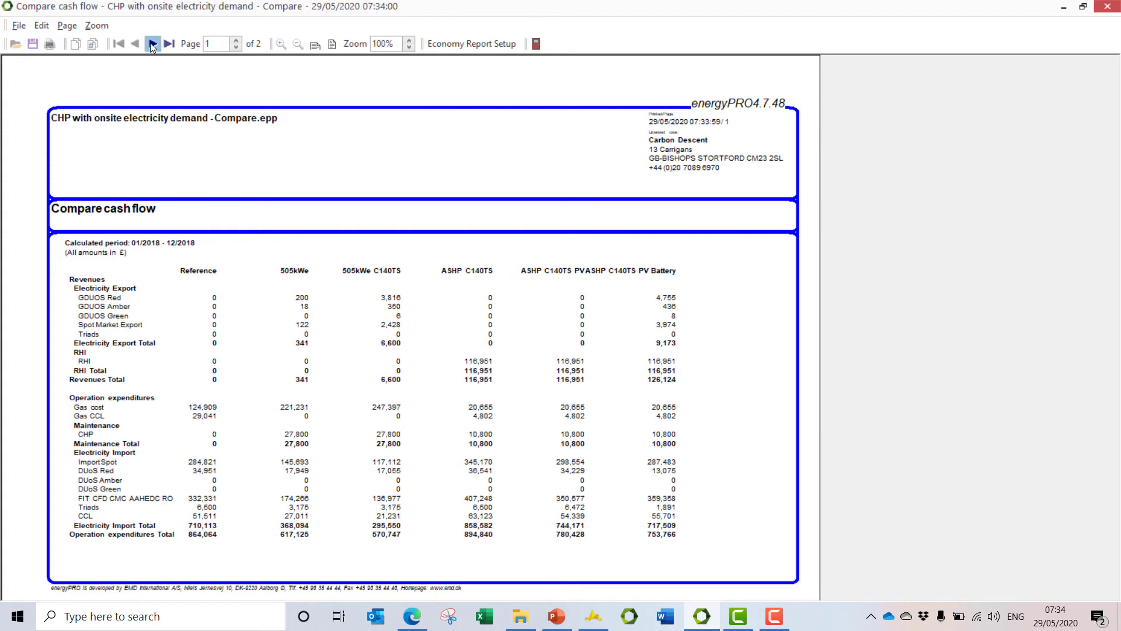
Advance the Compare cash flow report to page 2 showing investments and cash account totals
click(153, 44)
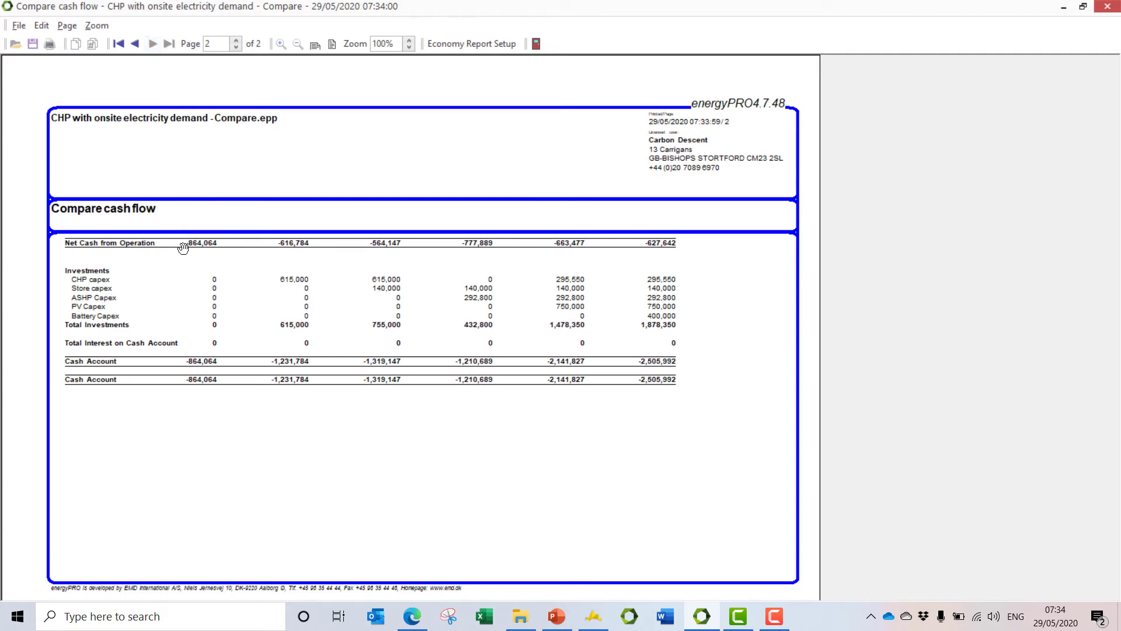
mouse_move(246, 244)
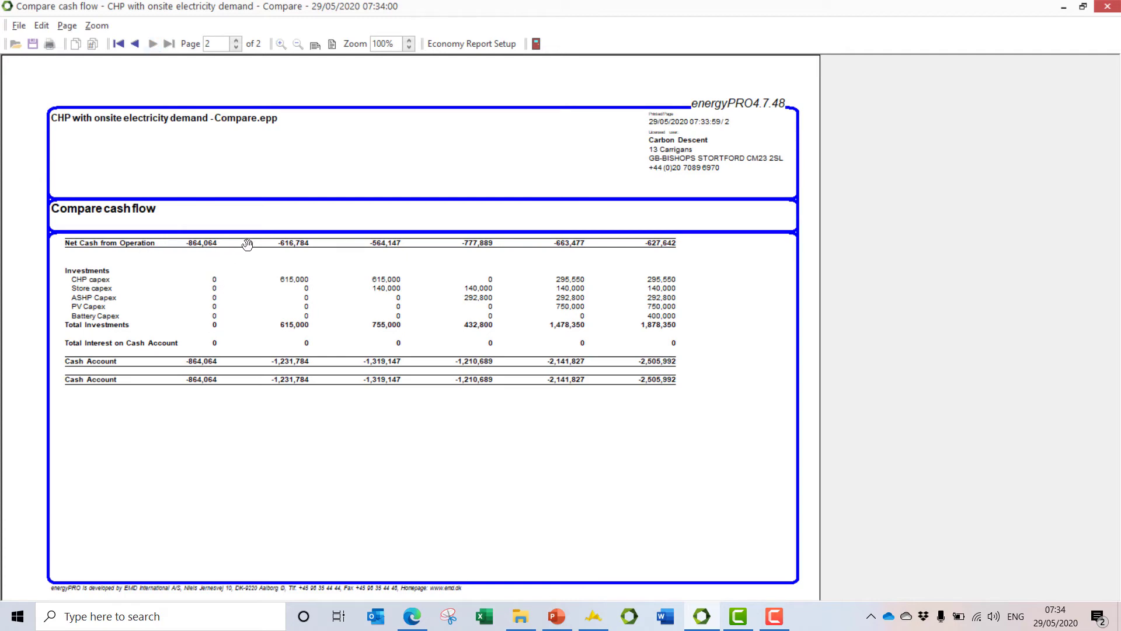
mouse_move(189, 245)
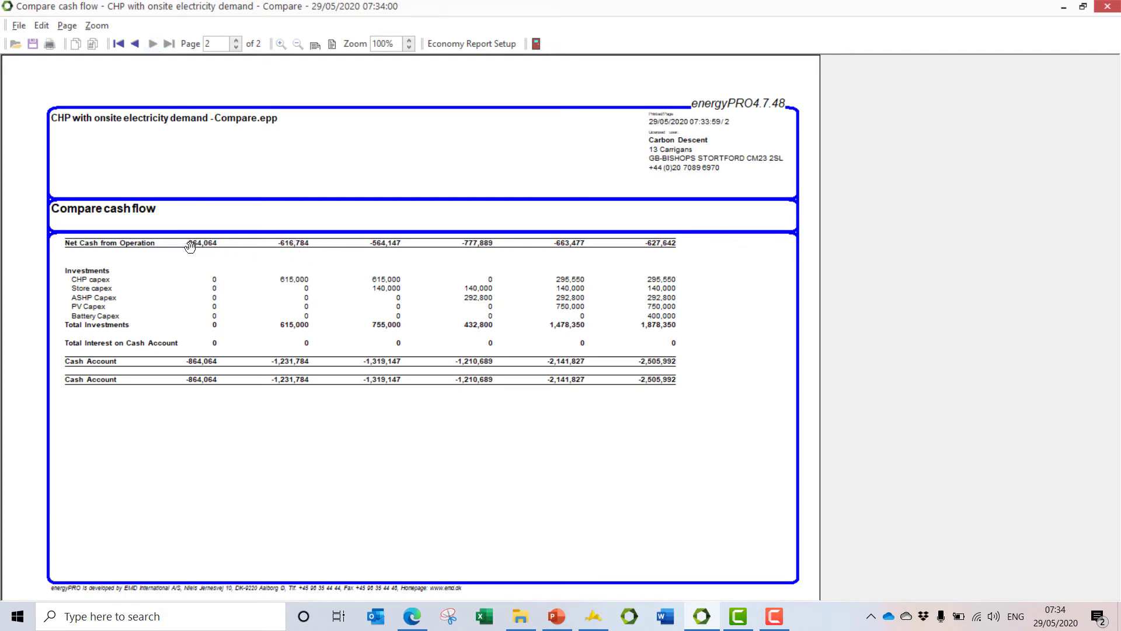
mouse_move(215, 255)
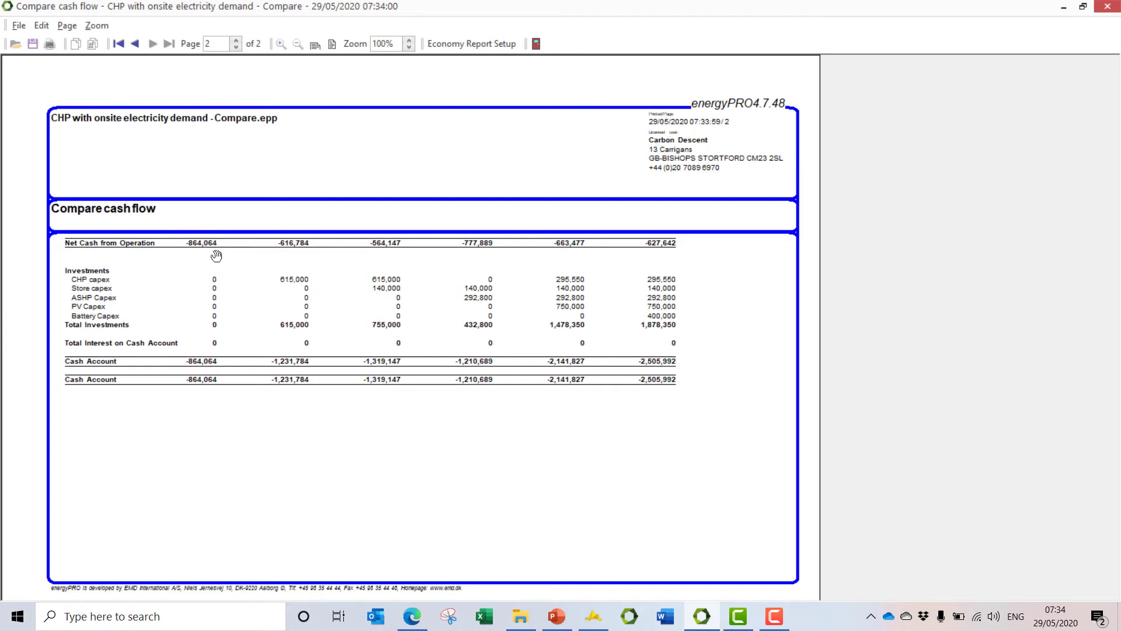
mouse_move(213, 244)
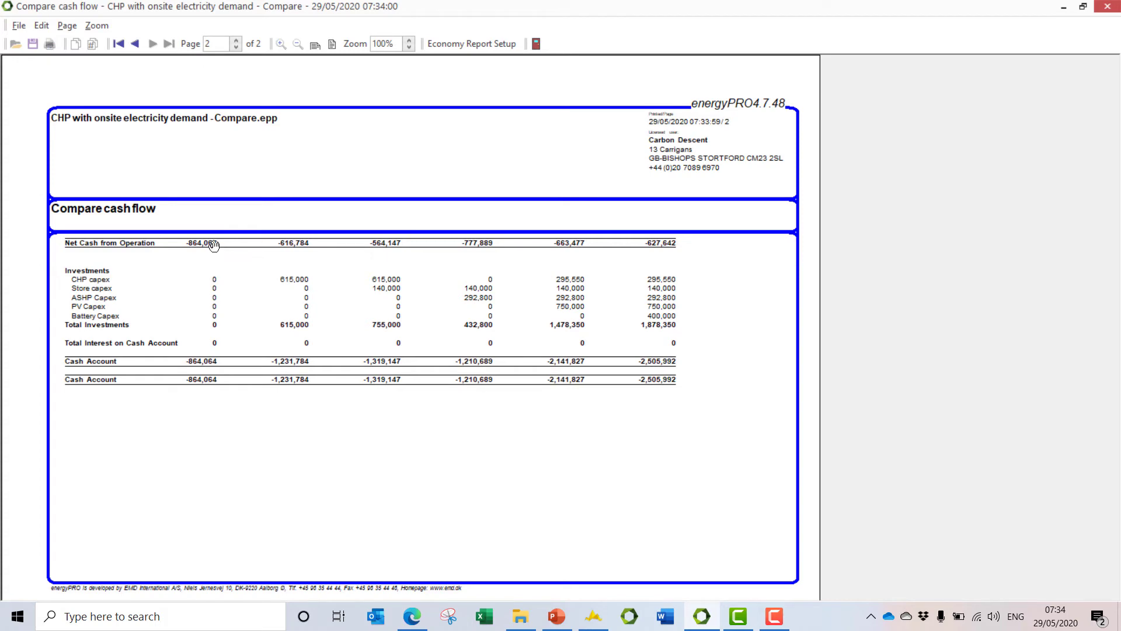
mouse_move(199, 253)
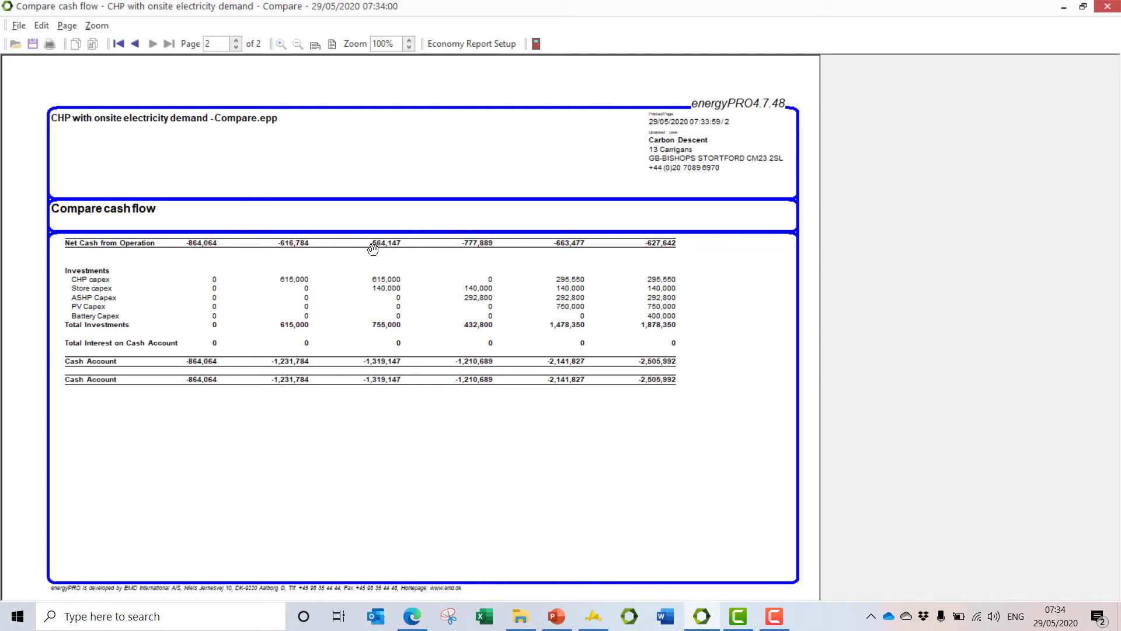
mouse_move(468, 244)
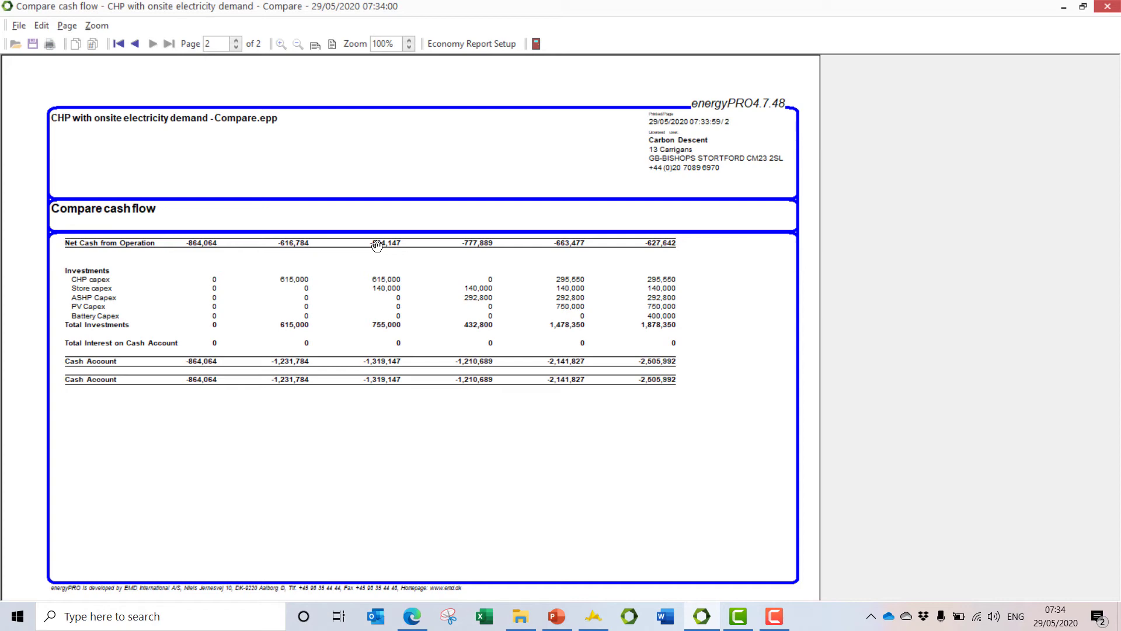
mouse_move(385, 247)
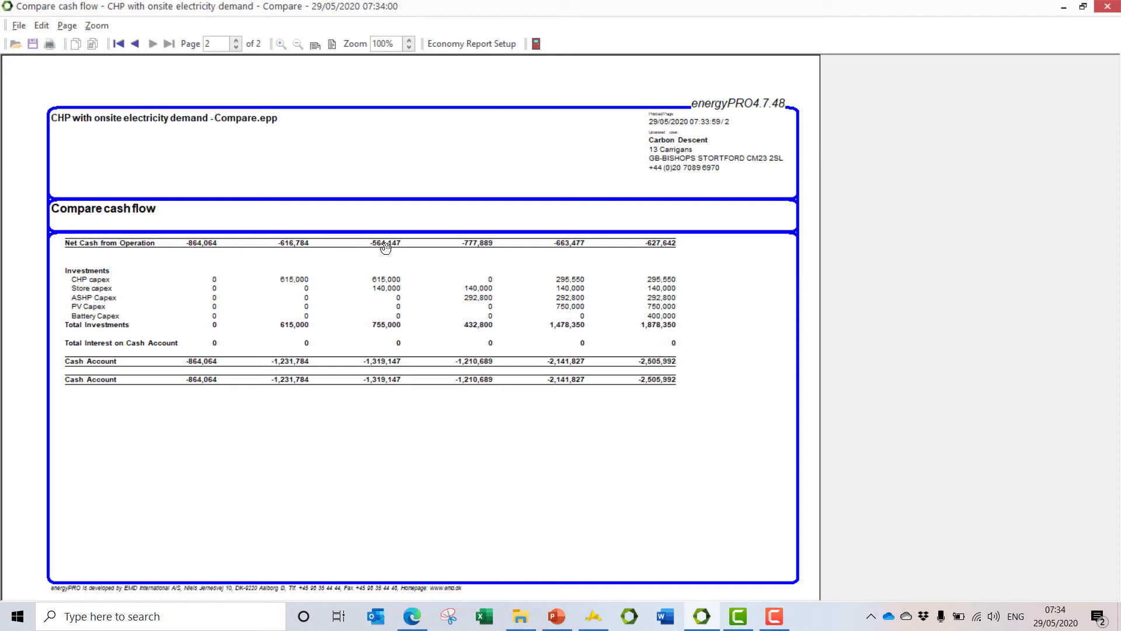
mouse_move(479, 246)
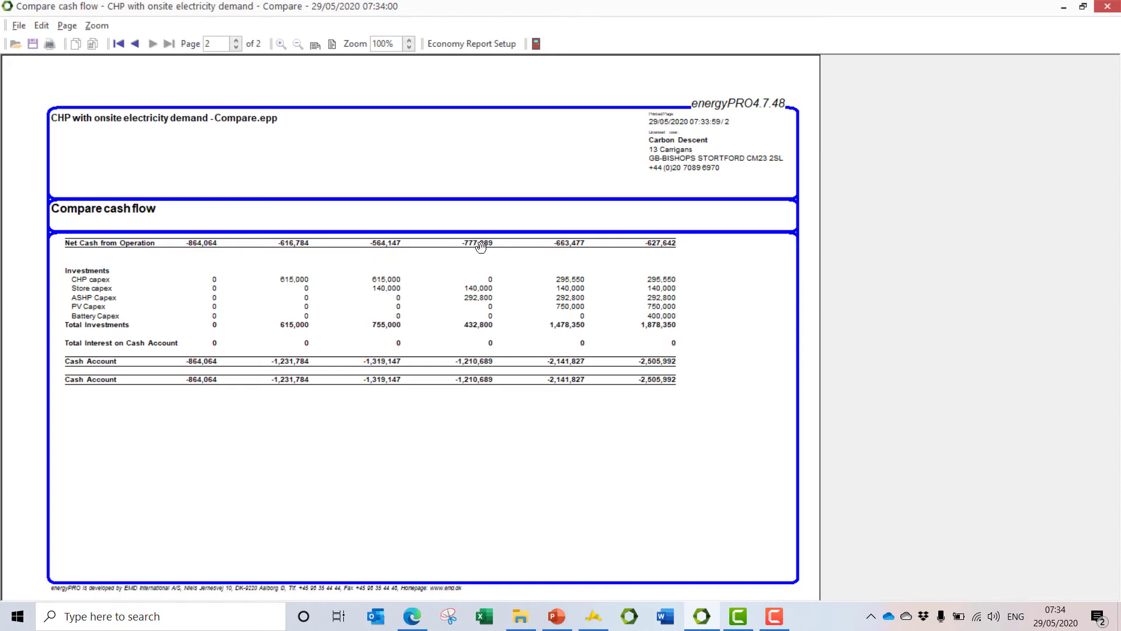
mouse_move(475, 245)
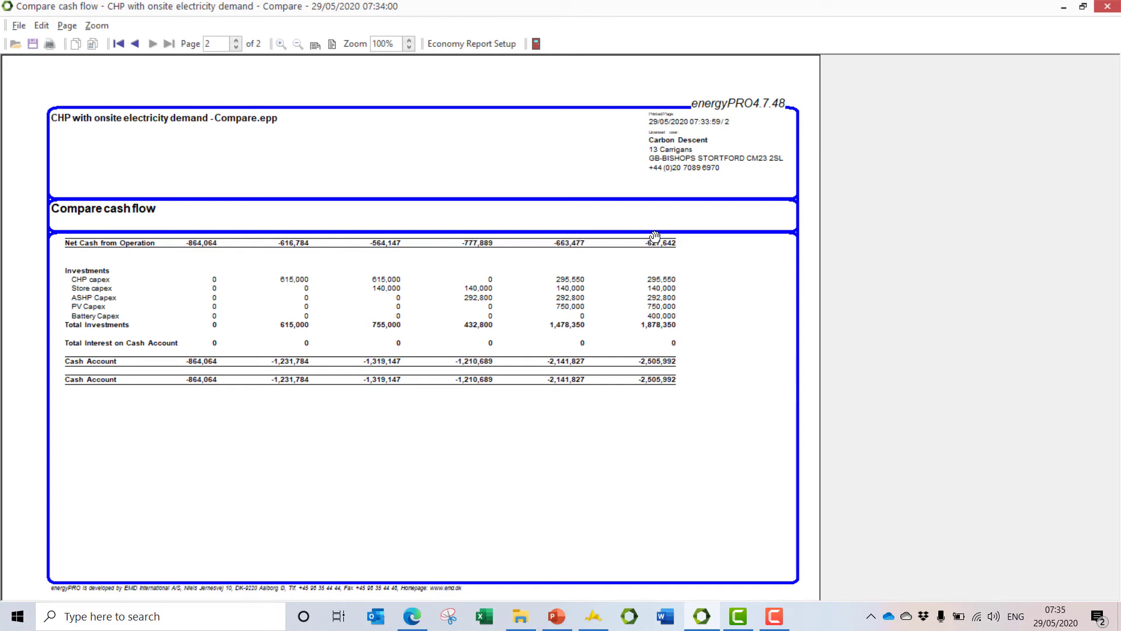
mouse_move(649, 254)
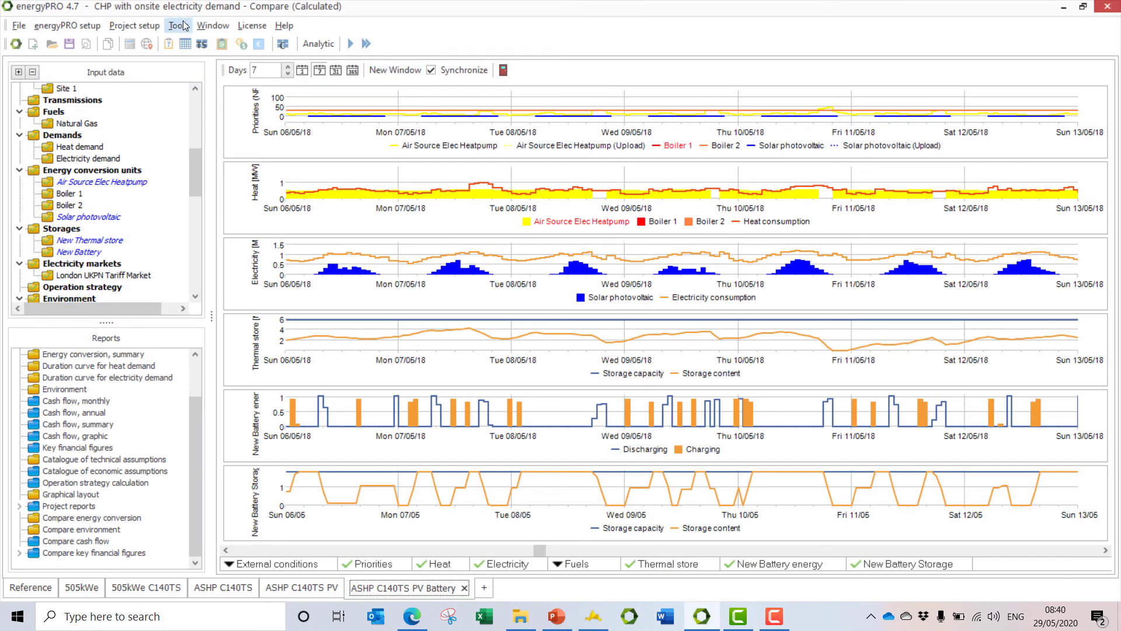
Open Compare key financial figures listing investment, NPV, payback and IRR for six scenarios
click(178, 25)
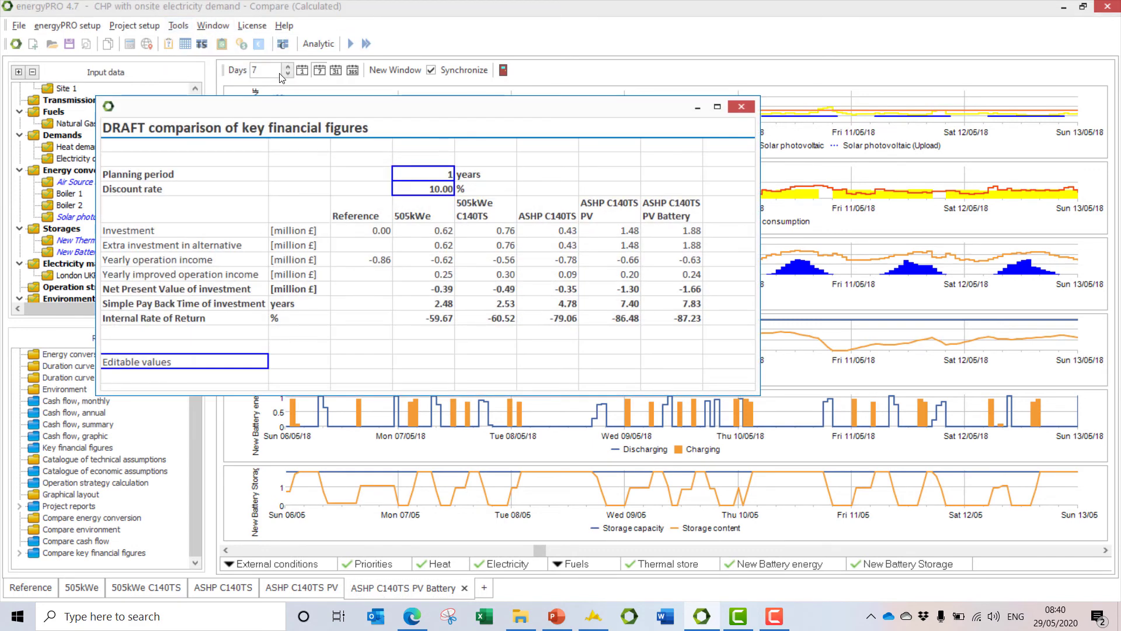
mouse_move(305, 110)
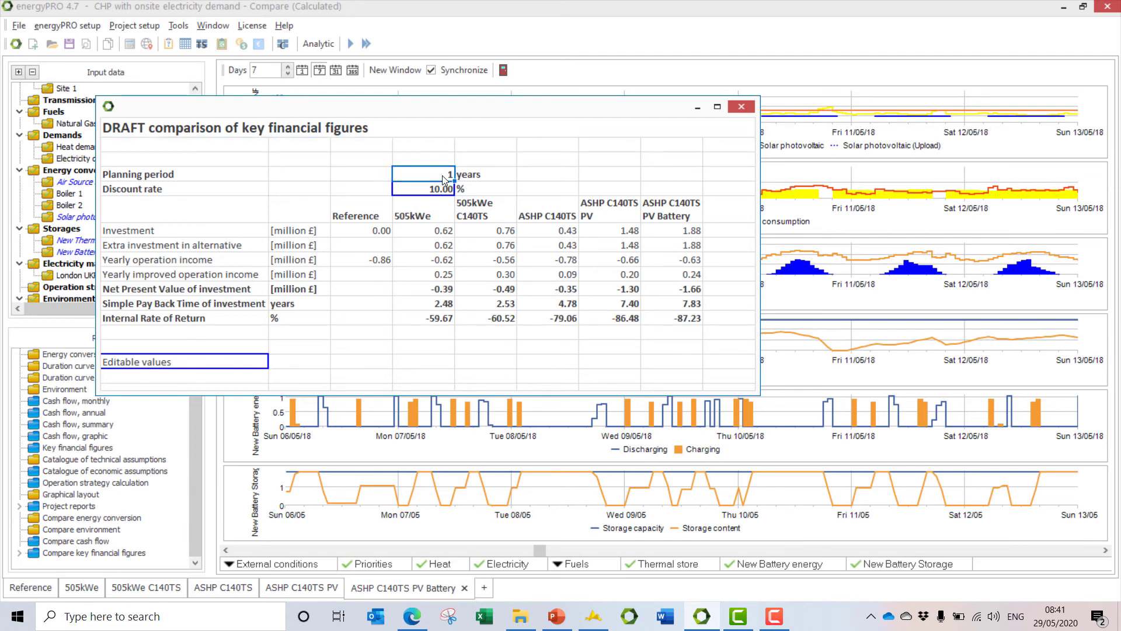
Enter a 10-year planning period and a 3.50% discount rate in the comparison sheet
text(10)
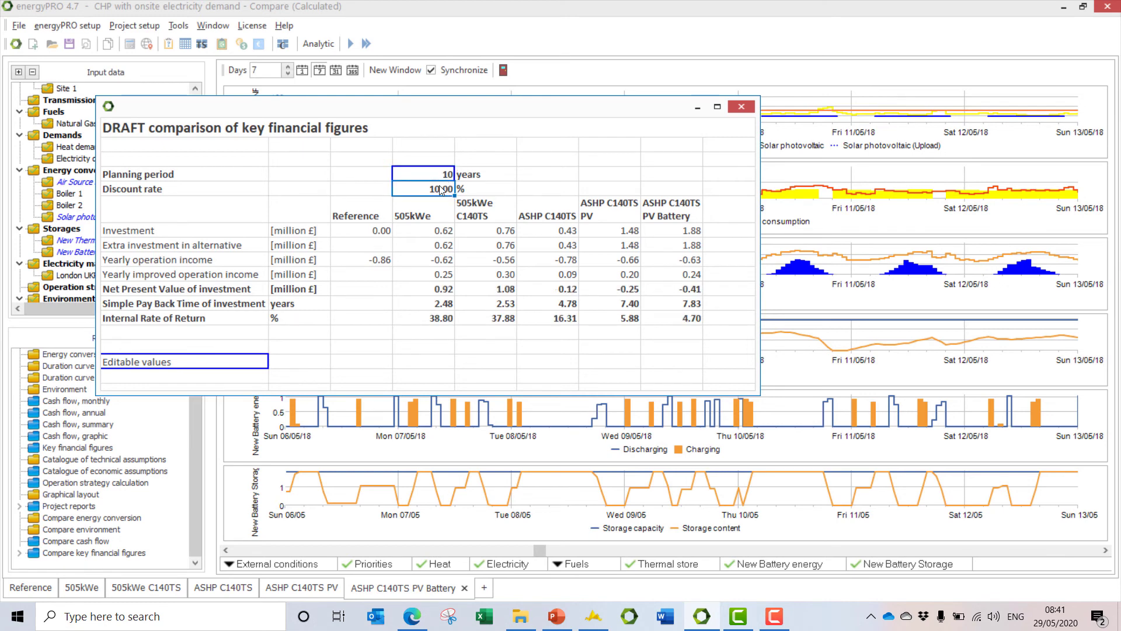
text(50)
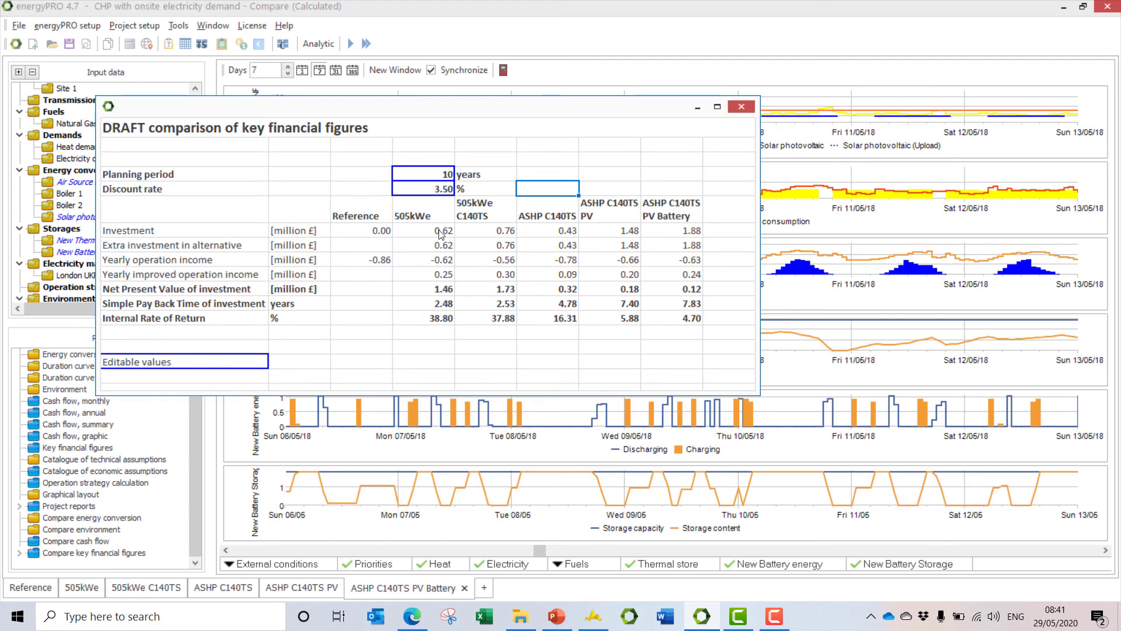
mouse_move(400, 252)
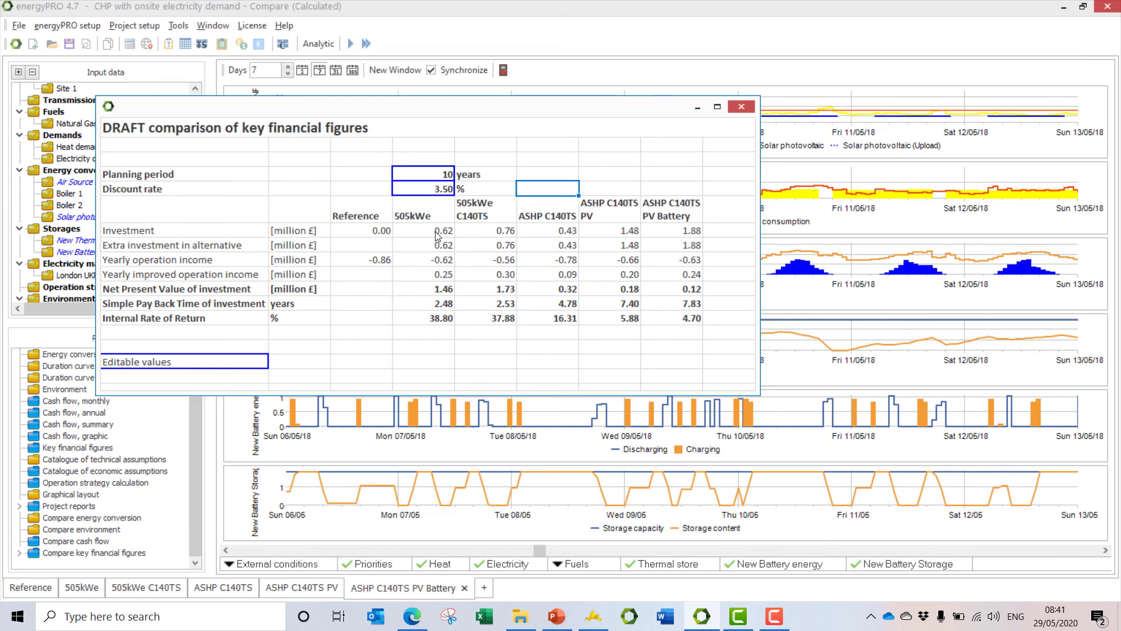
mouse_move(458, 239)
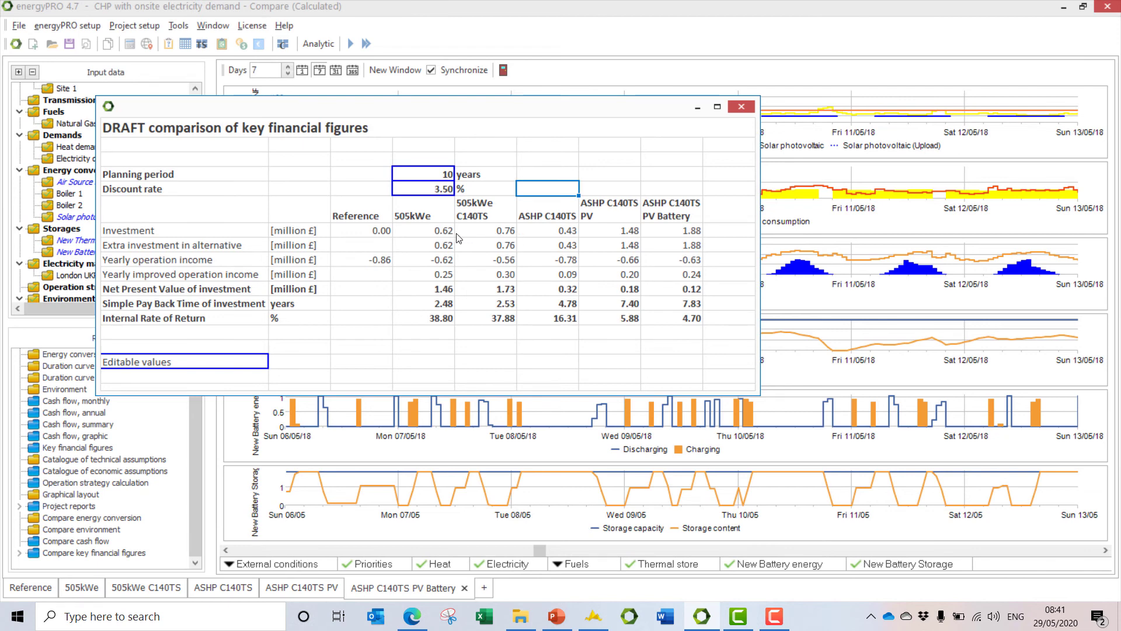
mouse_move(682, 242)
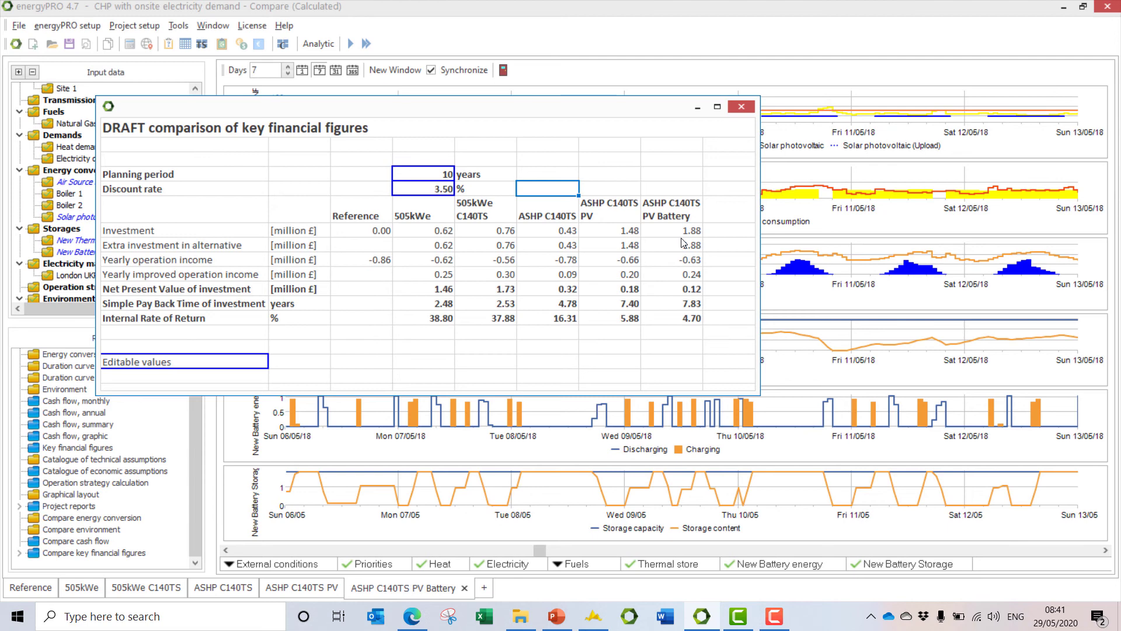
mouse_move(679, 242)
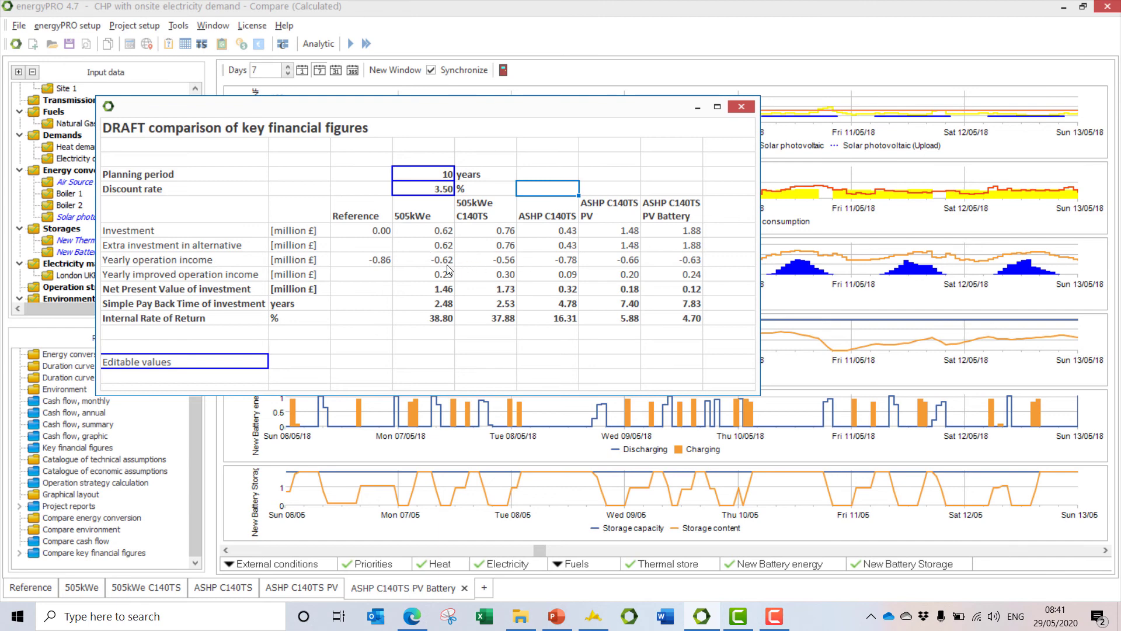
mouse_move(429, 285)
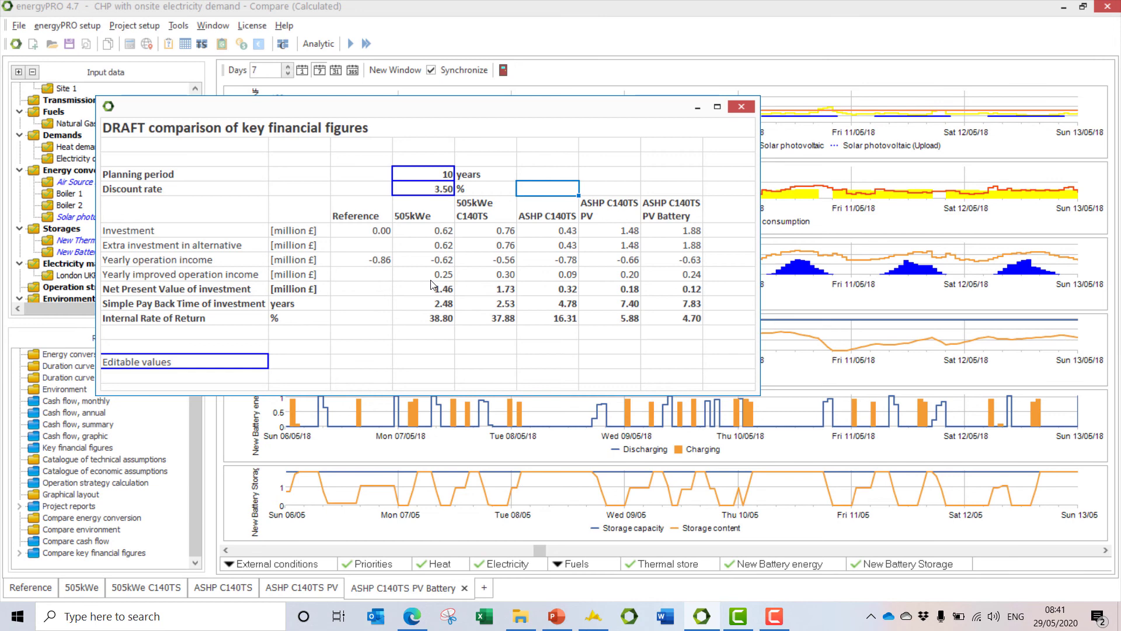
mouse_move(455, 285)
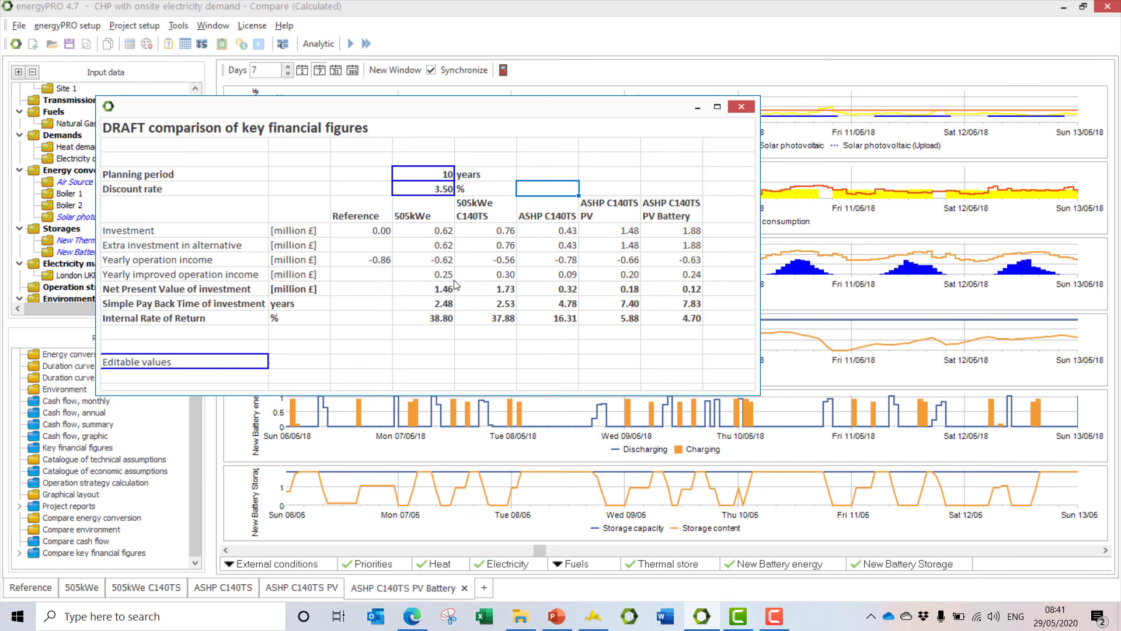
mouse_move(477, 289)
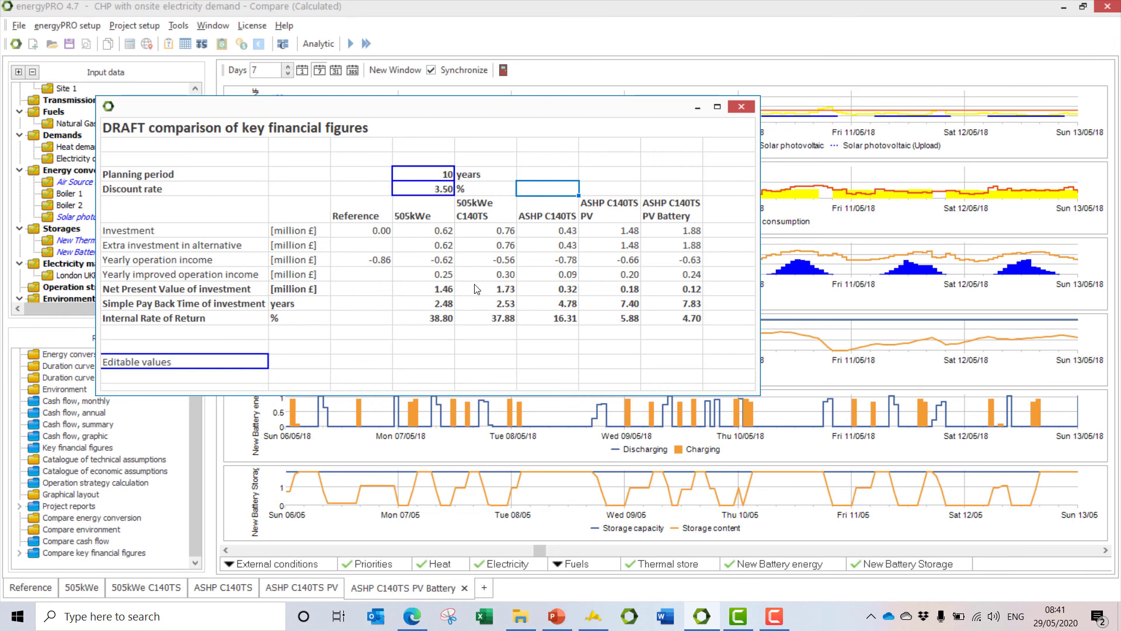
mouse_move(428, 295)
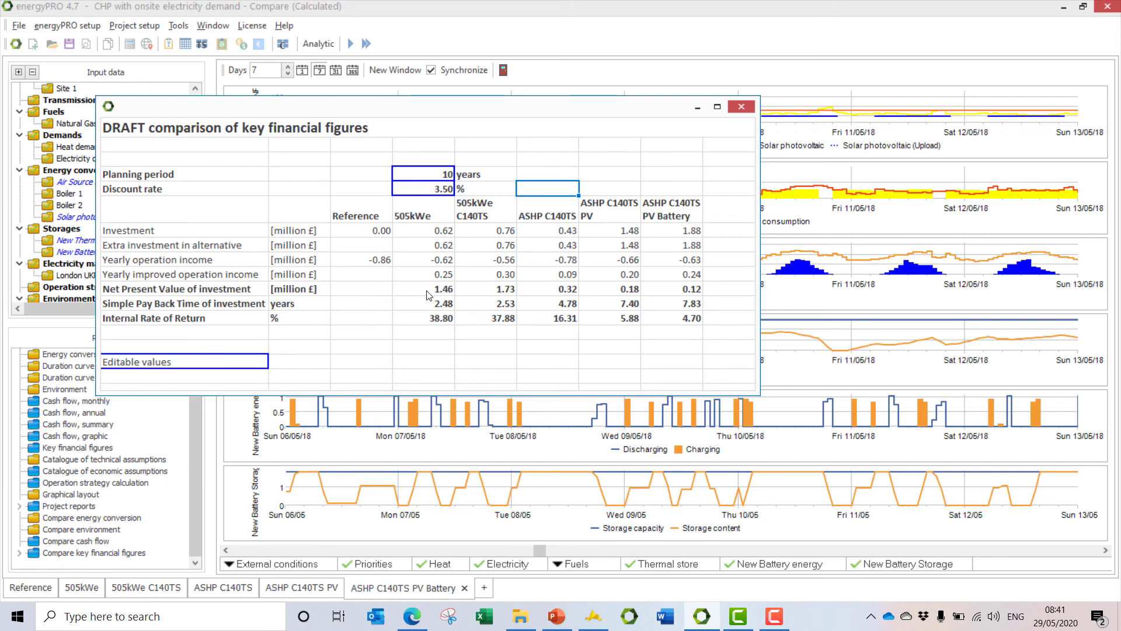
mouse_move(457, 295)
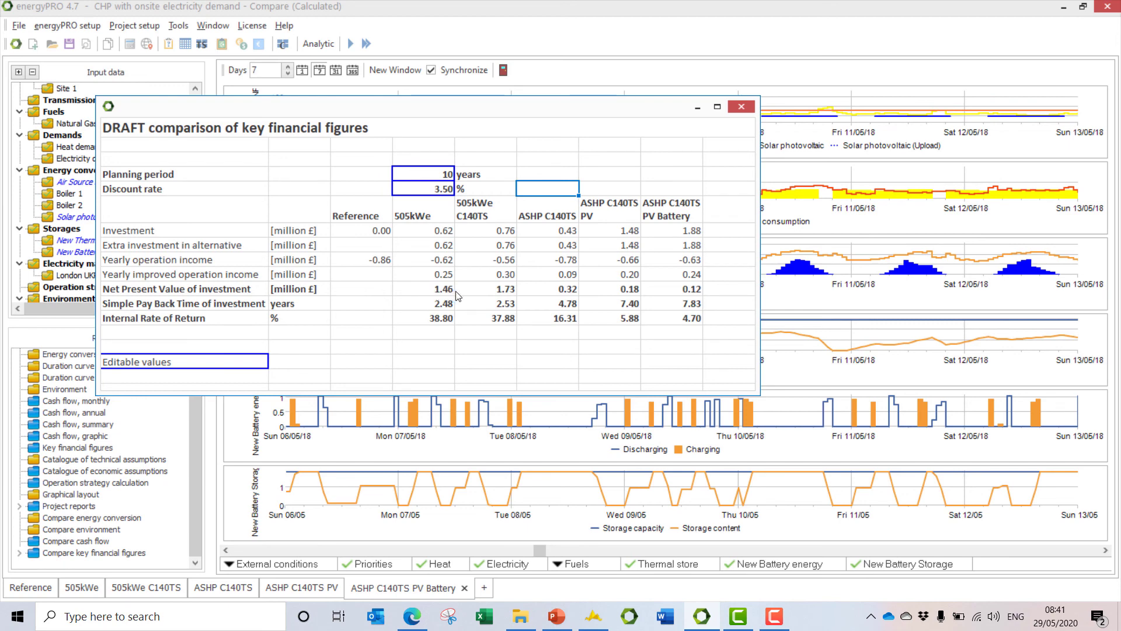
mouse_move(501, 297)
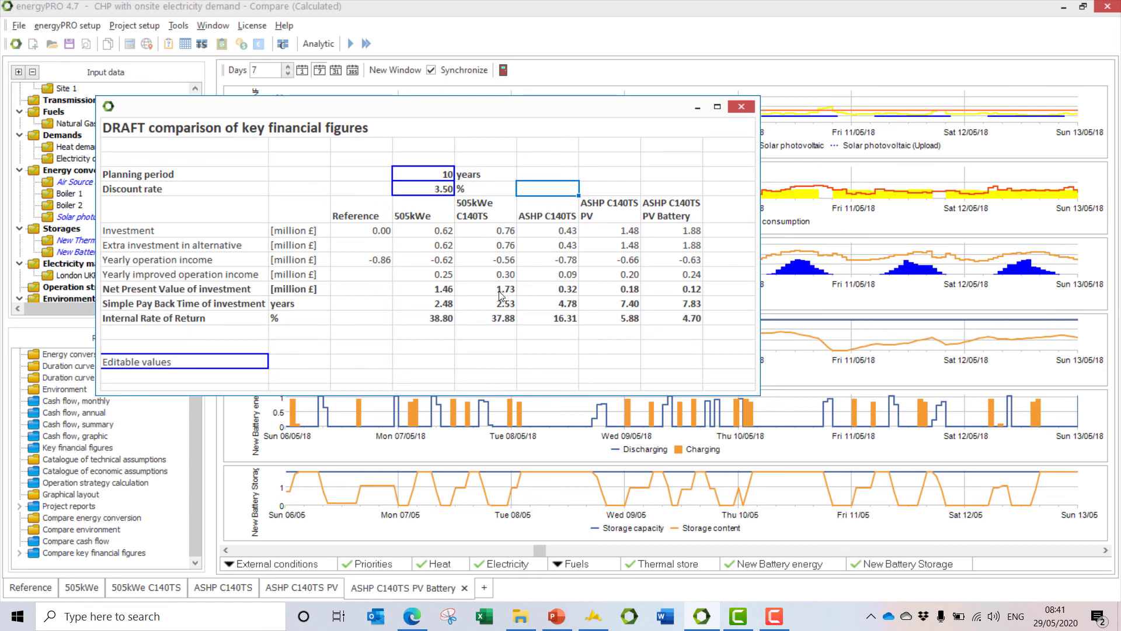
mouse_move(427, 309)
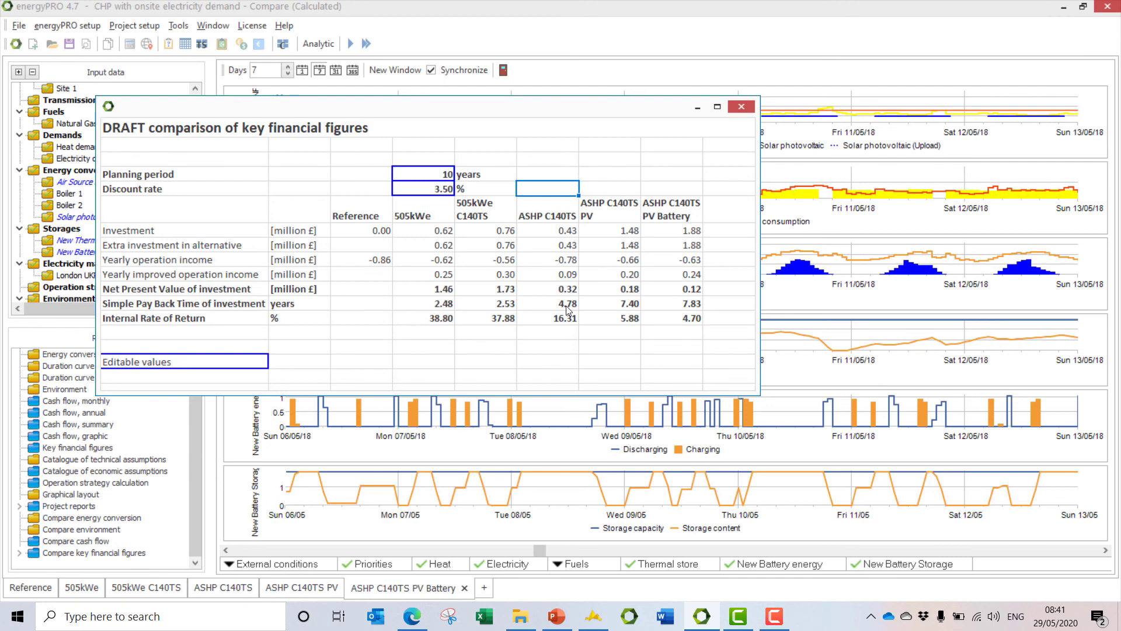
mouse_move(454, 311)
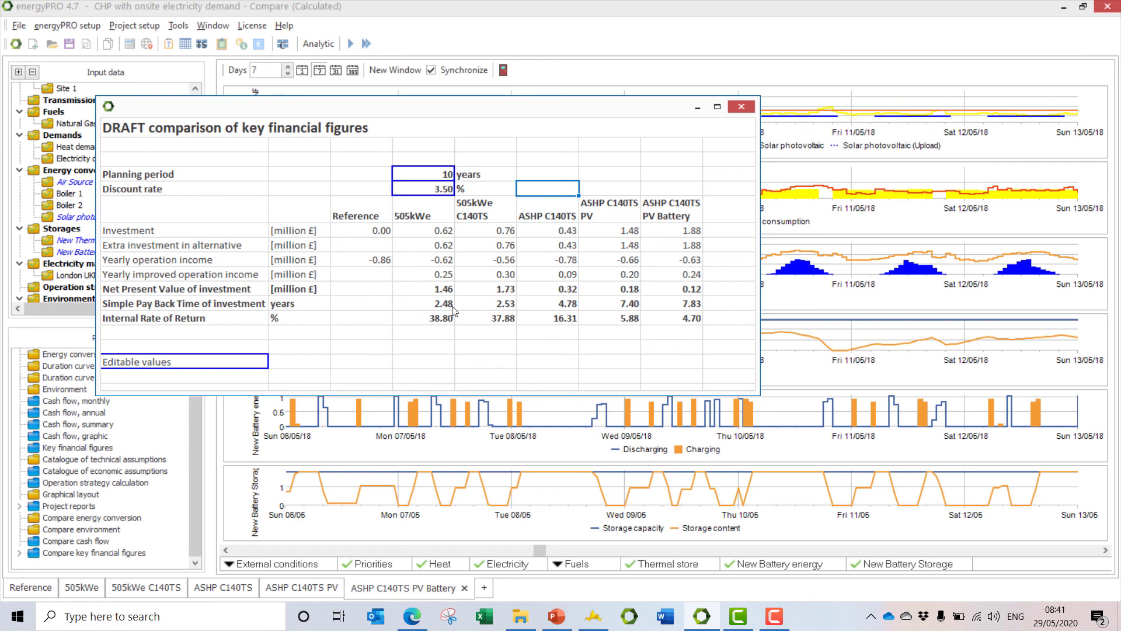
mouse_move(672, 314)
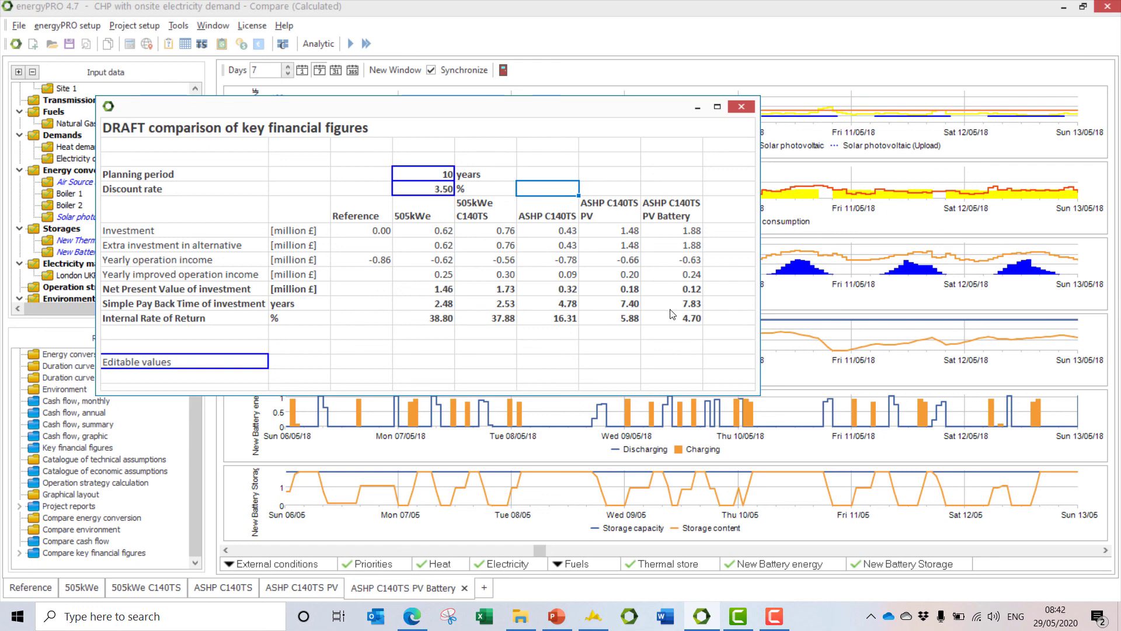
mouse_move(647, 312)
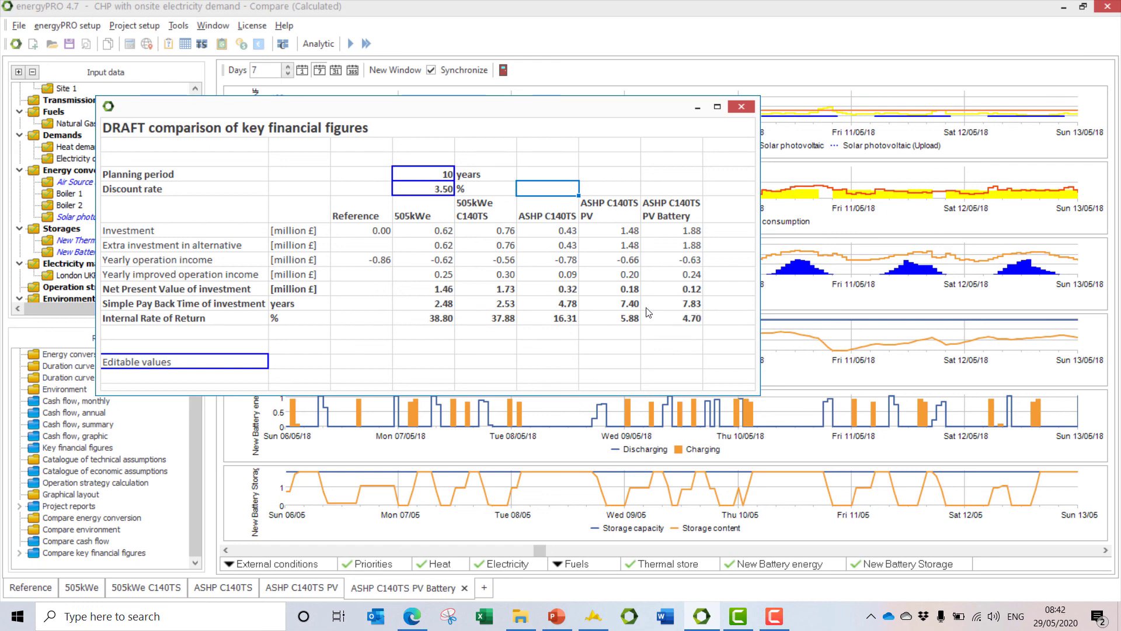
mouse_move(439, 322)
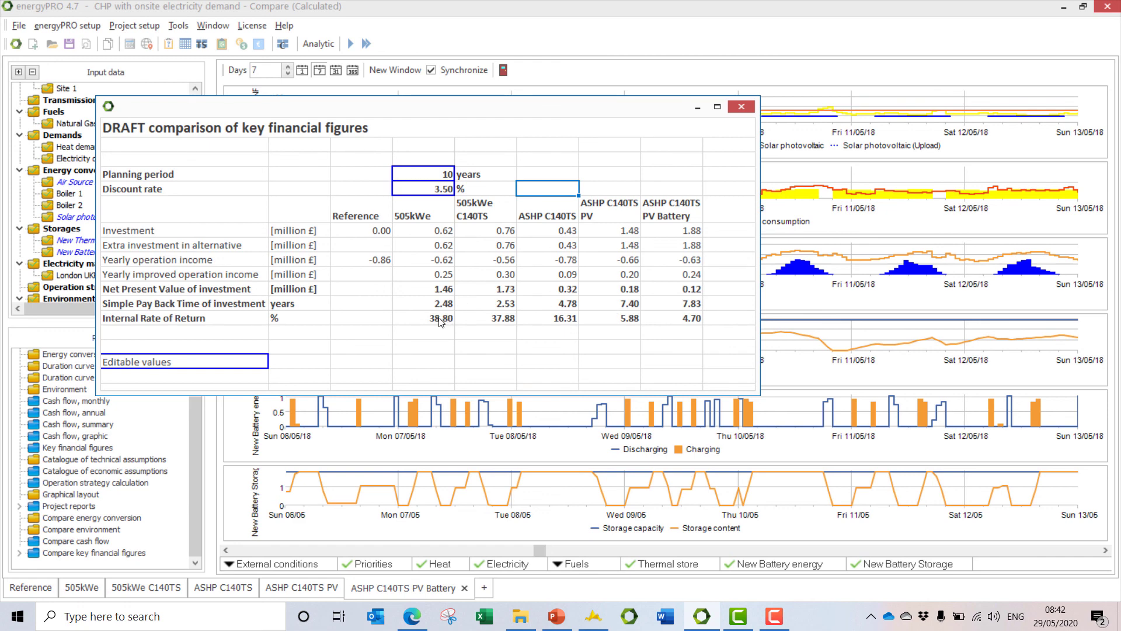
mouse_move(577, 326)
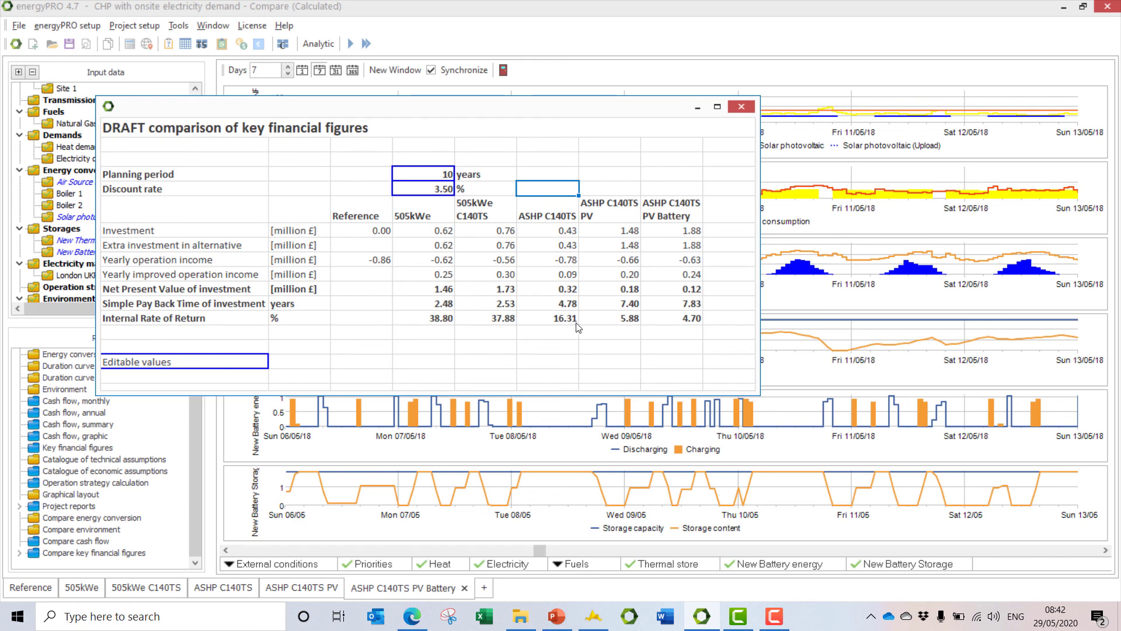
mouse_move(586, 327)
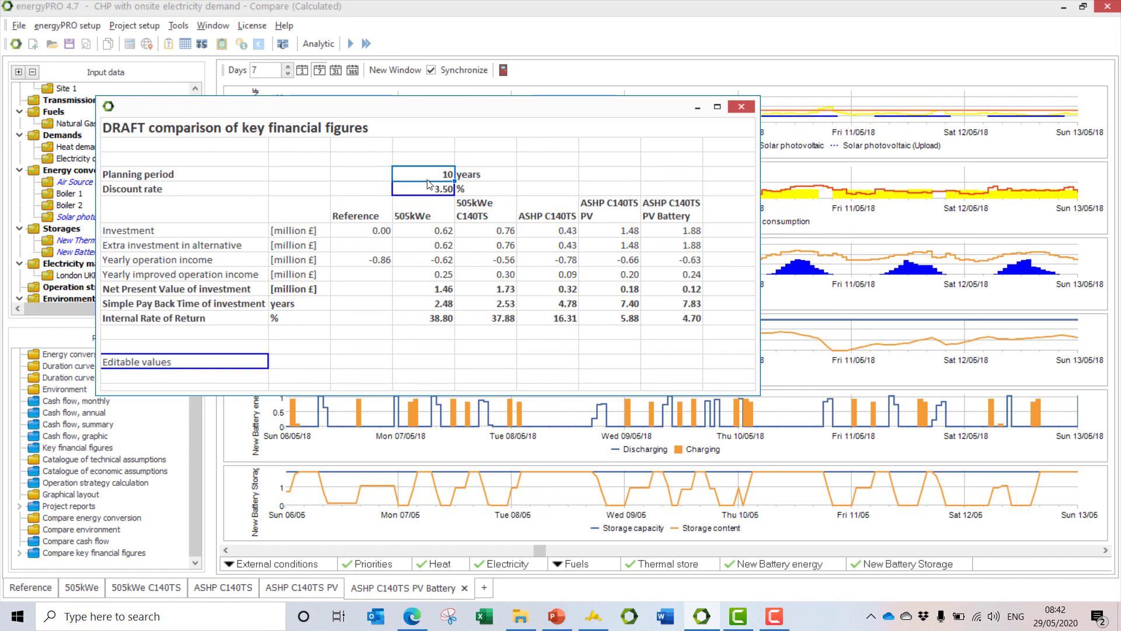
Enter 20 years as the planning period and 10% as the discount rate
text(20)
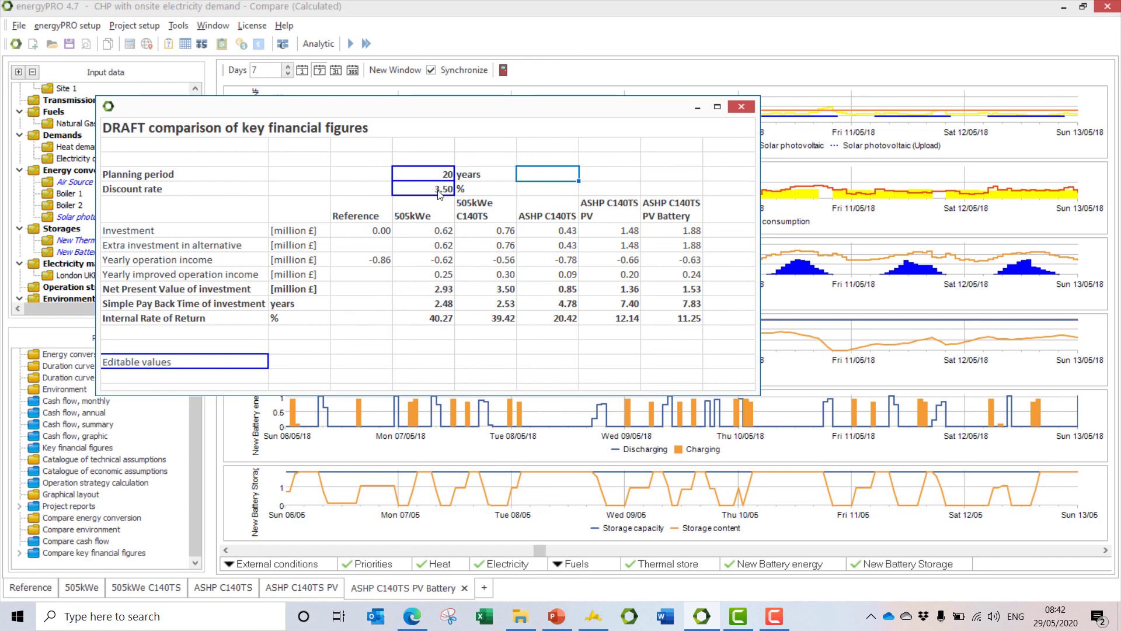
text(10)
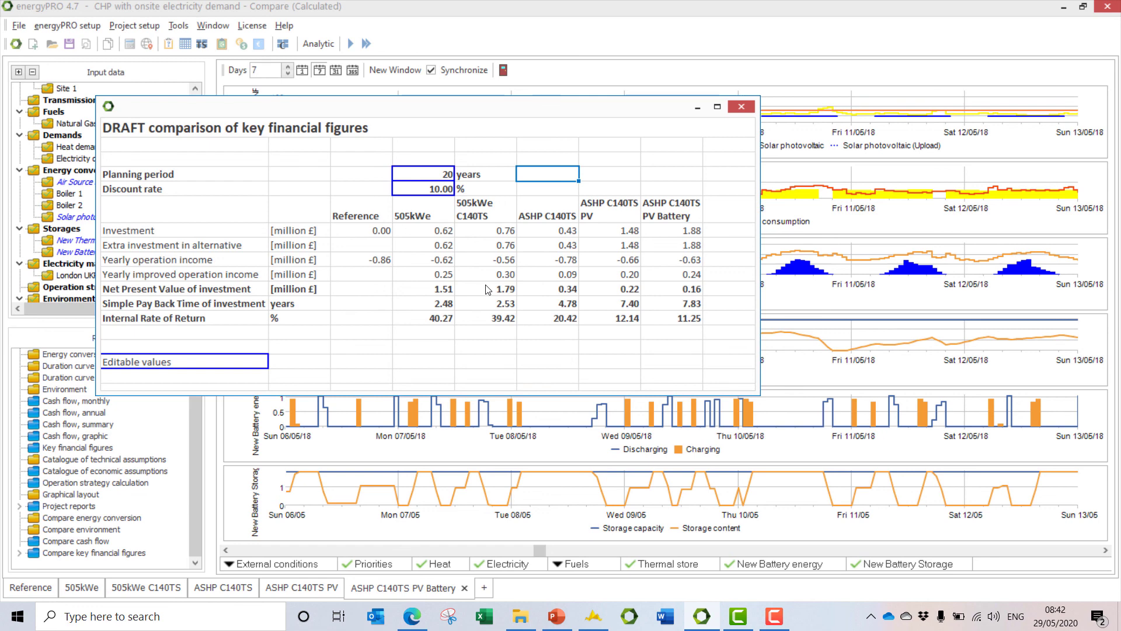
mouse_move(500, 285)
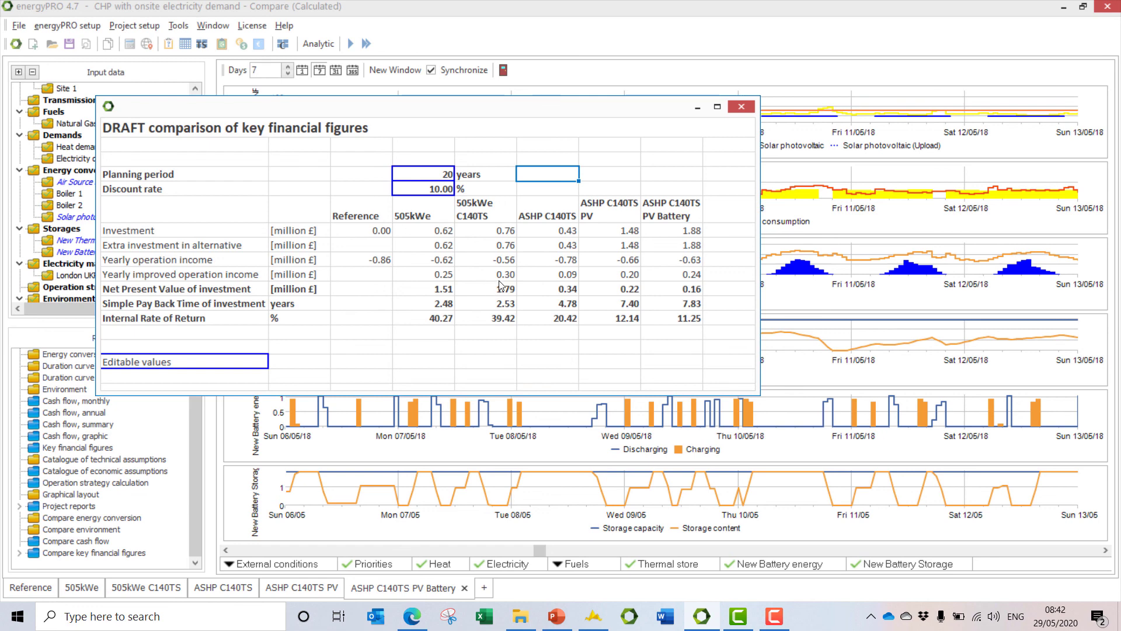